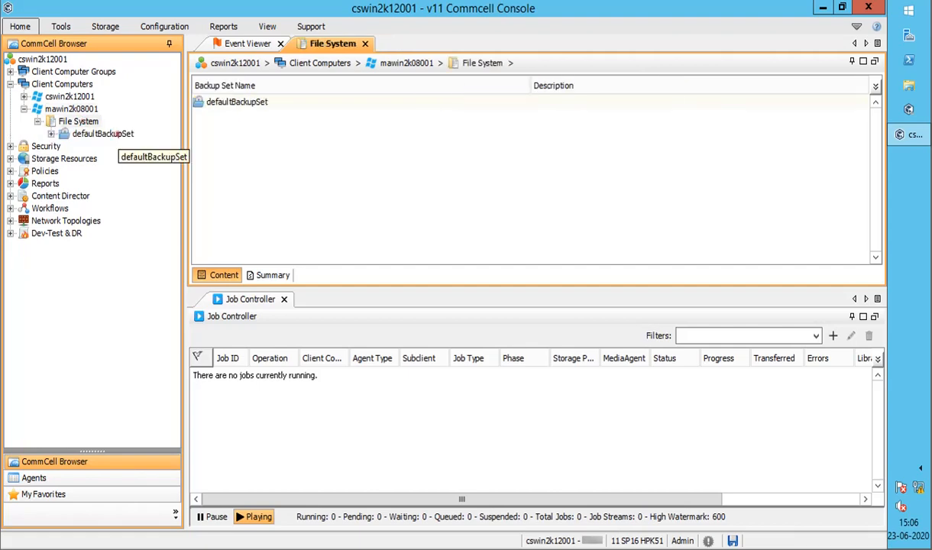
Show the context menu of the default subclient under defaultBackupSet of mawin2k08001.
double_click(102, 133)
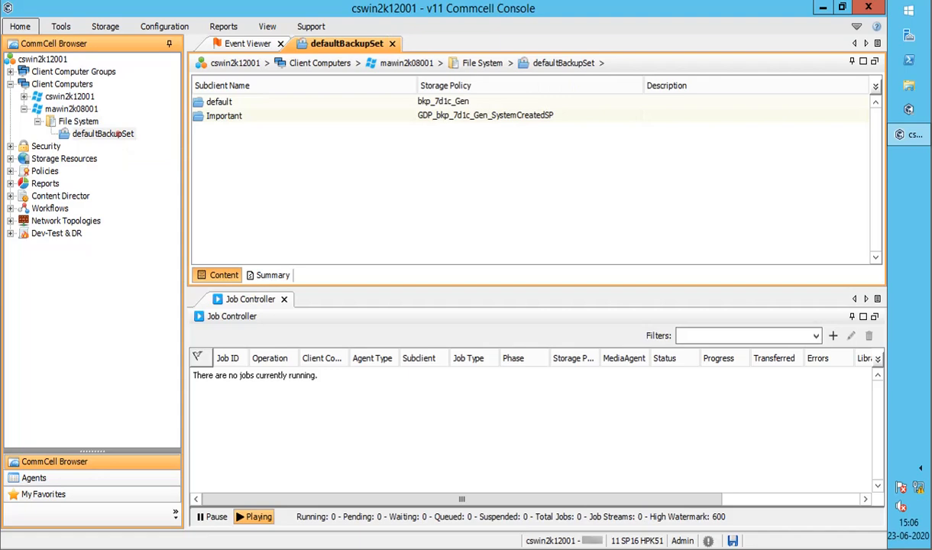
click(219, 101)
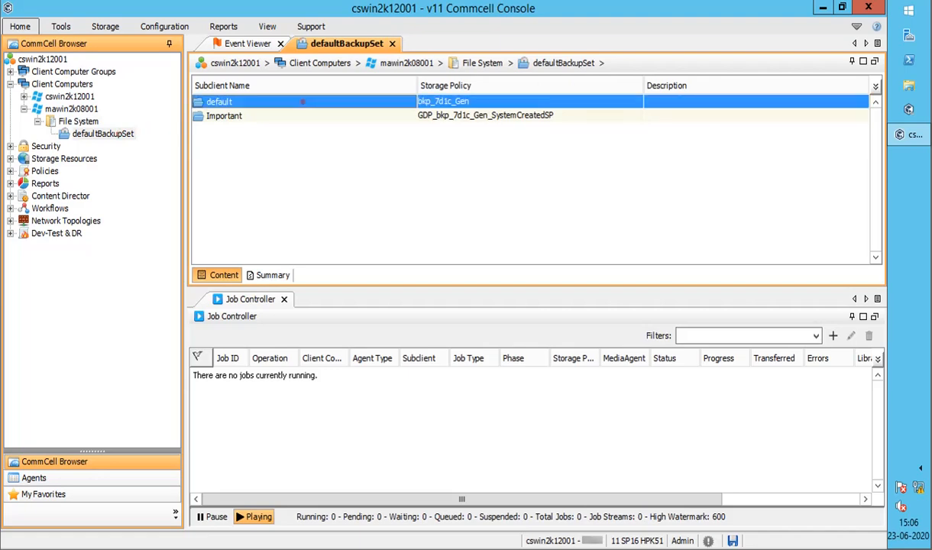
right_click(220, 101)
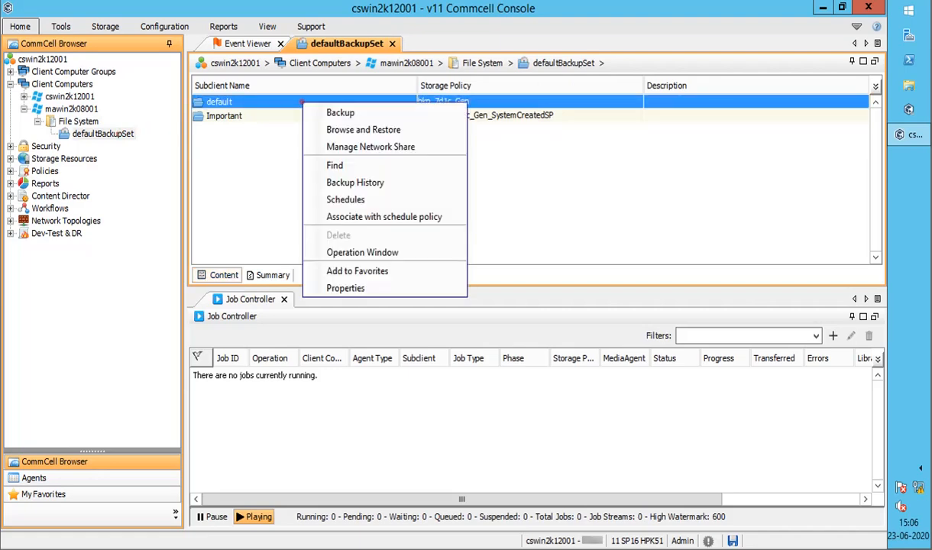
mouse_move(355, 182)
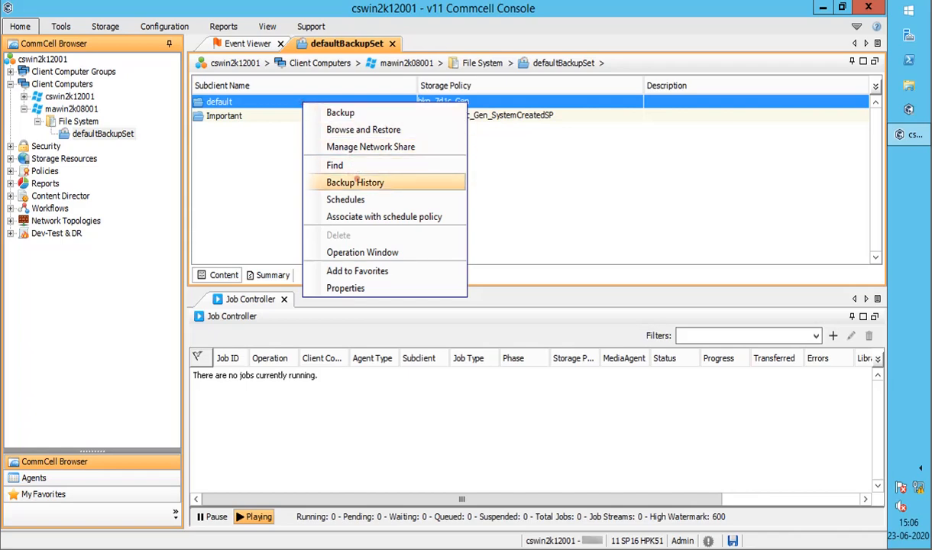
Choose Backup History to get the Backup History Filter with all types and statuses included.
click(355, 182)
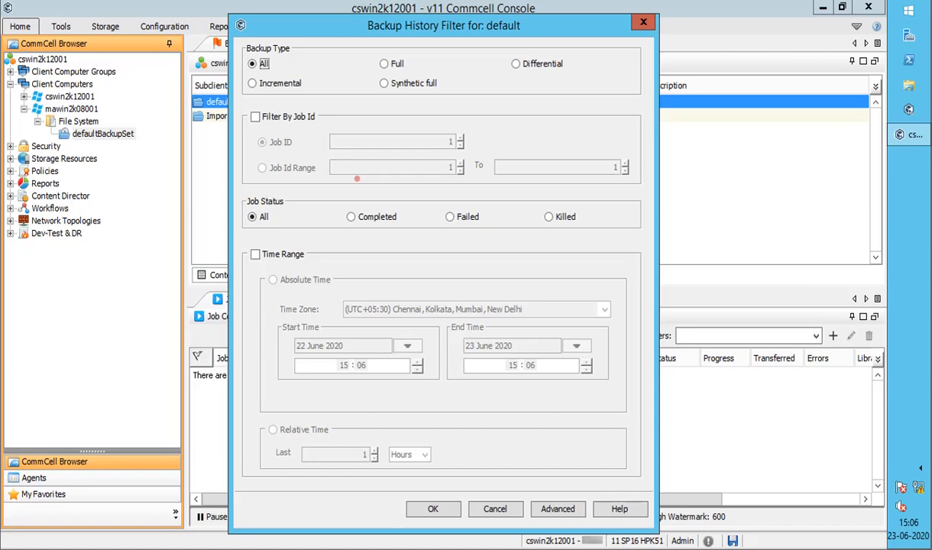
click(78, 121)
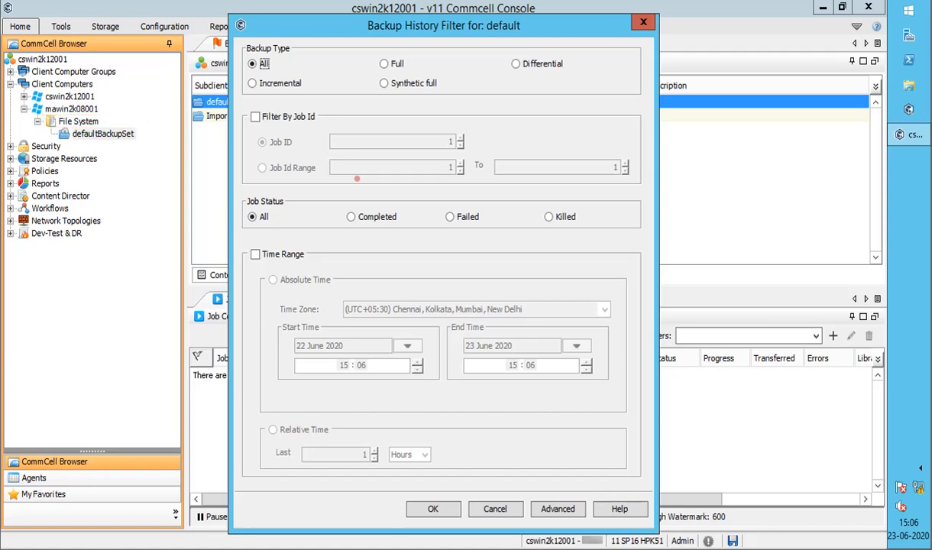
click(103, 134)
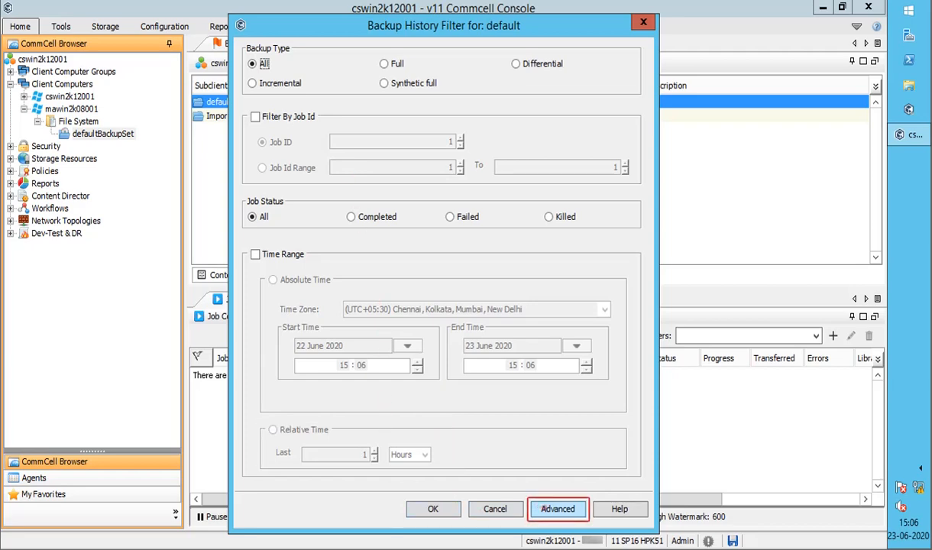
Review the Advanced filter options, accept them and run the backup history query.
click(558, 509)
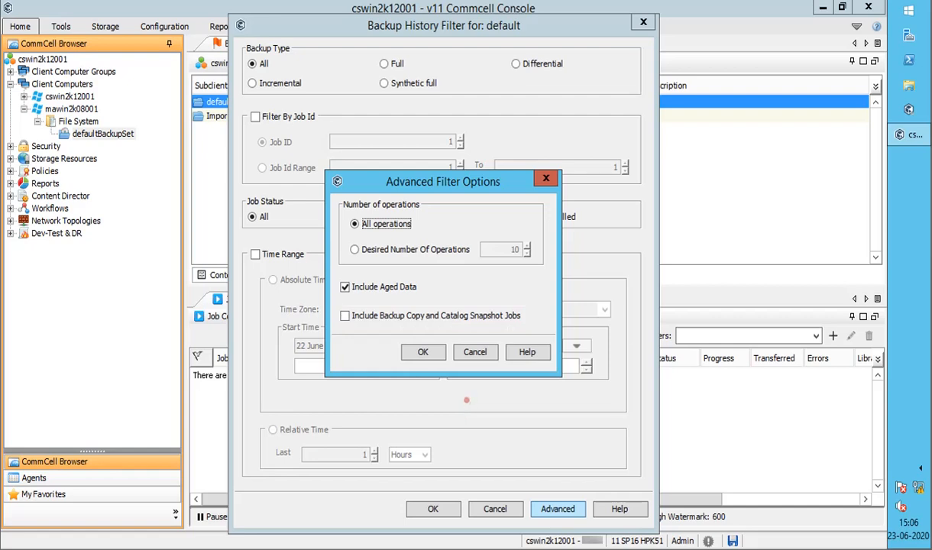
click(423, 352)
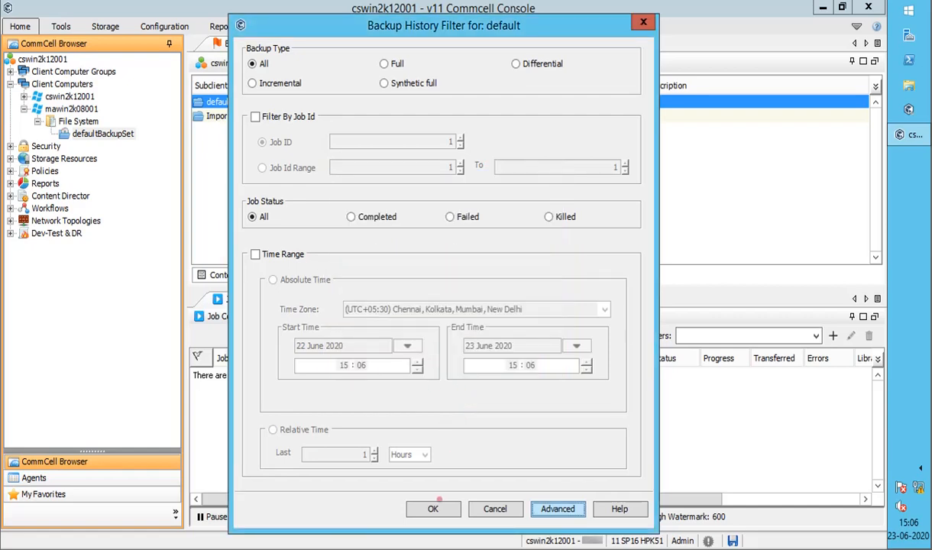
click(434, 508)
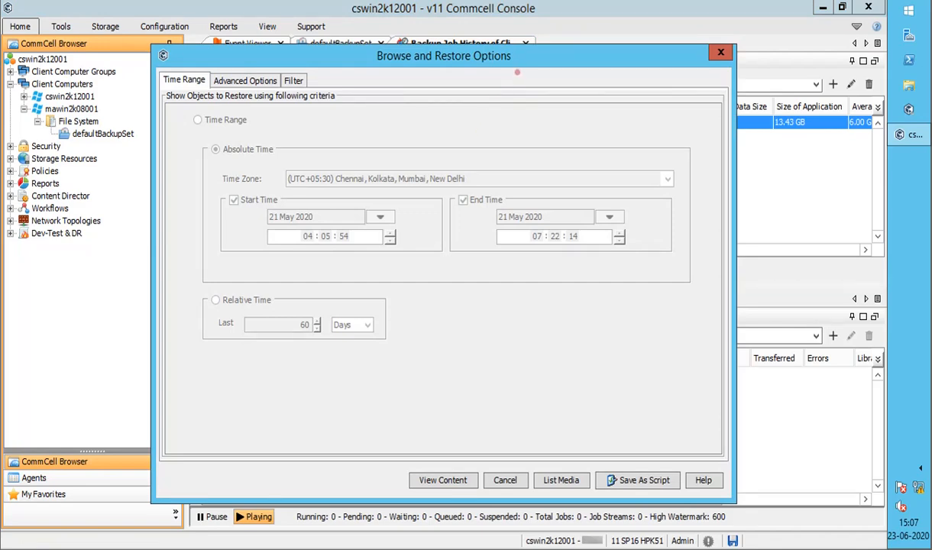
mouse_move(532, 60)
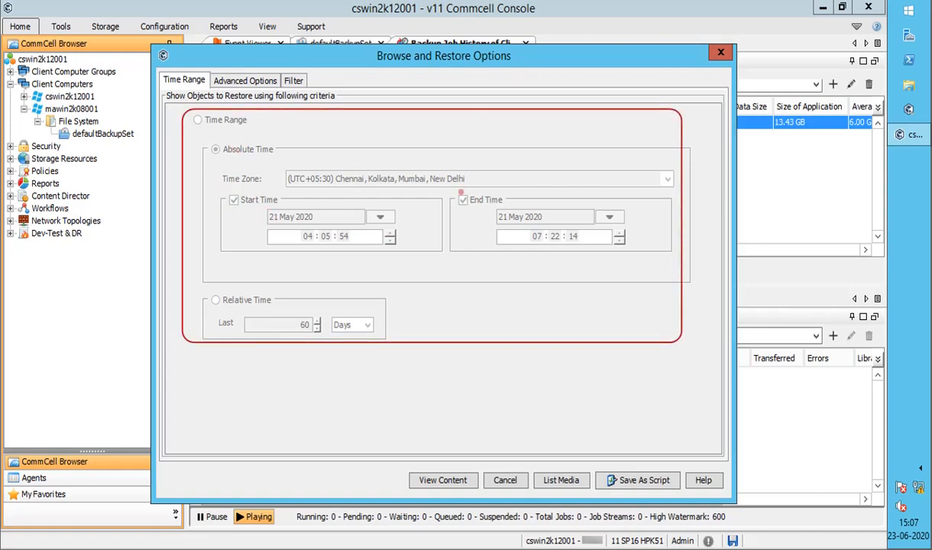
Review the Advanced Options and Filter settings, then return to the 21 May 2020 time range.
click(245, 79)
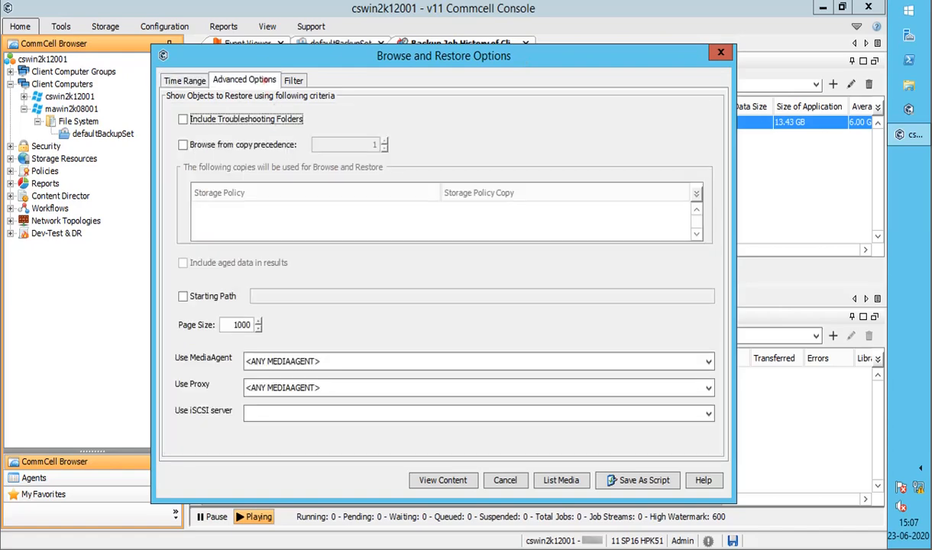
click(293, 79)
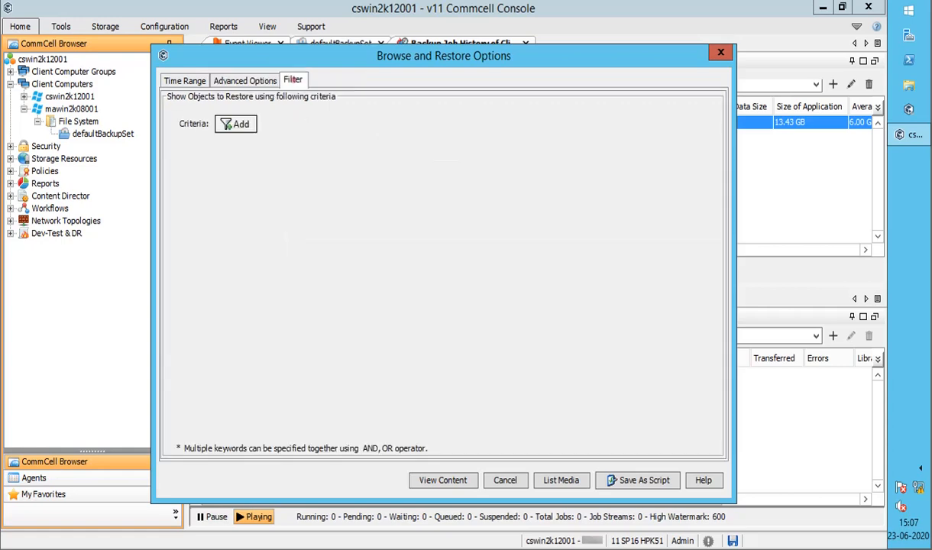
click(235, 123)
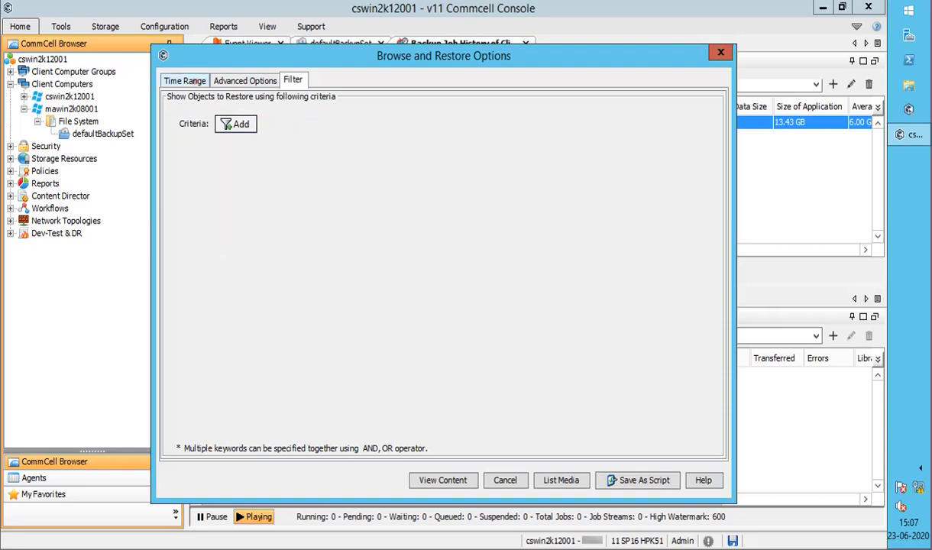
click(185, 80)
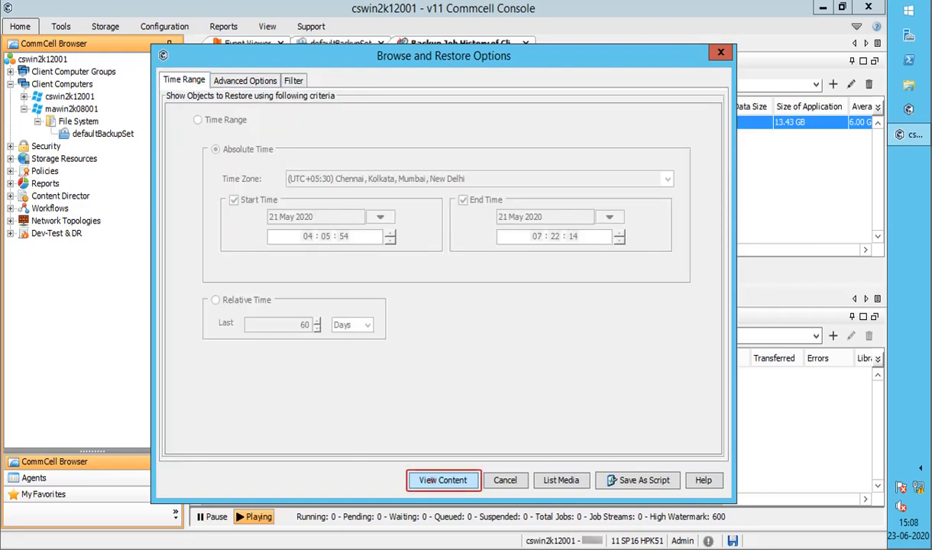
View the job's backed-up content and check the media list, then dismiss it.
click(442, 480)
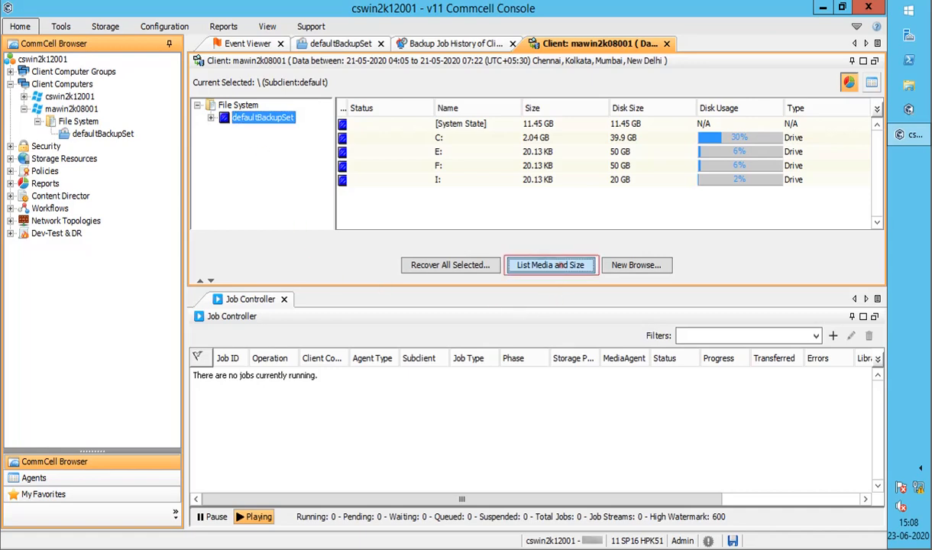
click(551, 265)
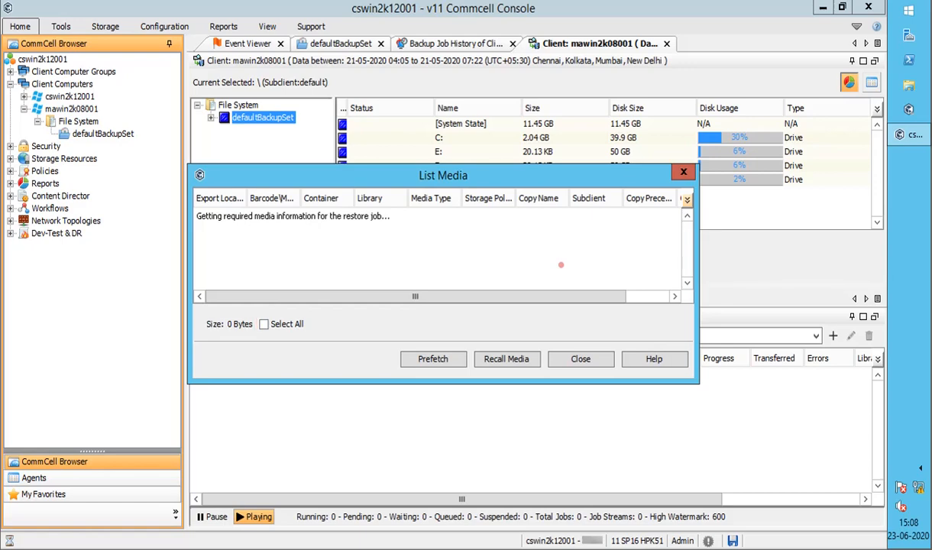
click(581, 360)
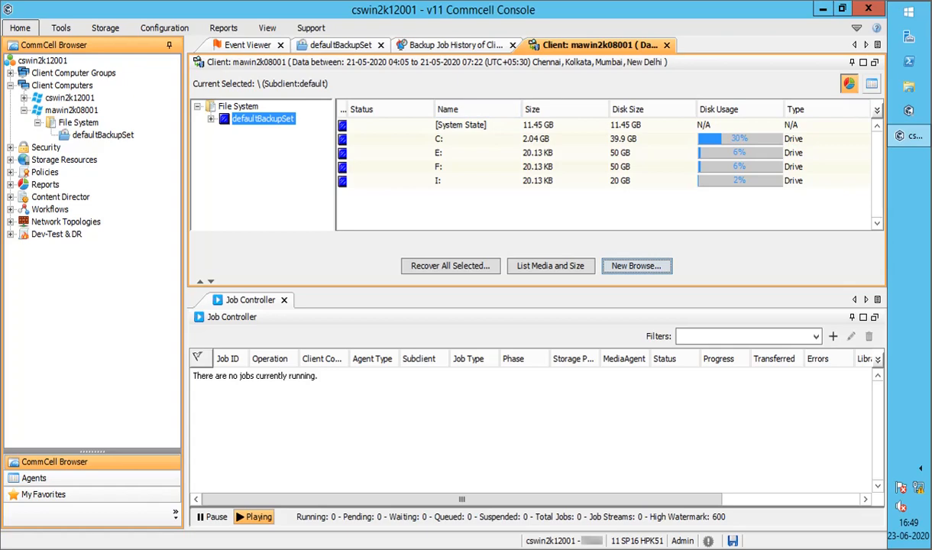
Return to the defaultBackupSet list and bring up the log files of client mawin2k08001.
click(463, 44)
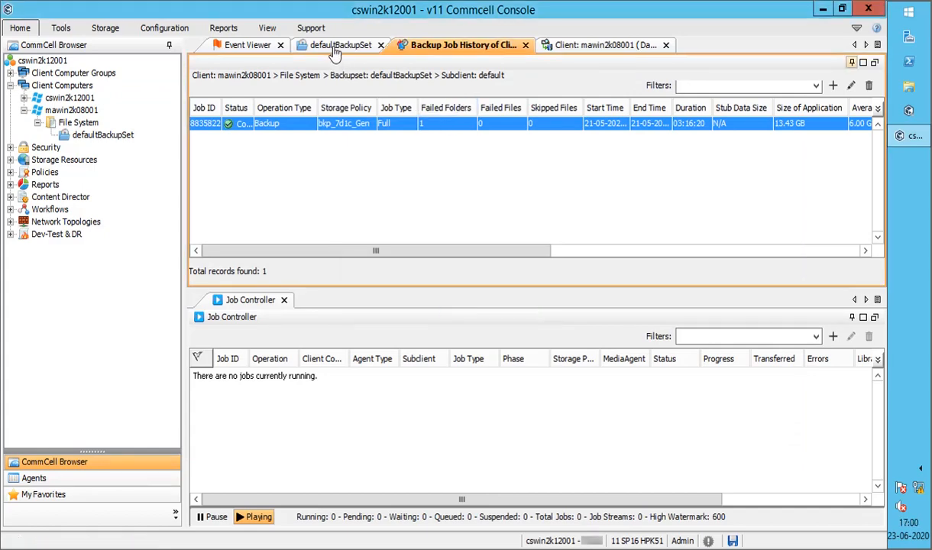
click(333, 45)
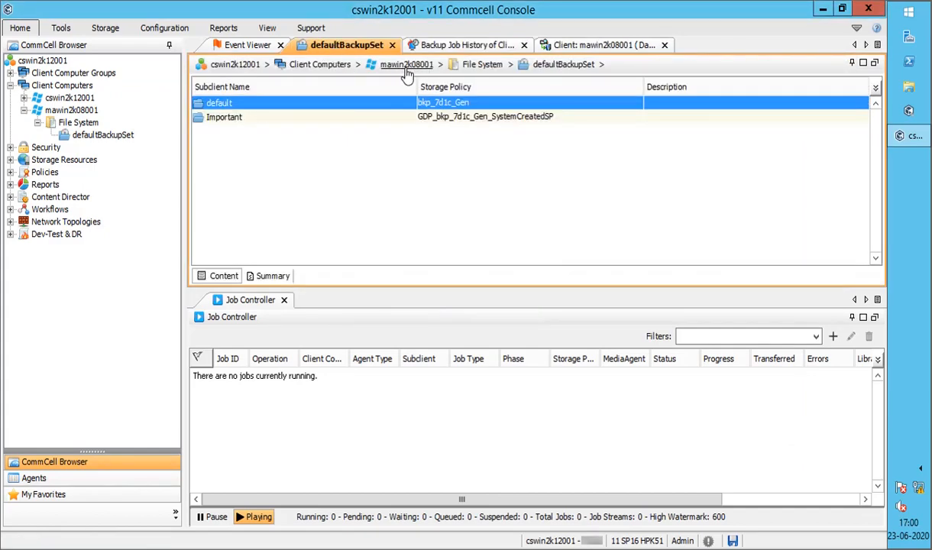
right_click(219, 103)
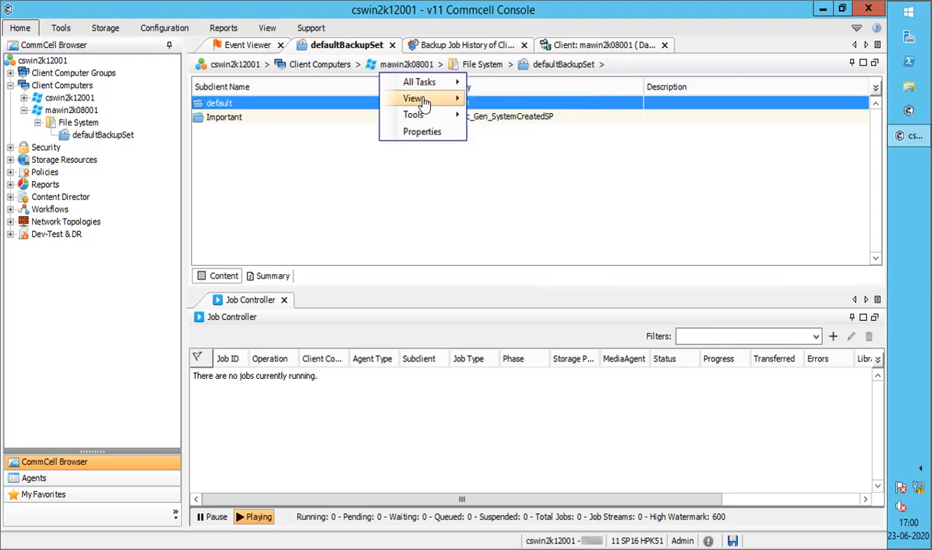
click(510, 143)
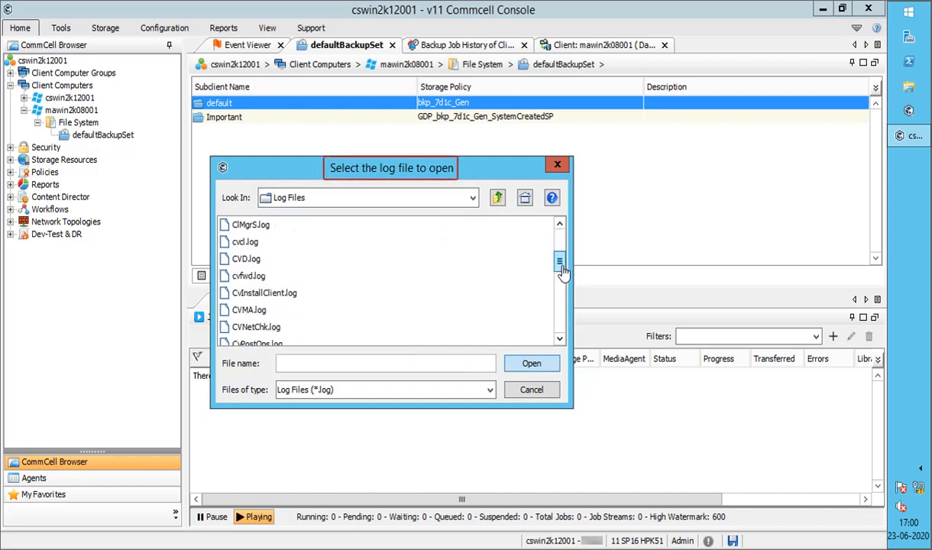
Select clBackup.log from the log list and open it in the viewer.
drag(560, 264, 560, 294)
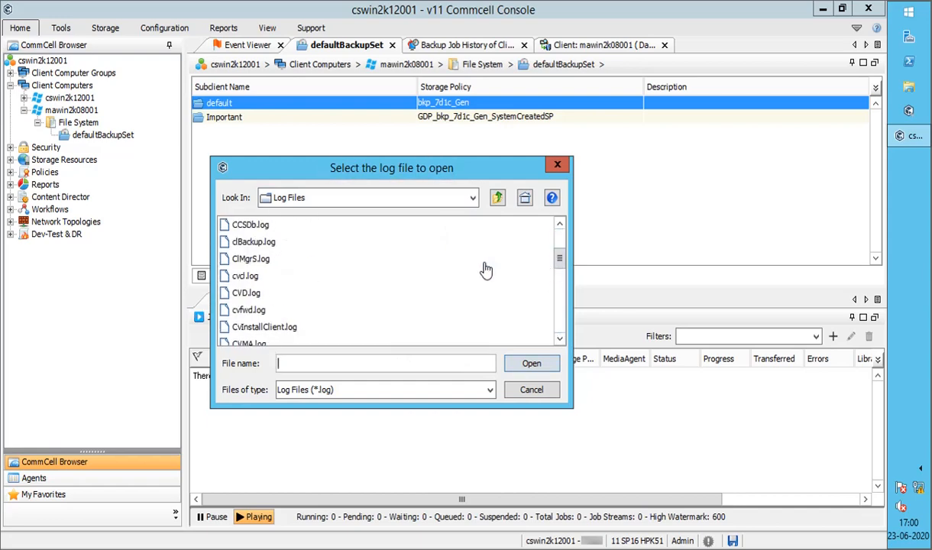
click(253, 242)
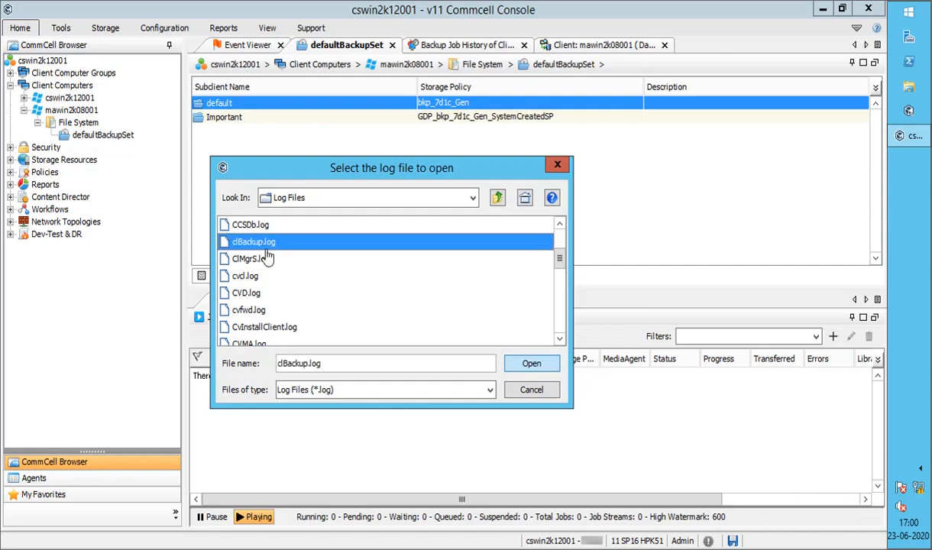
click(532, 362)
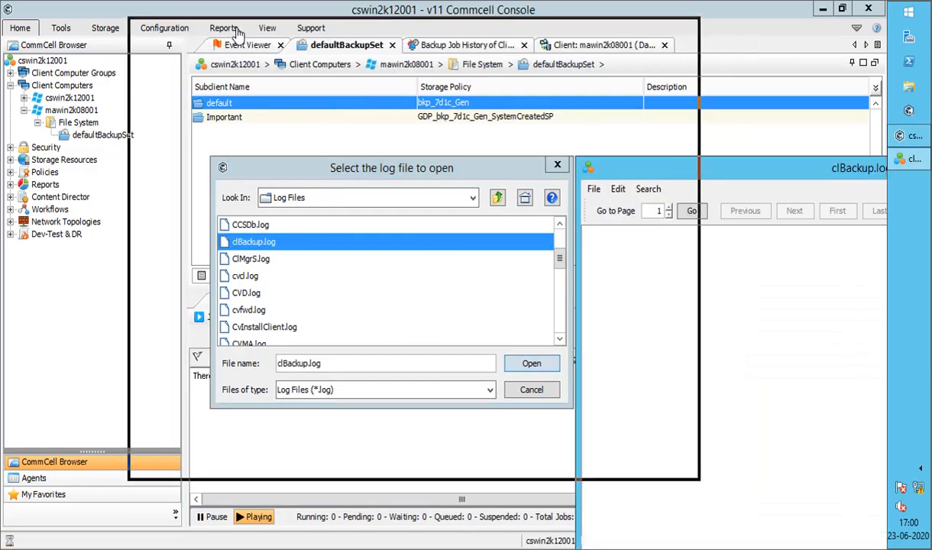
Search clBackup.log for 'One Touch Files' and step through its matches.
click(531, 363)
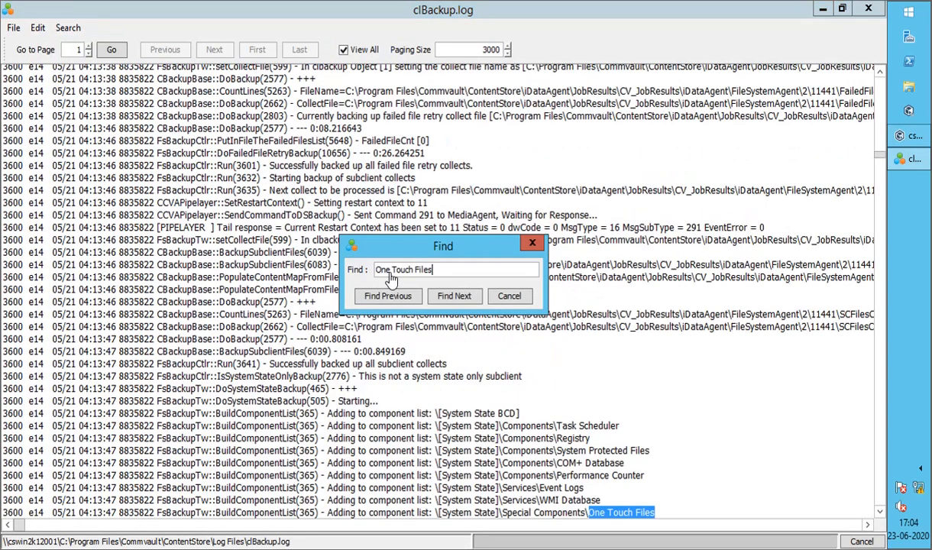
click(455, 295)
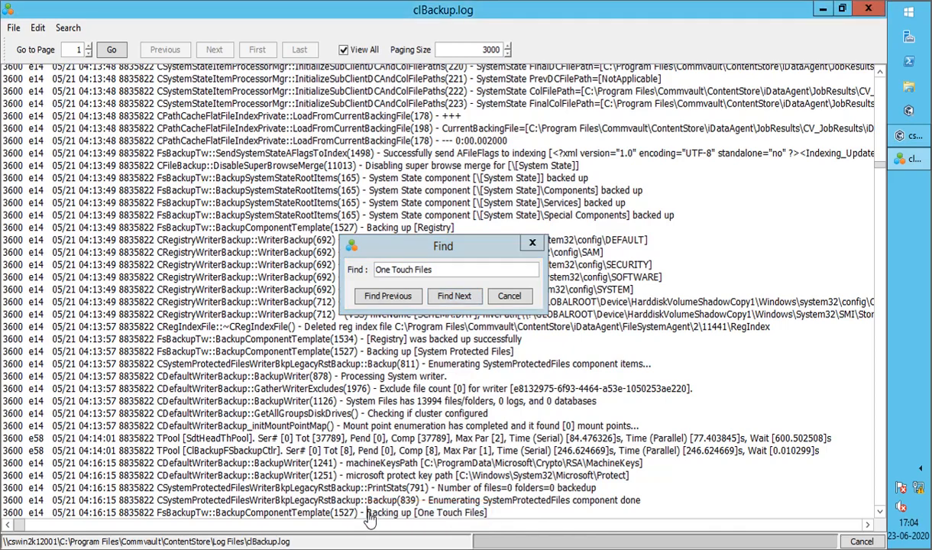
click(455, 295)
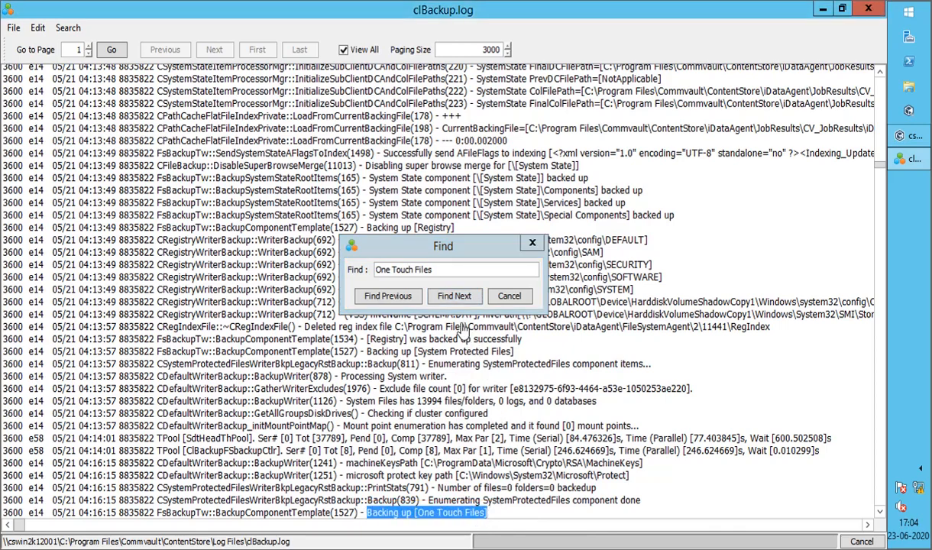
click(455, 295)
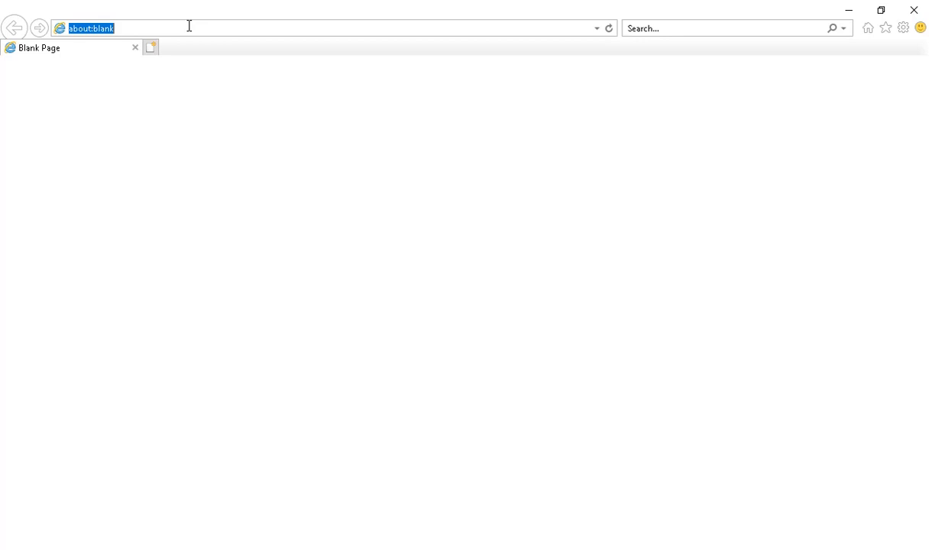
Go to ma.commvault.com, log in with the credentials and decline the survey popup.
text(ma.commvault.com/Account/Login?ReturnUrl=%2F)
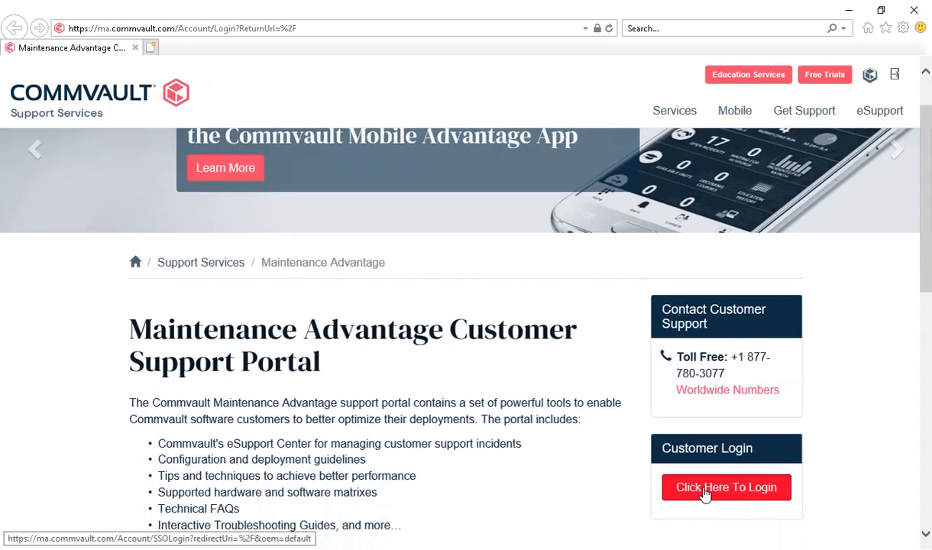
click(726, 488)
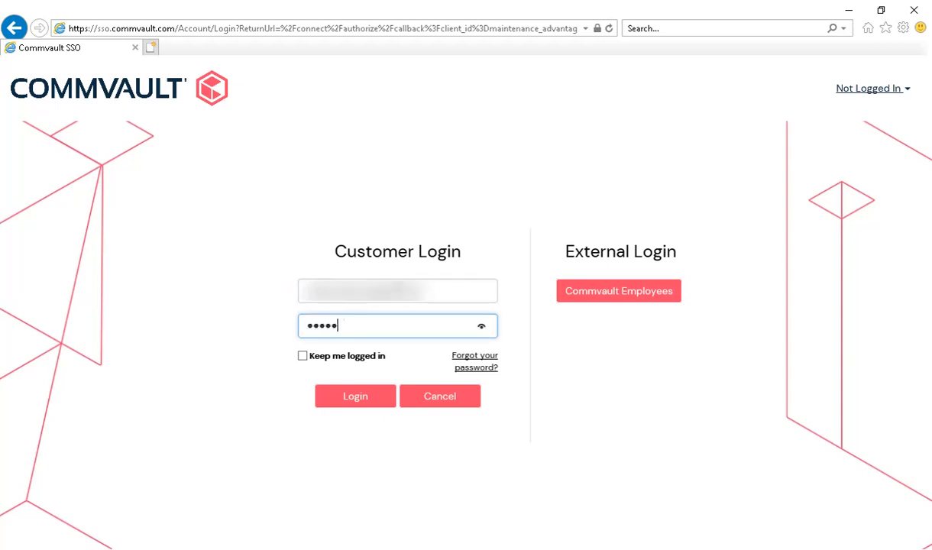
click(355, 396)
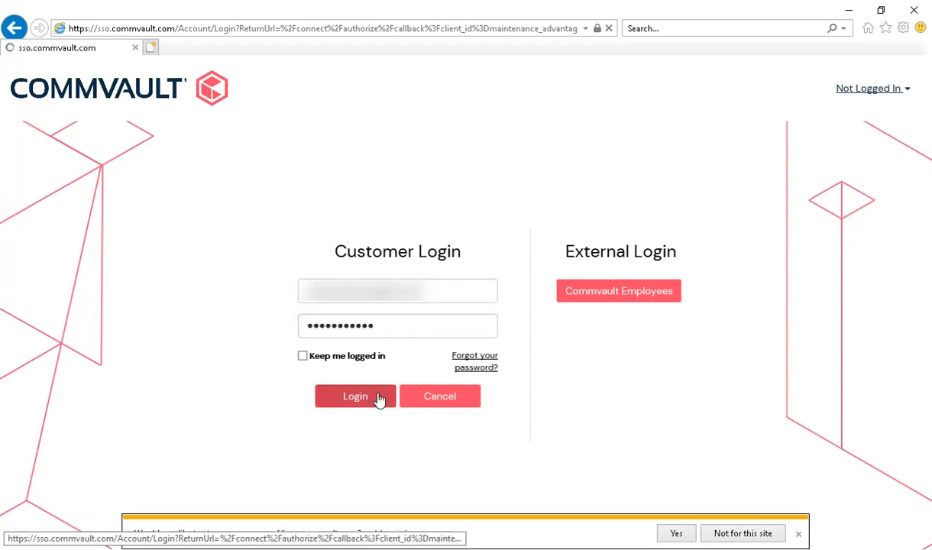
click(356, 396)
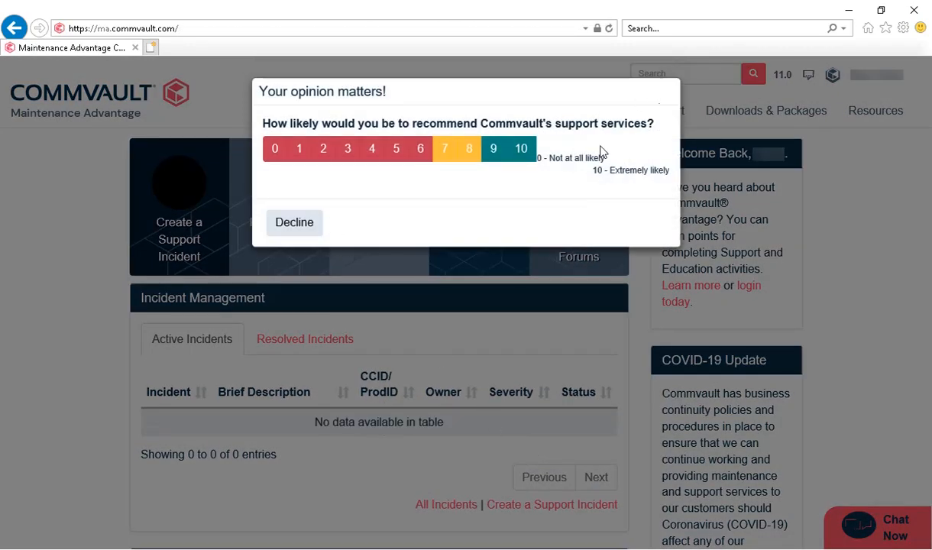
click(294, 223)
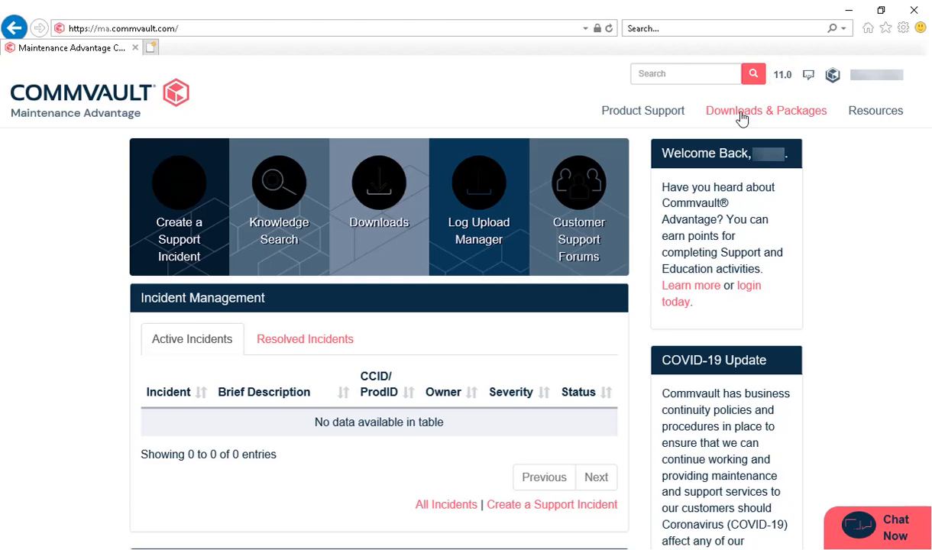
Open Next Generation Platform 11.0 Software & Feature Releases and scroll to the SP16 row.
click(766, 110)
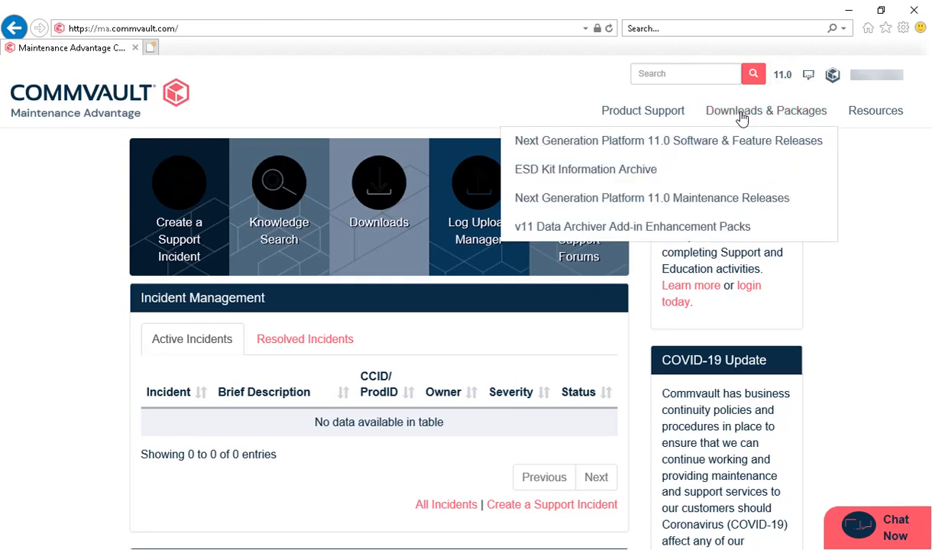
mouse_move(732, 146)
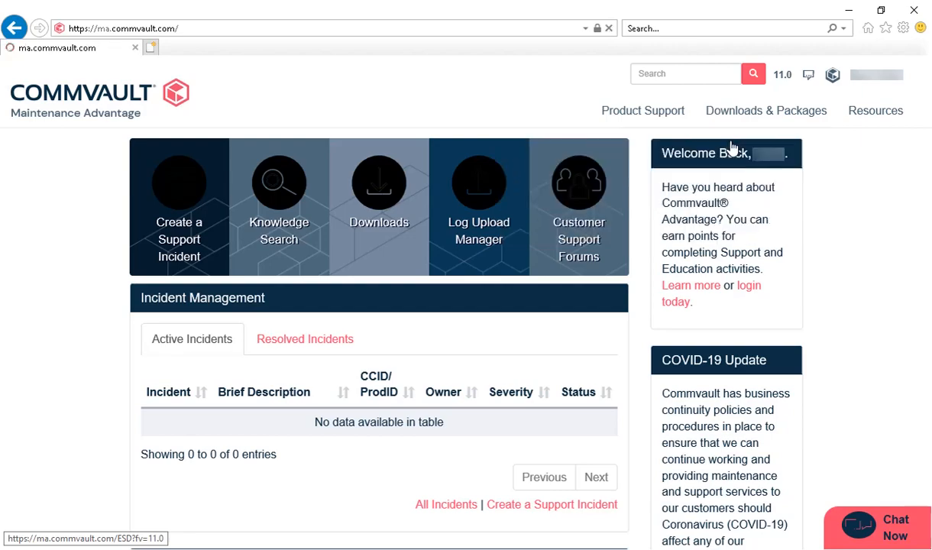
click(379, 182)
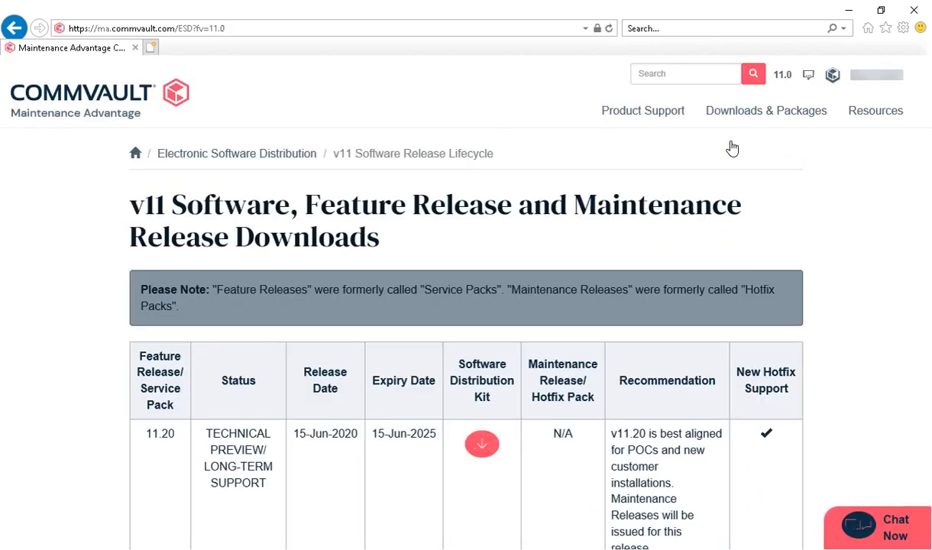
mouse_move(732, 147)
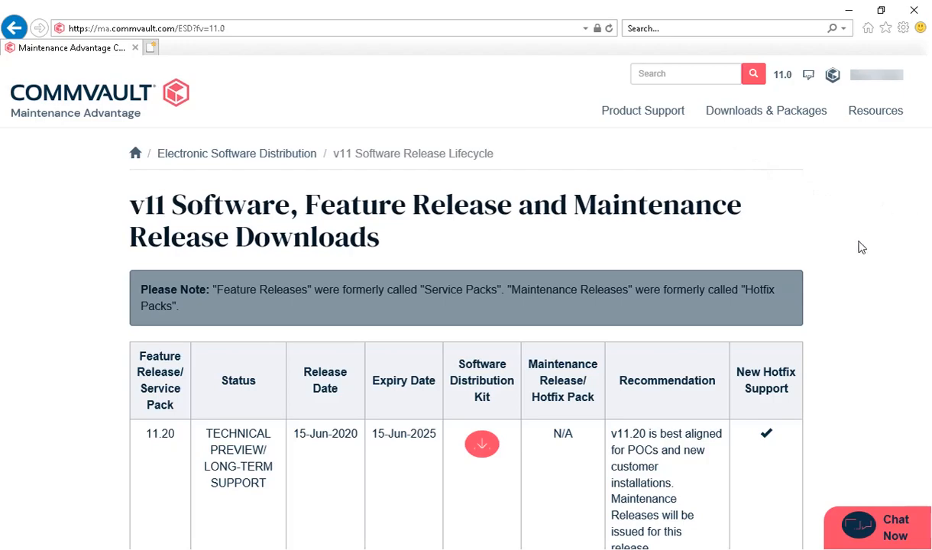
scroll(down, 3)
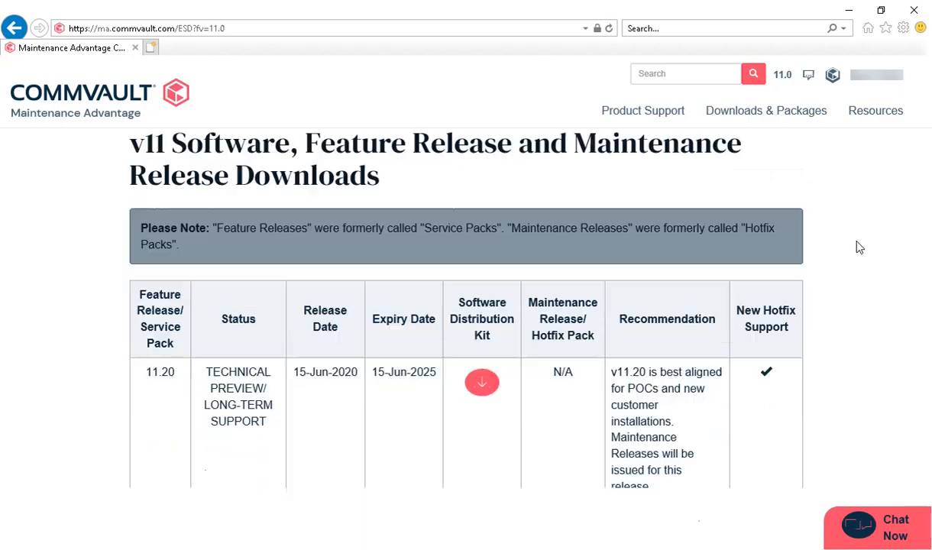
scroll(down, 3)
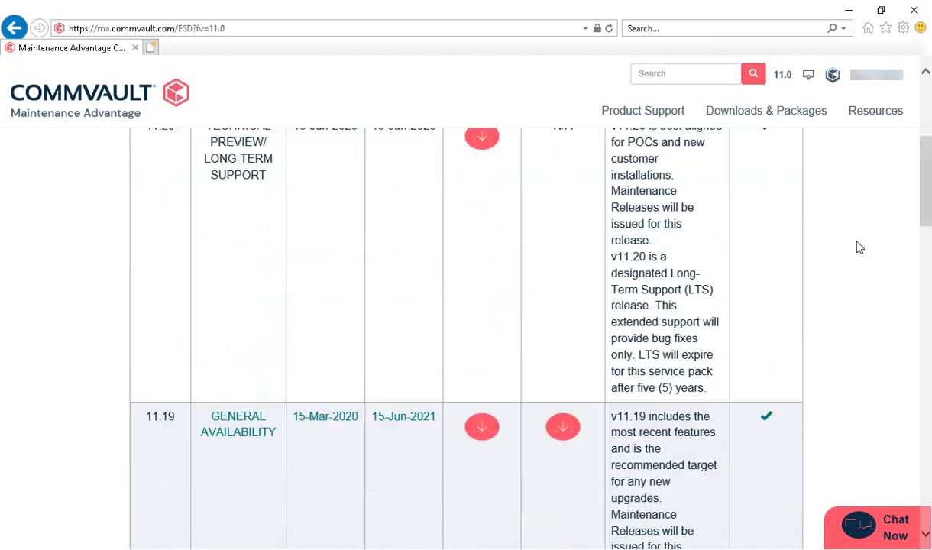
scroll(down, 3)
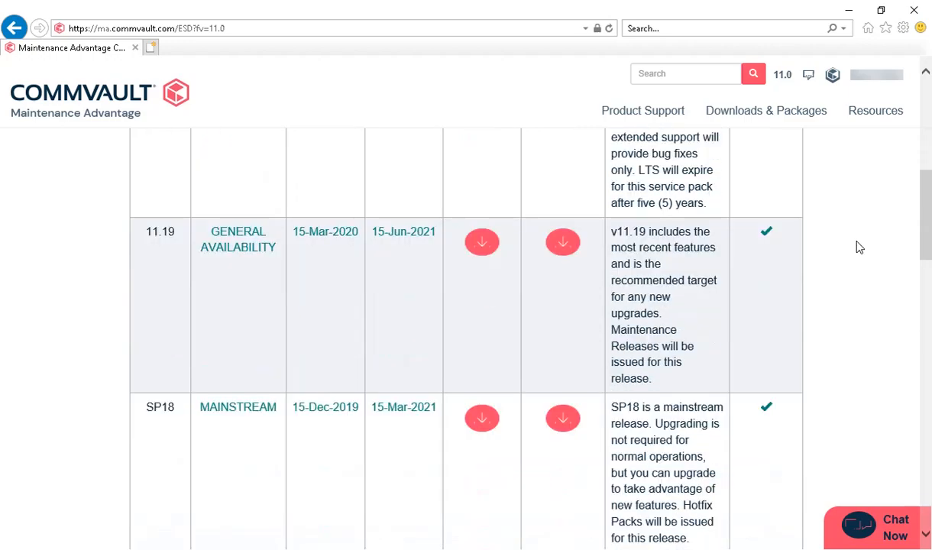
scroll(down, 3)
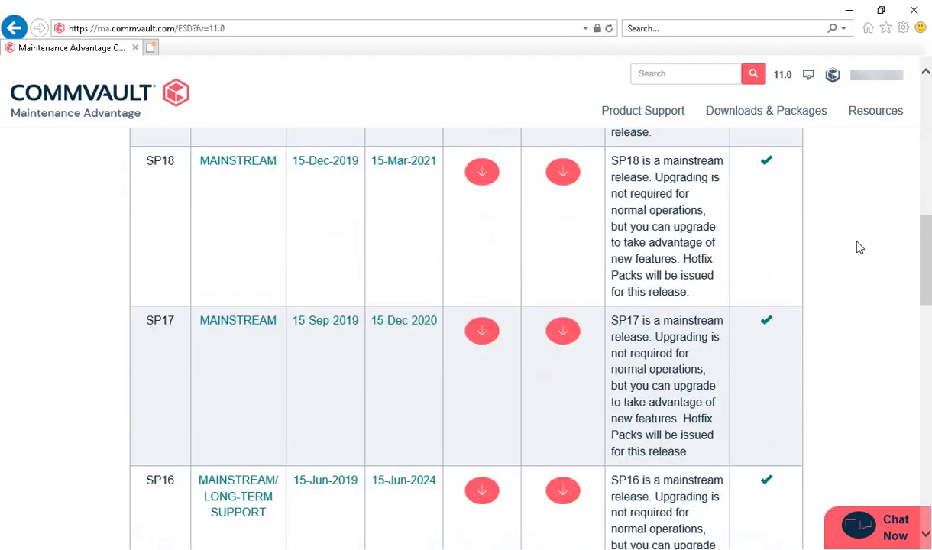
scroll(down, 3)
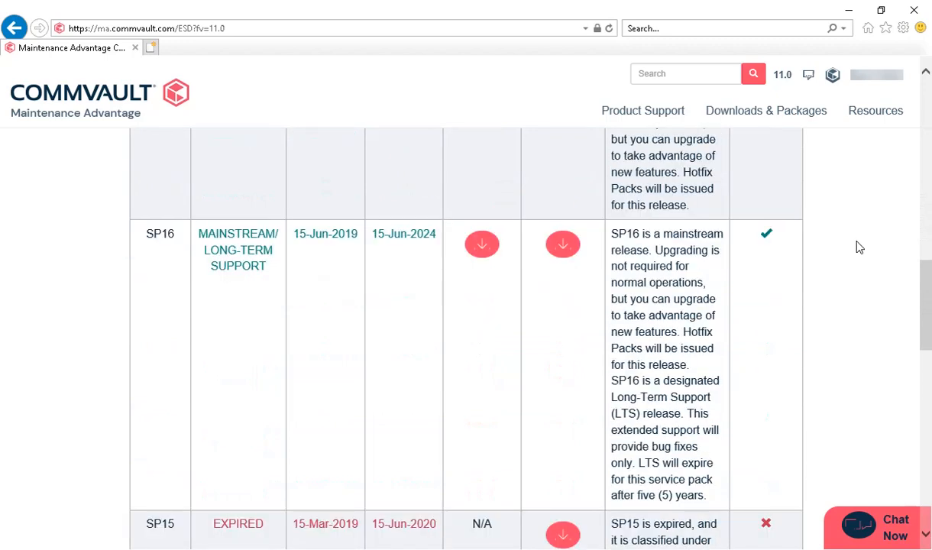
scroll(down, 3)
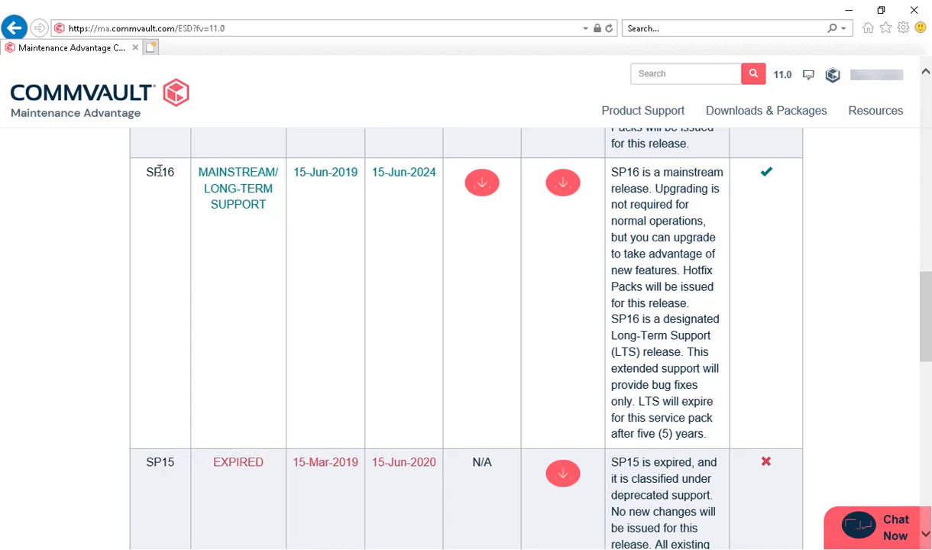
mouse_move(263, 205)
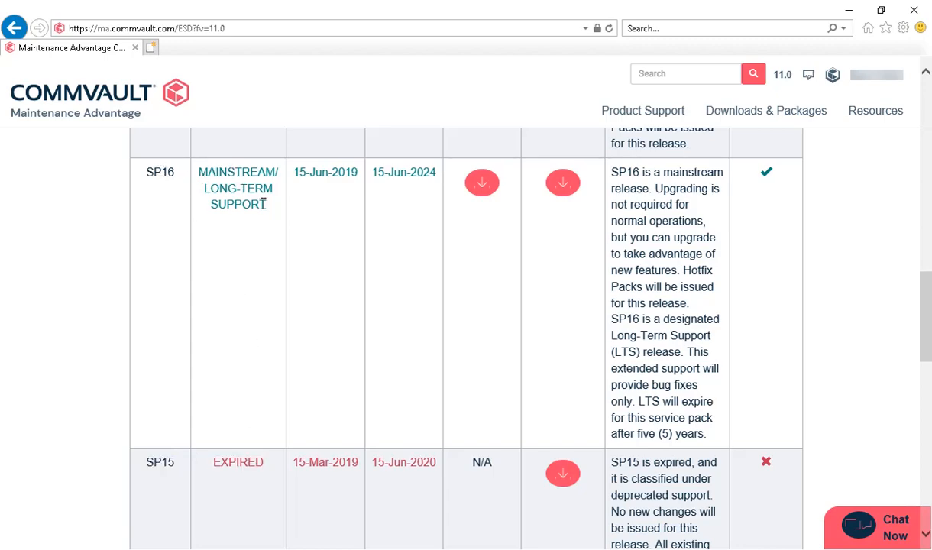
mouse_move(448, 170)
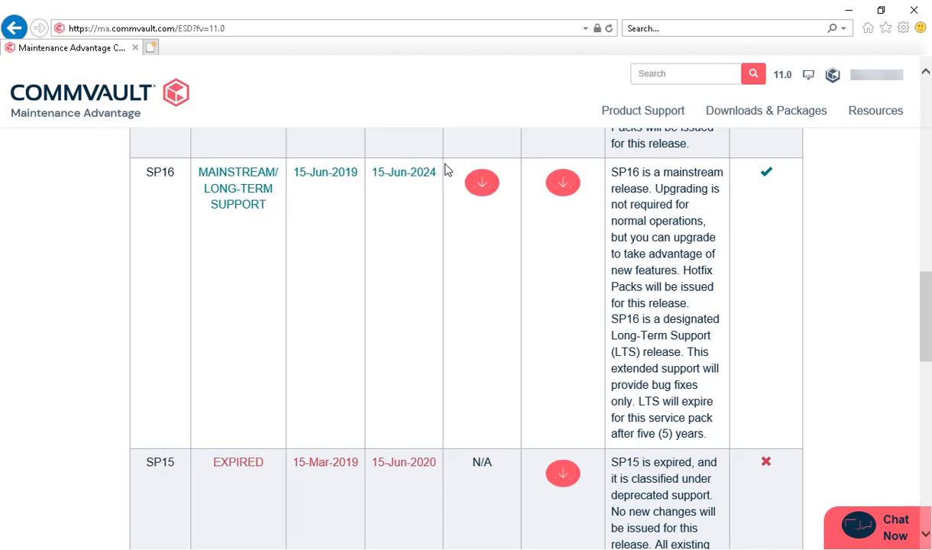
mouse_move(482, 184)
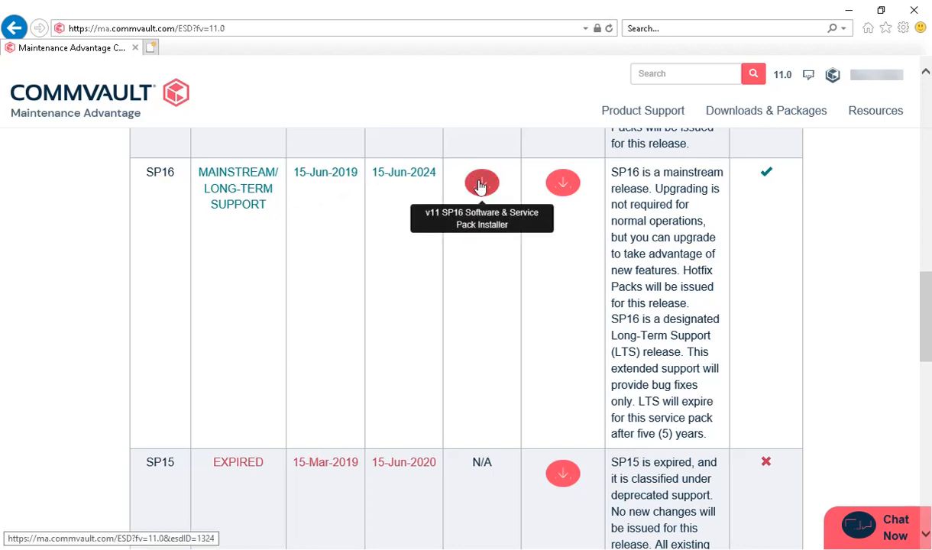
Open the SP16 distribution kit page and scroll to the 1-Touch Windows x64 Live Boot Disc.
click(481, 182)
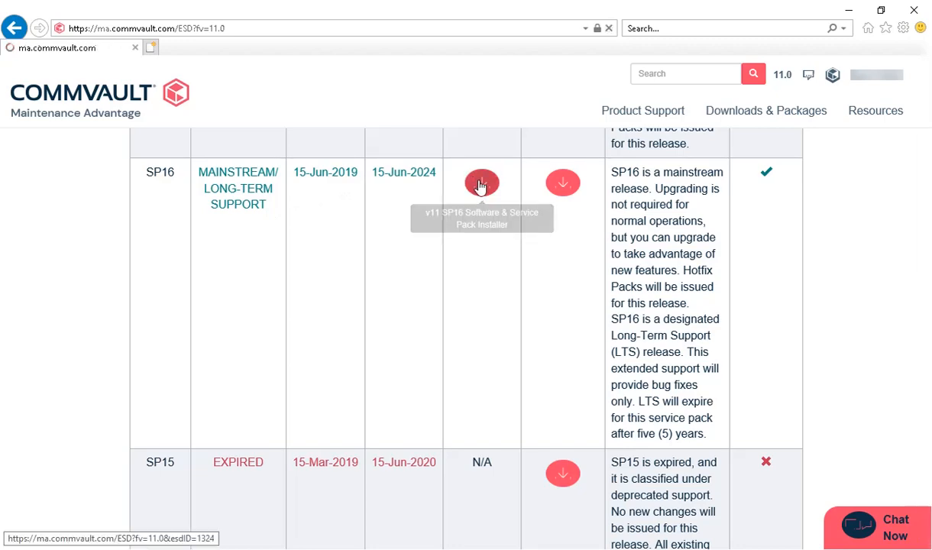
click(481, 183)
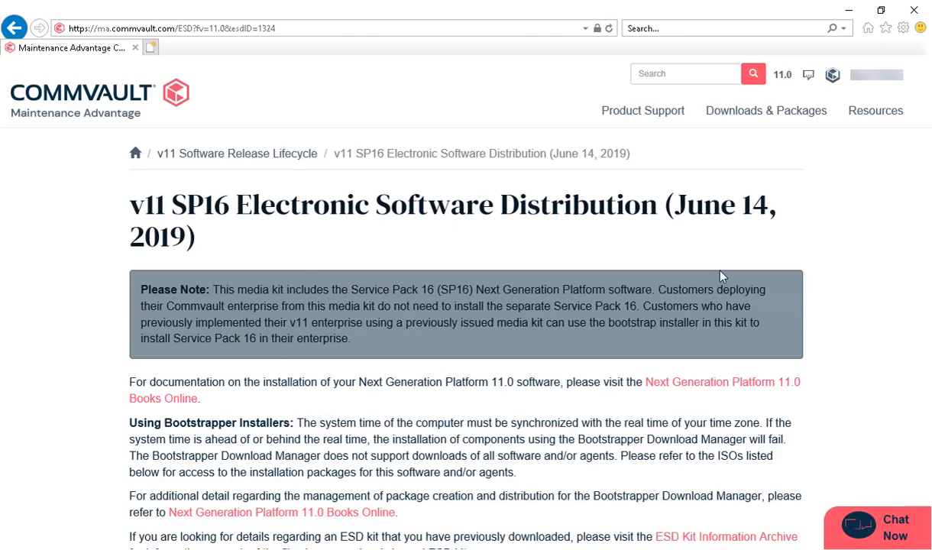
scroll(down, 3)
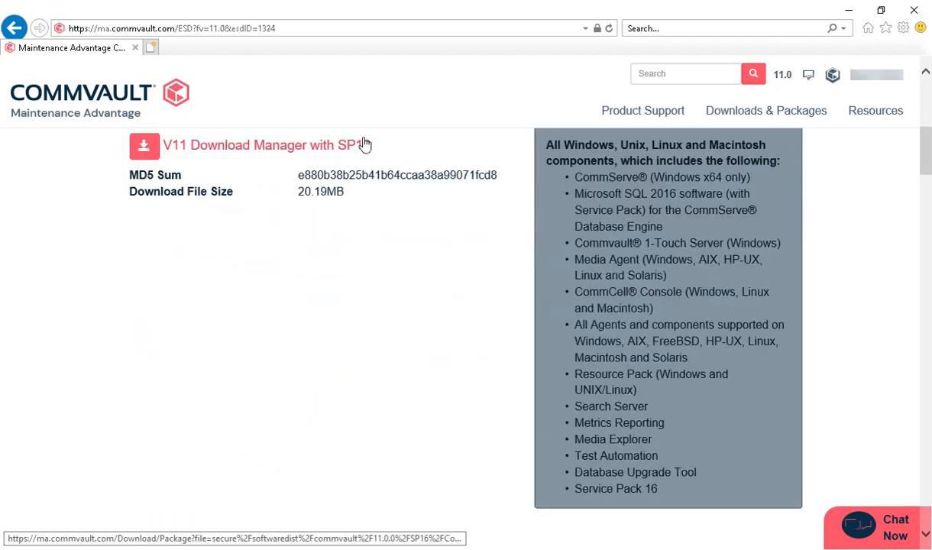
scroll(down, 3)
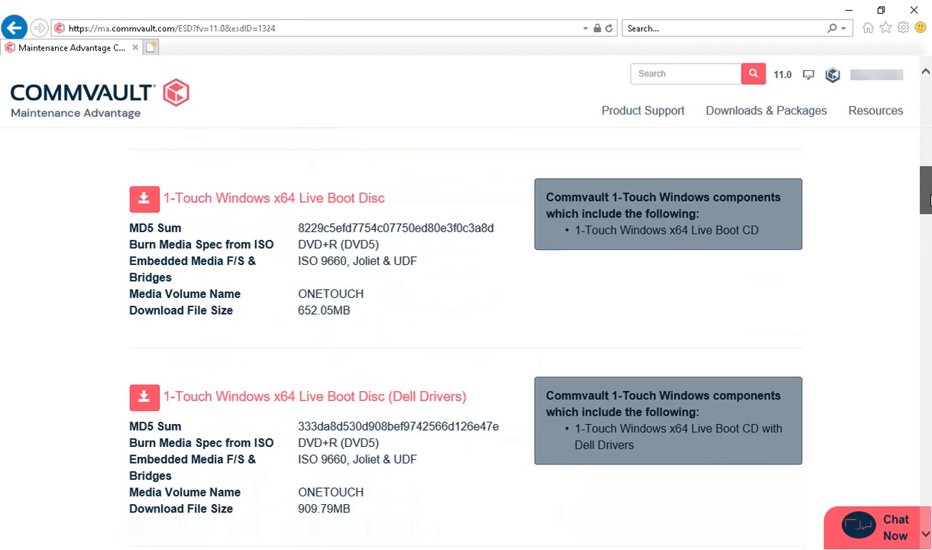
scroll(down, 3)
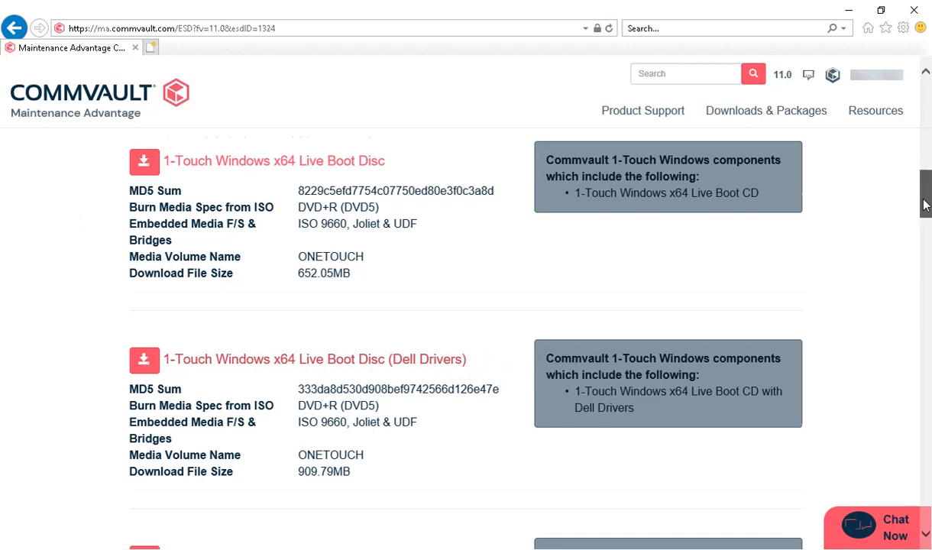
scroll(down, 3)
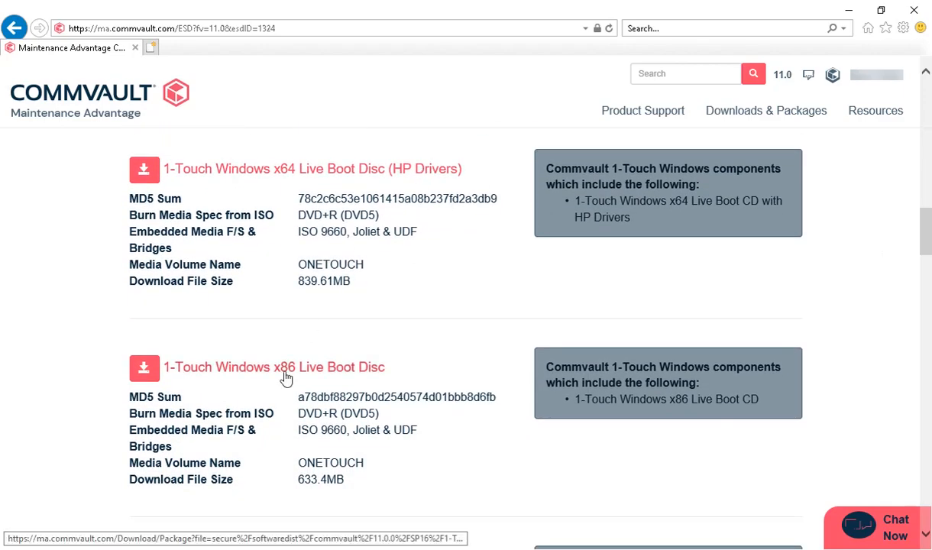
scroll(down, 3)
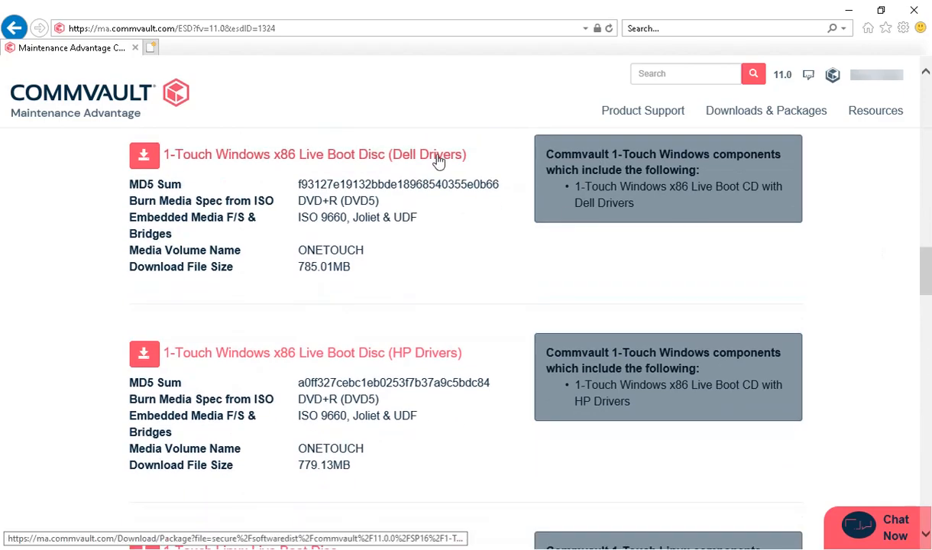
scroll(down, 3)
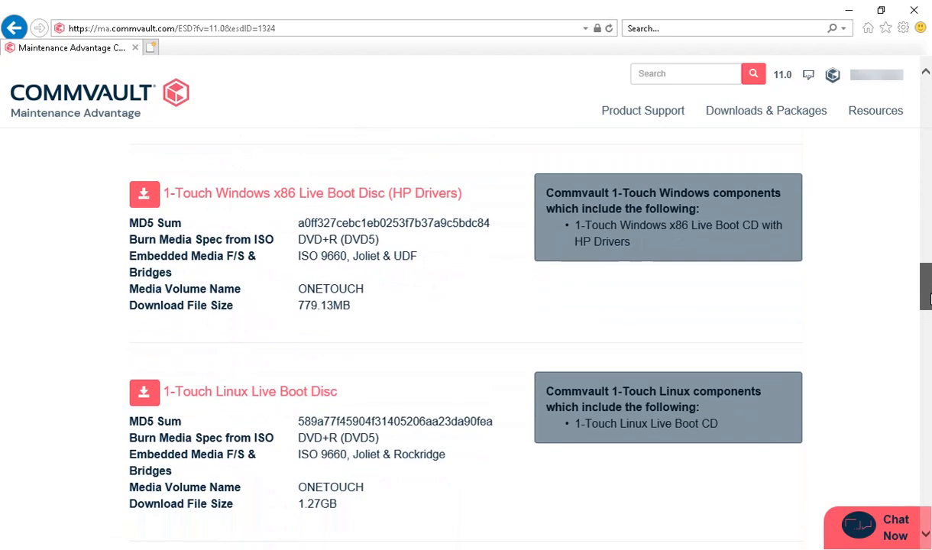
scroll(down, 3)
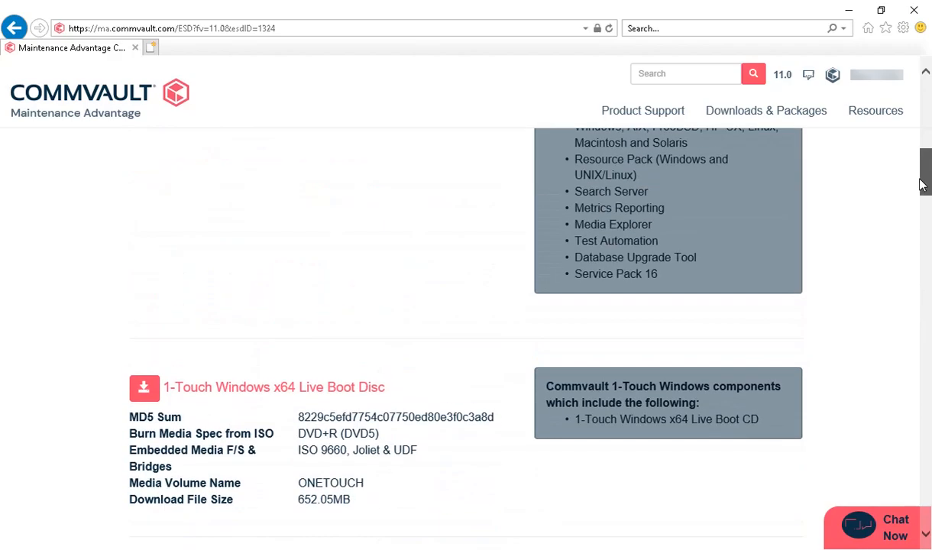
scroll(down, 3)
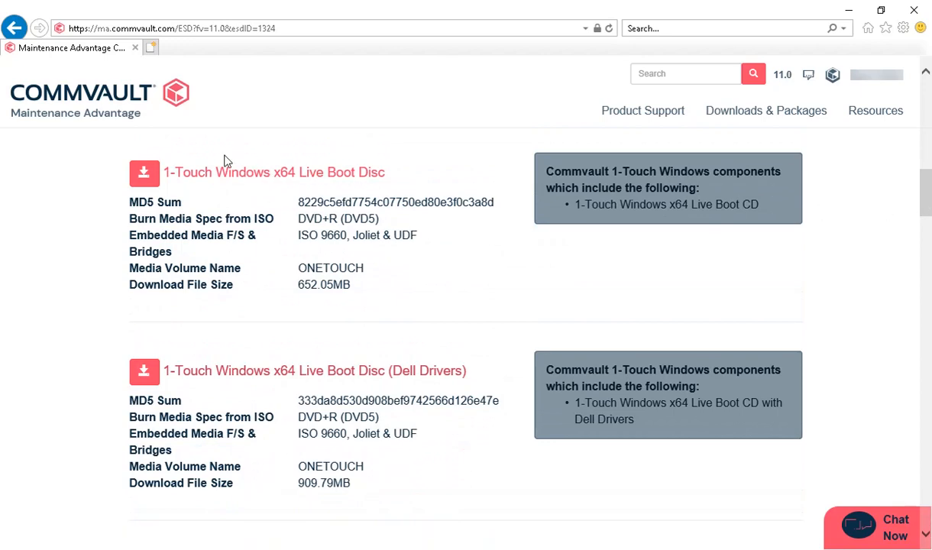
mouse_move(144, 173)
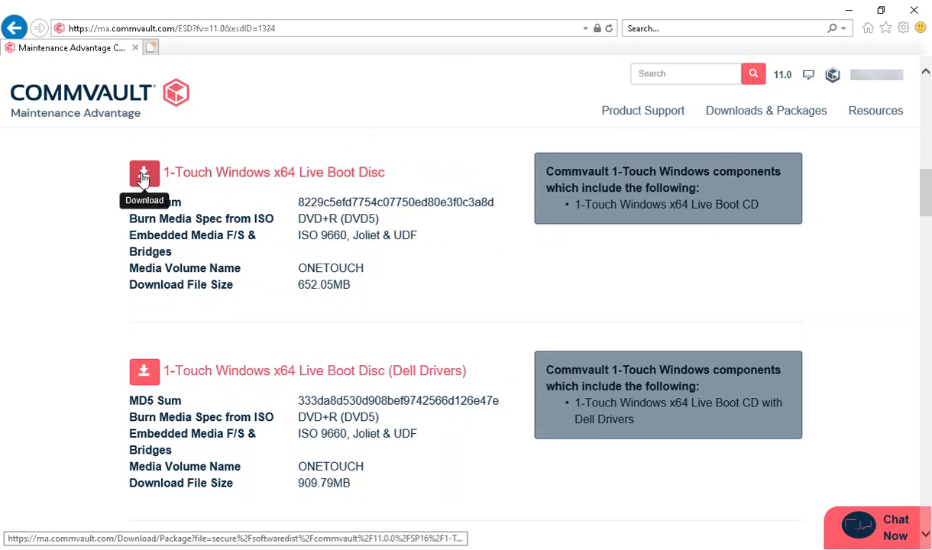
Download the 1-Touch Windows x64 Live Boot Disc ISO and save the 652 MB file.
click(145, 172)
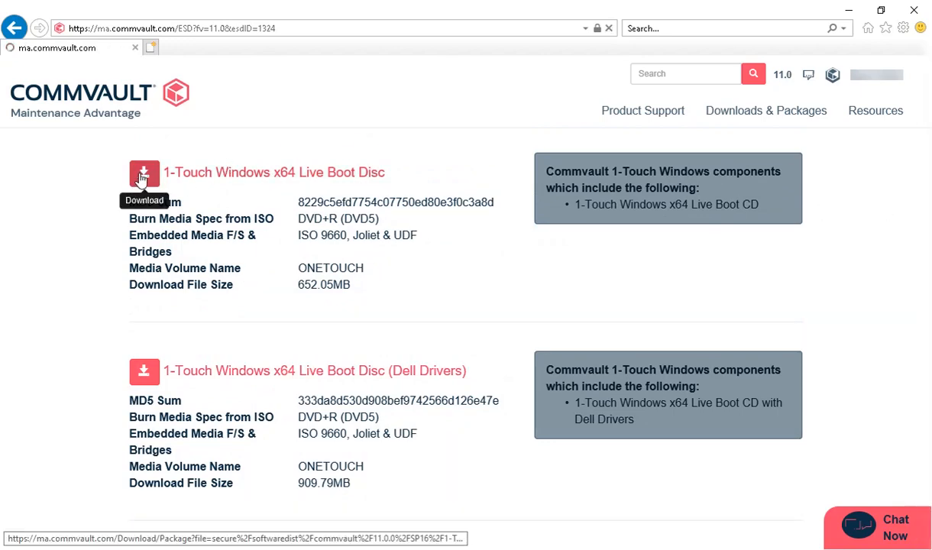
click(144, 172)
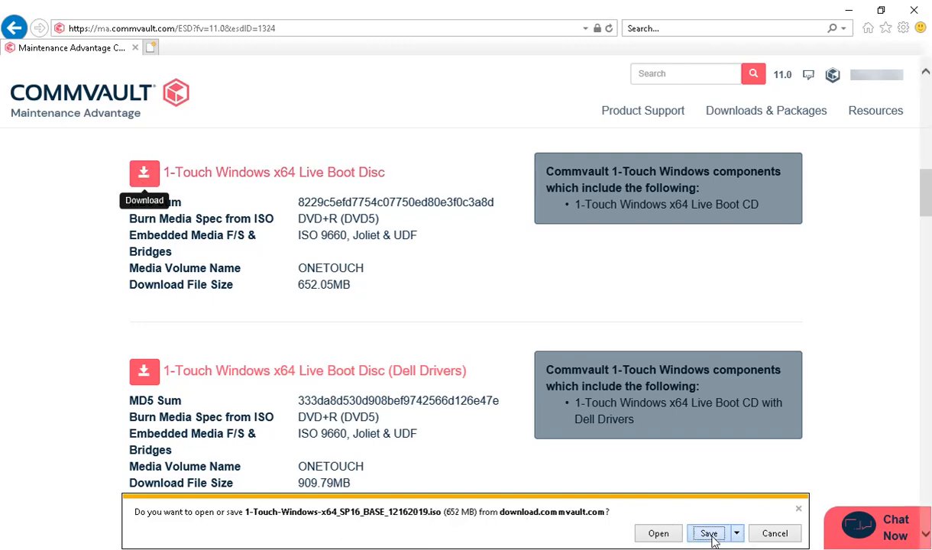
click(709, 534)
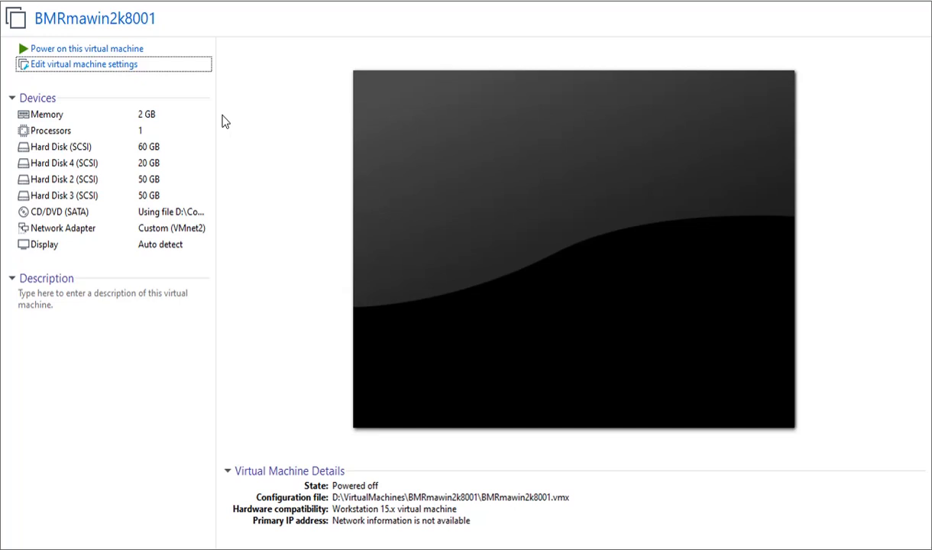
mouse_move(124, 51)
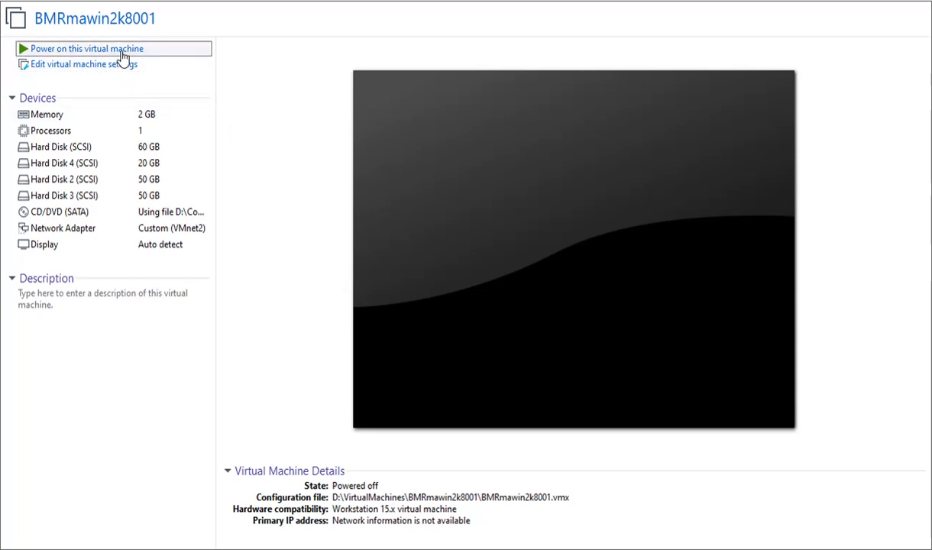
Power on the BMRmawin2k8001 virtual machine so it boots from the 1-Touch disc.
click(84, 48)
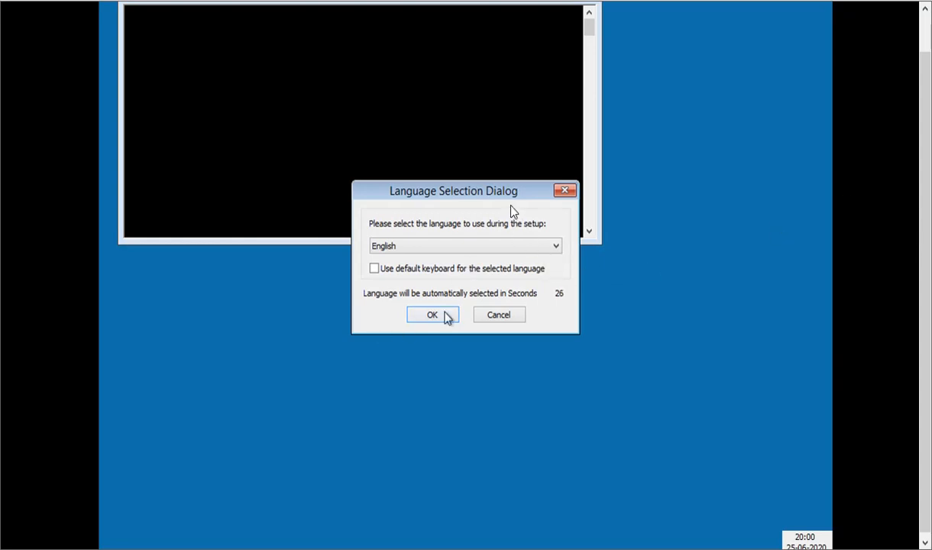
Accept English as the setup language and skip response files to restore interactively.
click(433, 314)
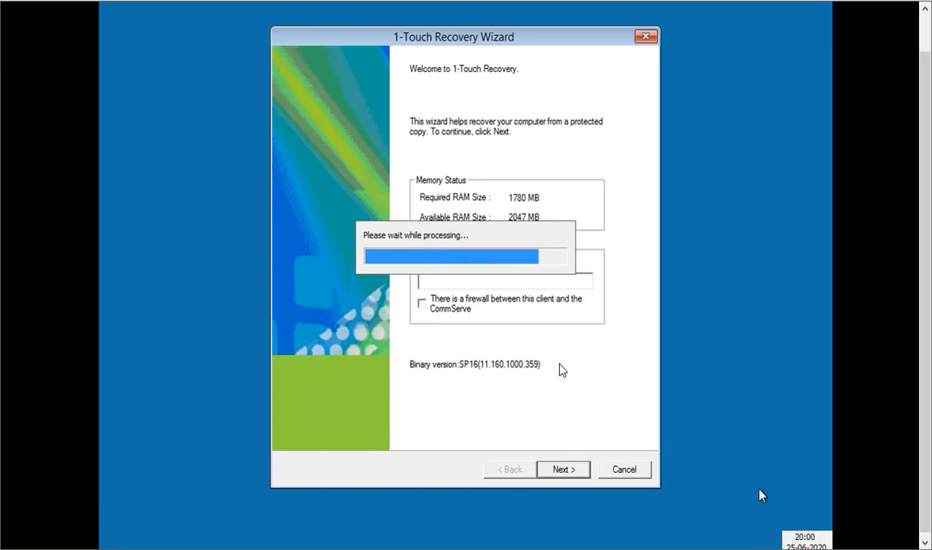
mouse_move(559, 342)
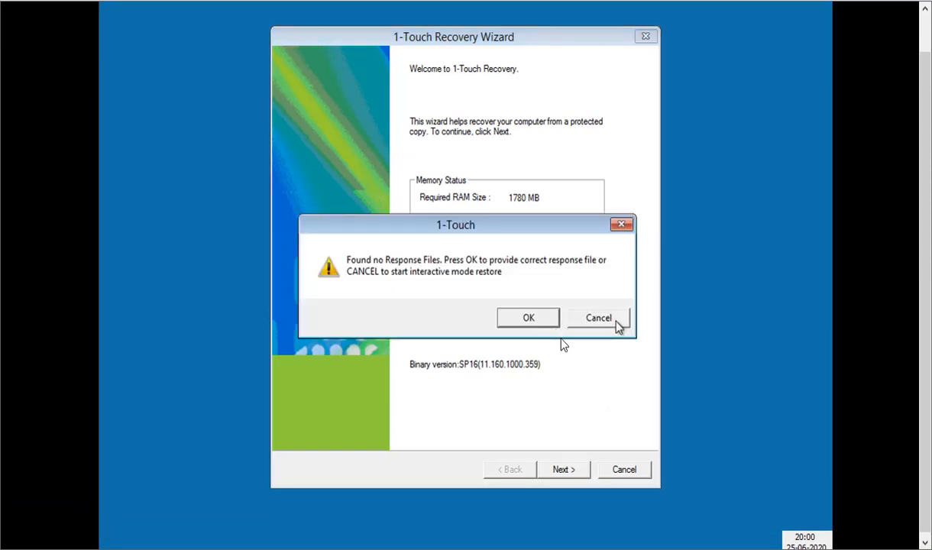
click(598, 318)
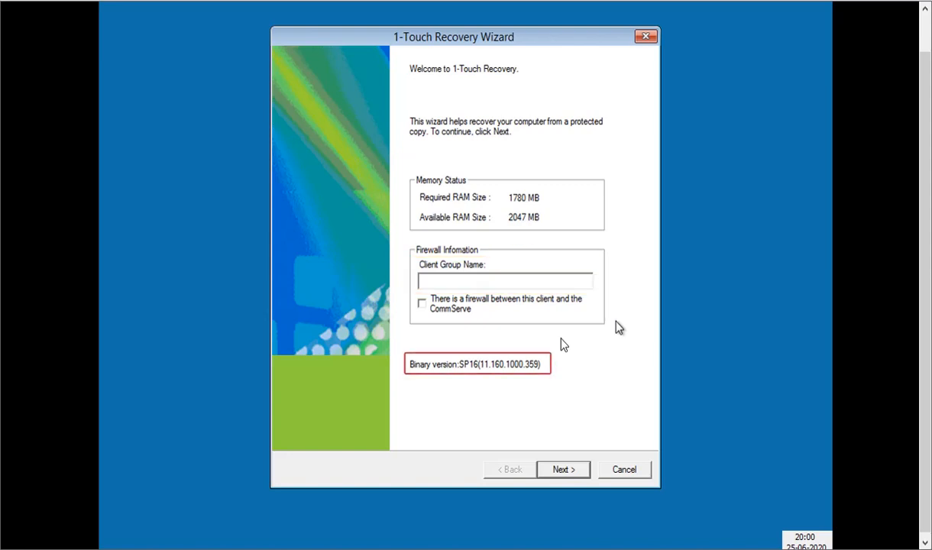
mouse_move(597, 380)
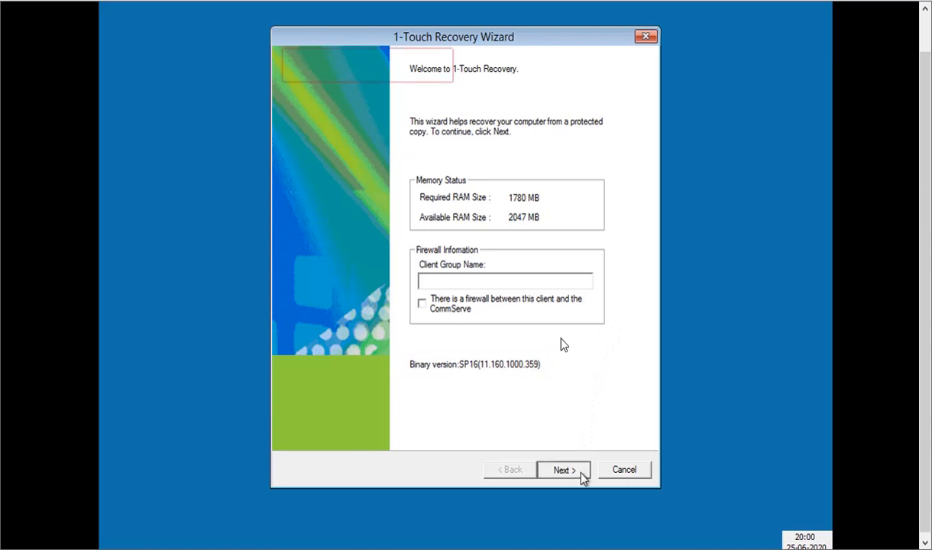
Continue past the welcome page and confirm all four disk drives were detected.
click(563, 469)
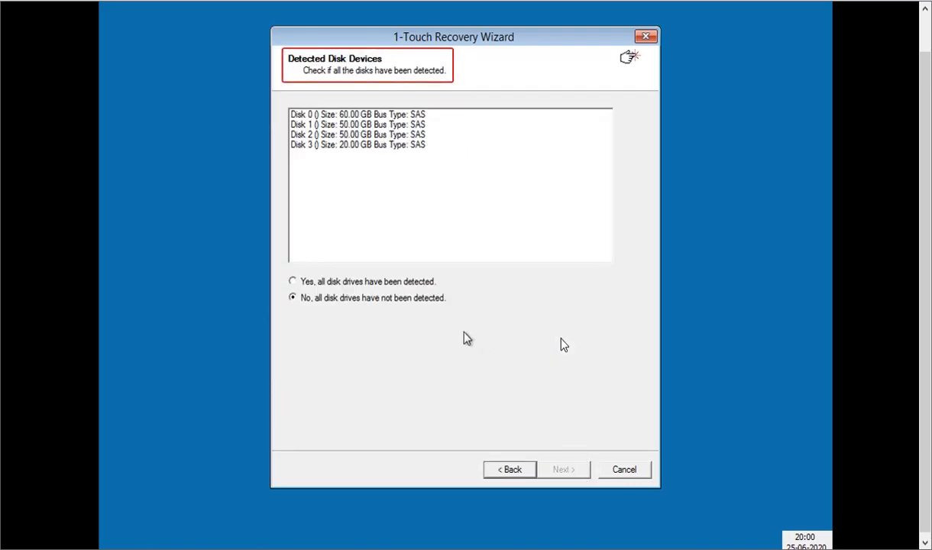
click(292, 281)
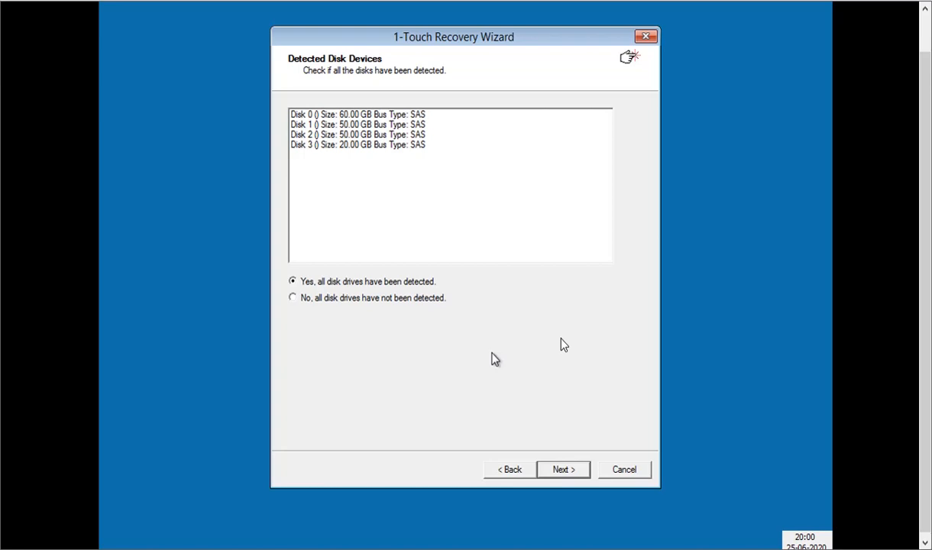
mouse_move(529, 409)
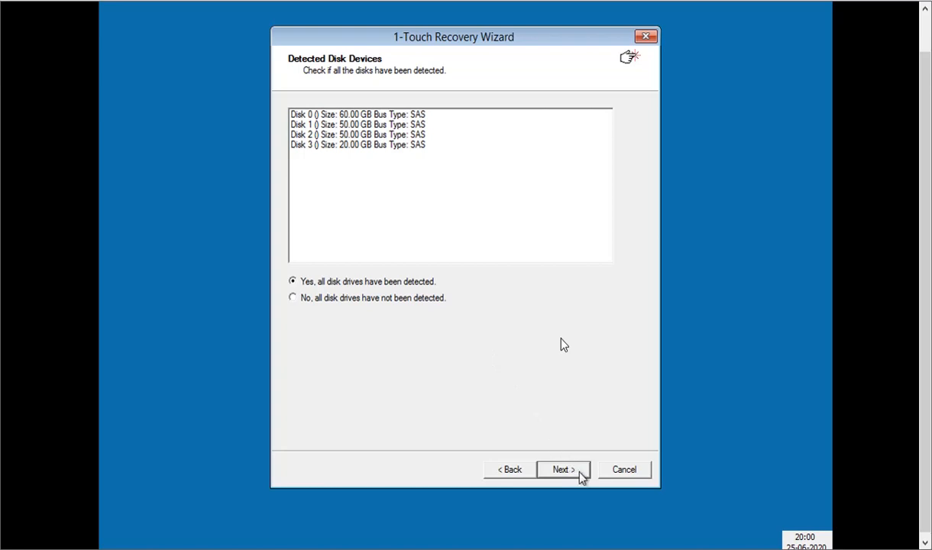
Enter CommServe host cswl, domain corpvault.net and CommCell user Admin on the network page.
click(563, 469)
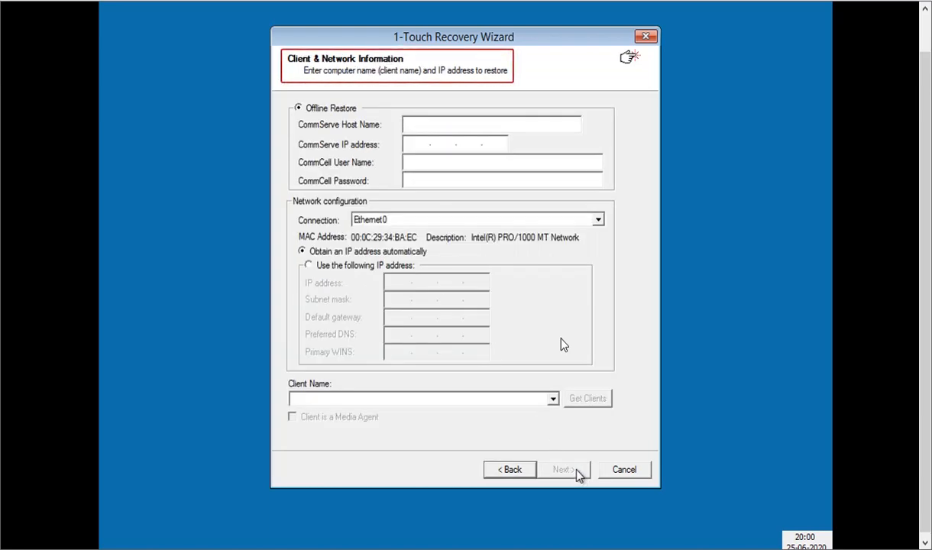
text(cswl)
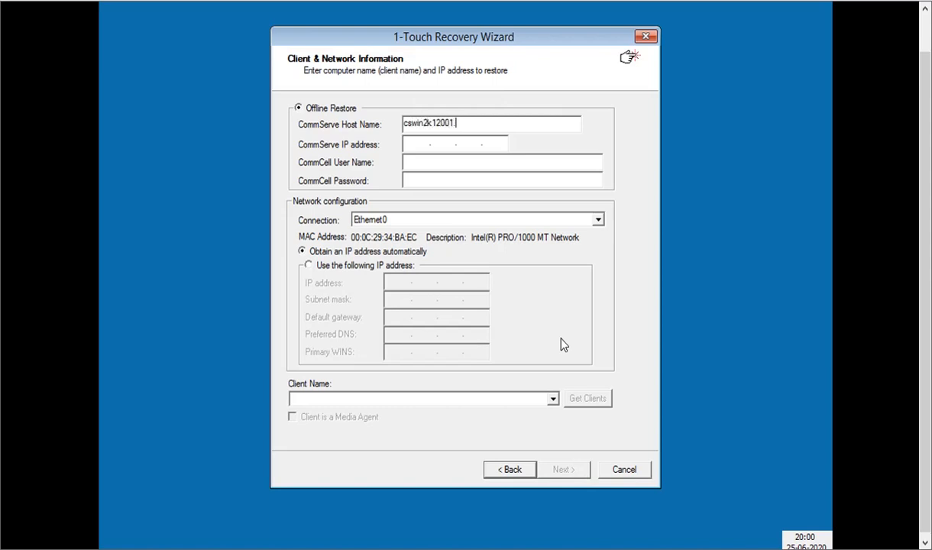
text(corpvault.net)
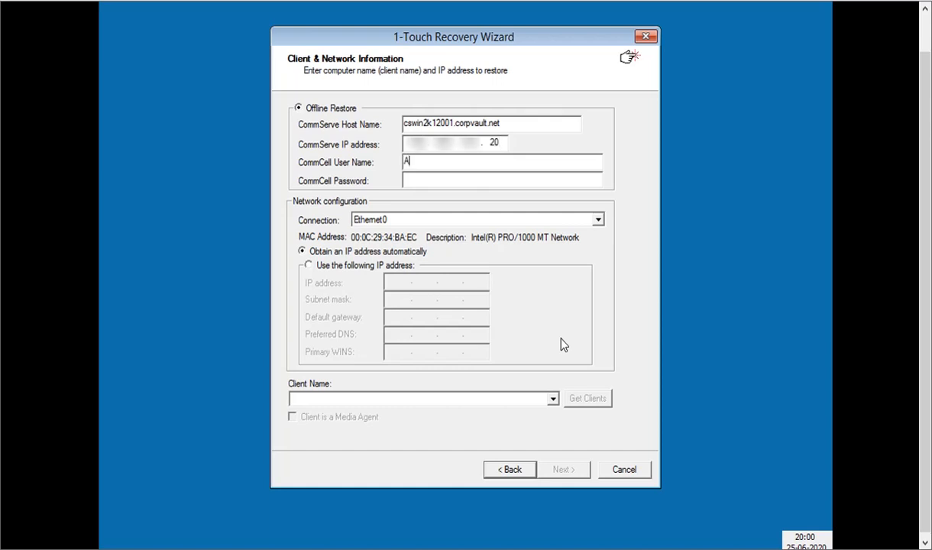
text(Admin)
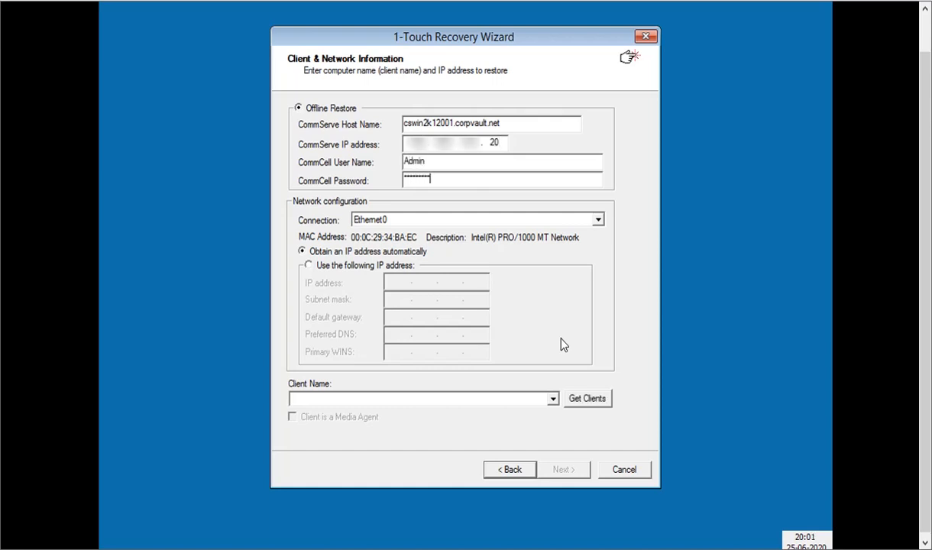
Give Ethernet0 a manual IP ending .10, subnet 255.255.255.0 and DNS ending .20.
click(595, 219)
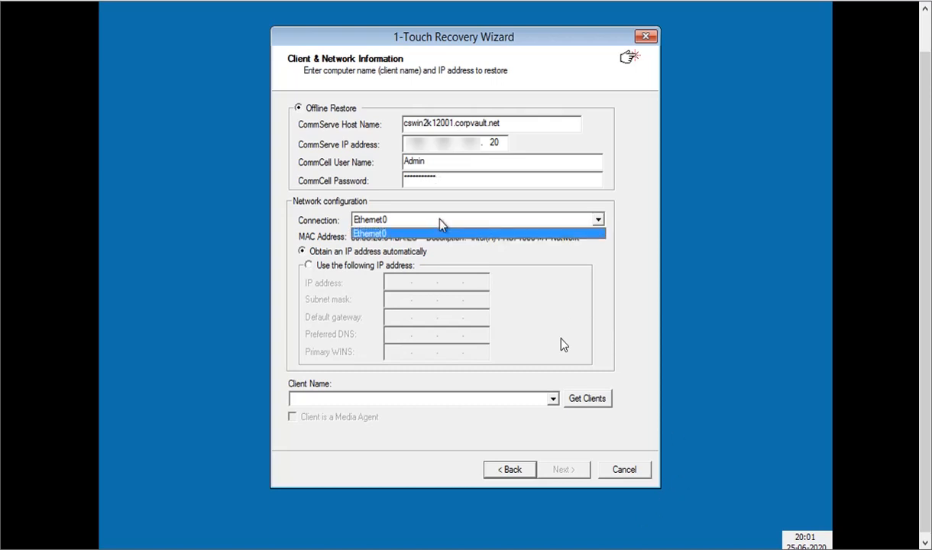
click(373, 232)
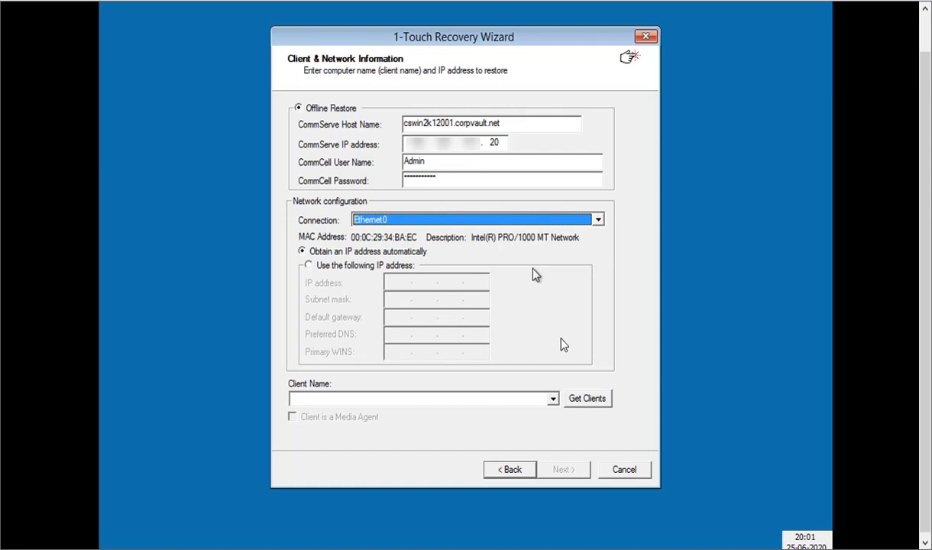
click(308, 266)
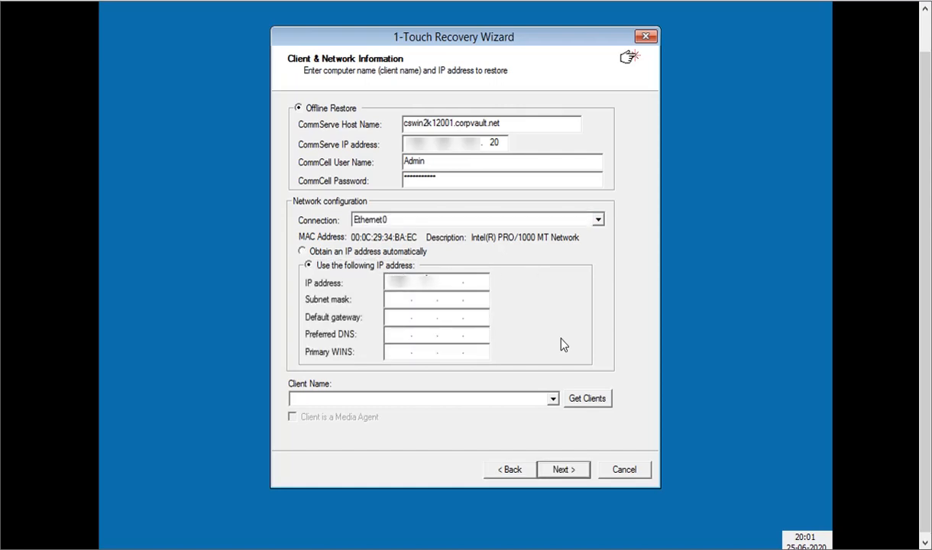
text(10)
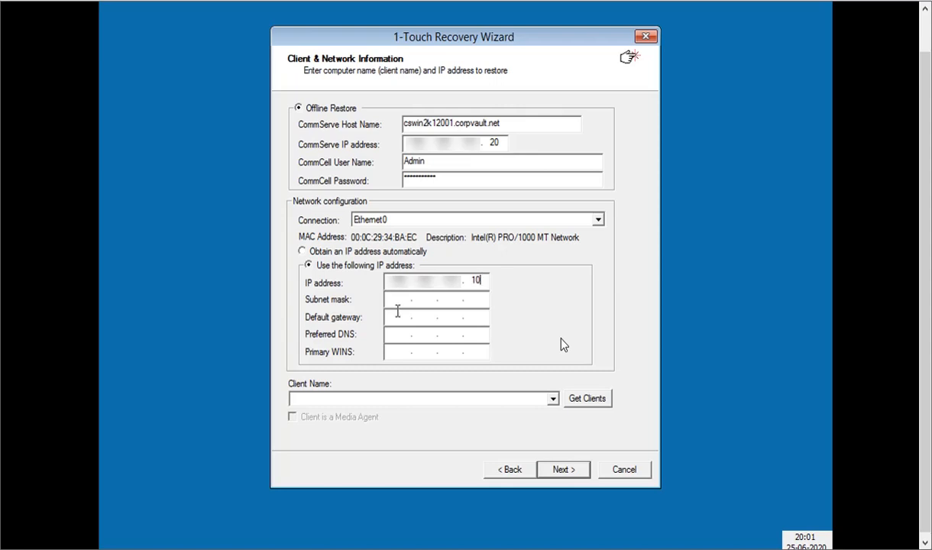
text(255.255.255.0)
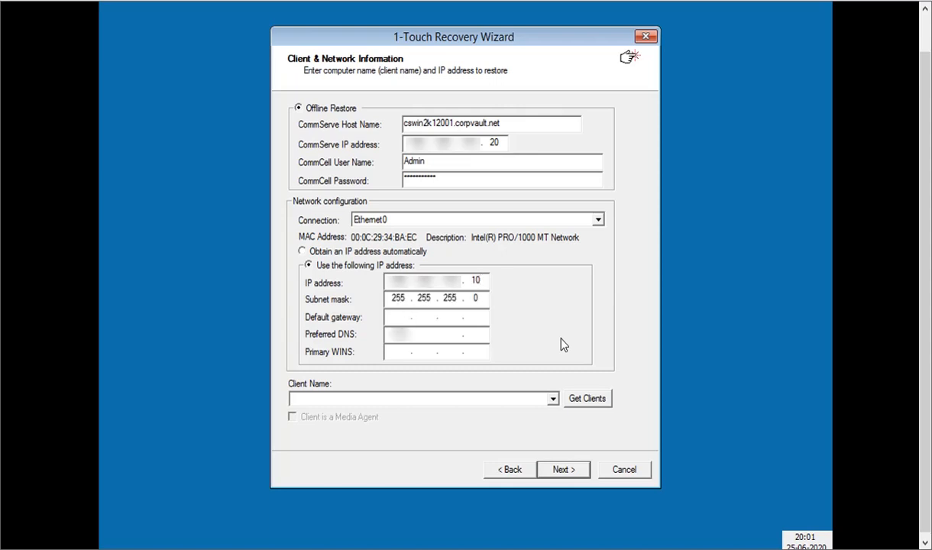
text(20)
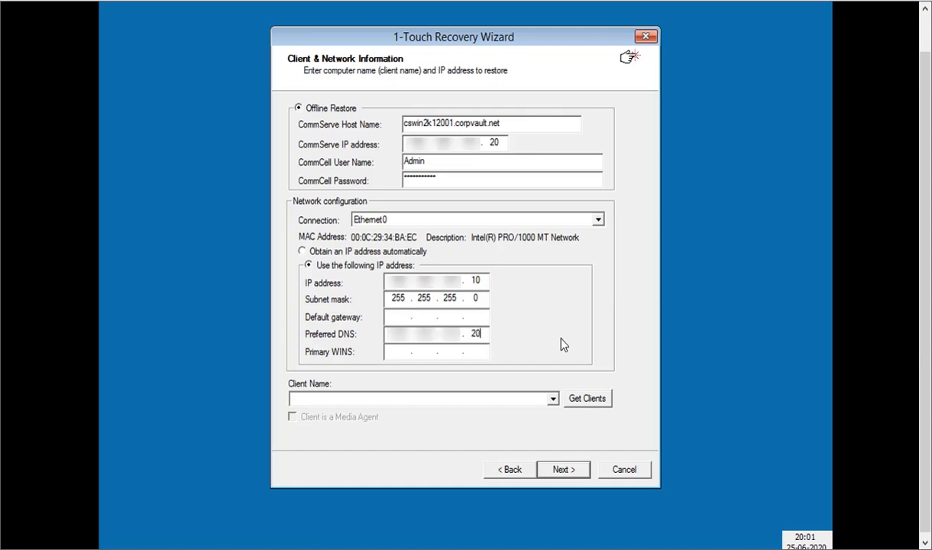
click(552, 398)
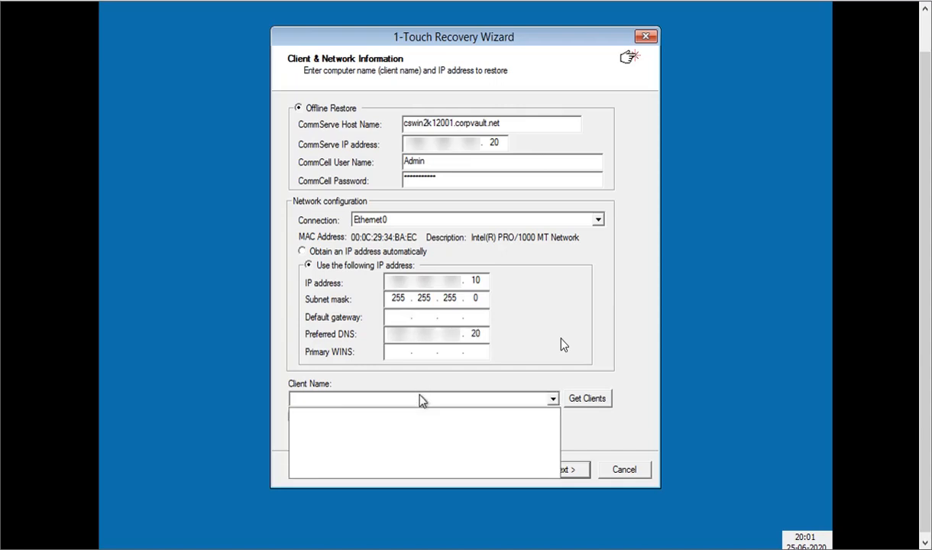
Fetch the client list from the CommServe and choose mawin2k08001 as the client to restore.
click(587, 398)
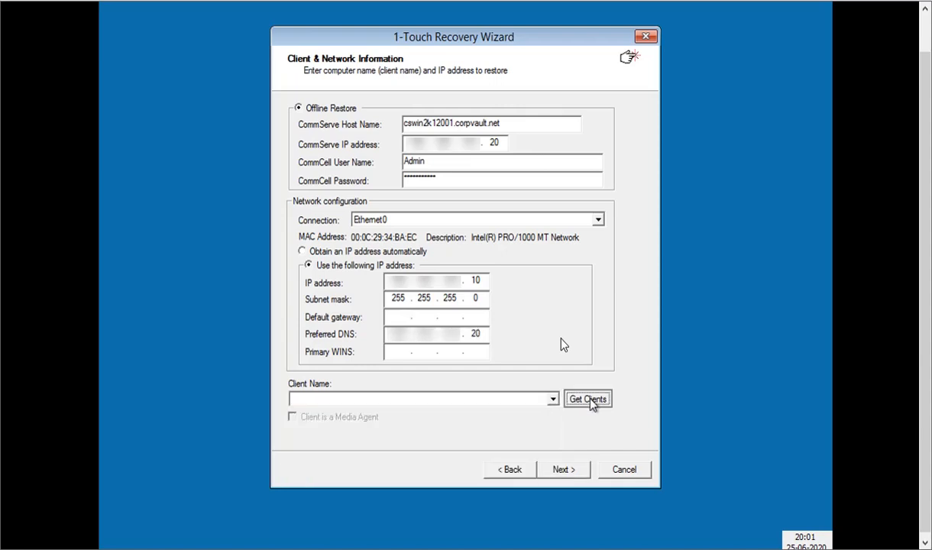
click(586, 399)
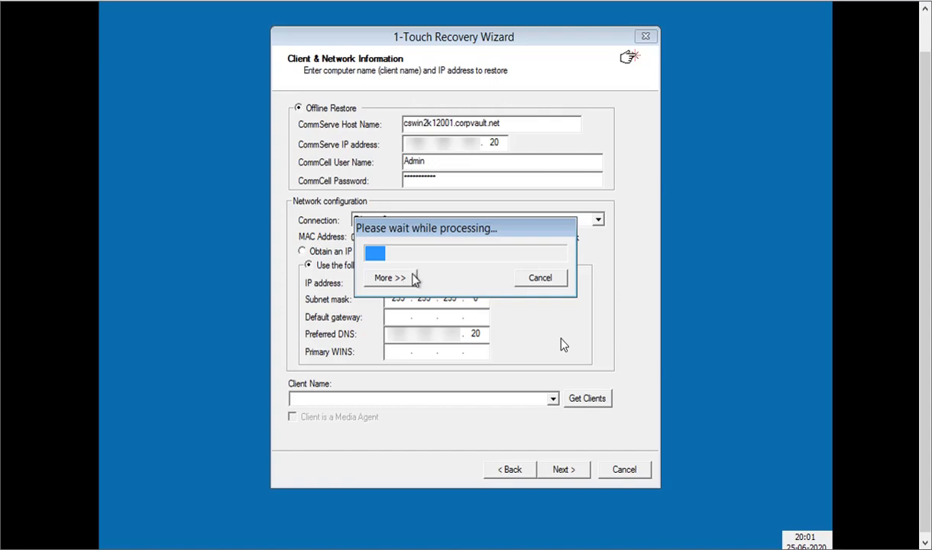
click(390, 277)
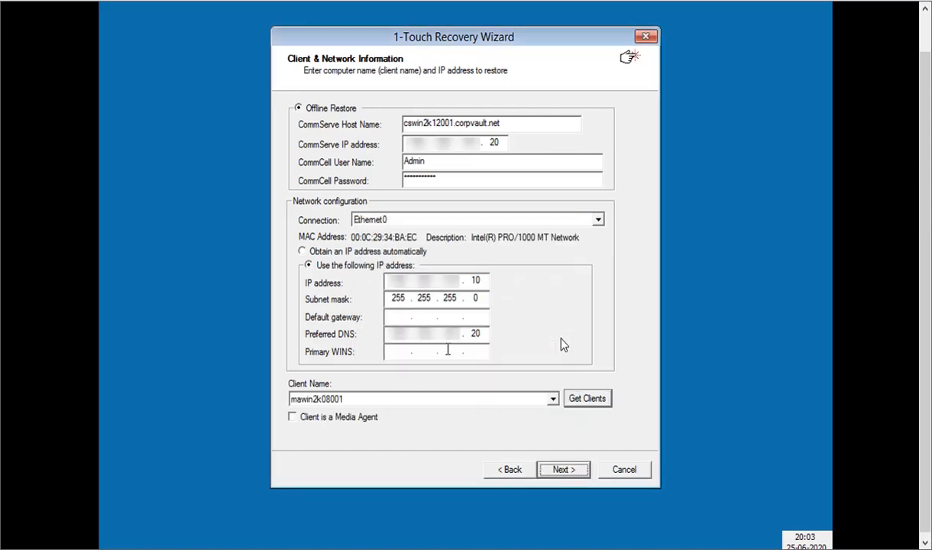
click(551, 399)
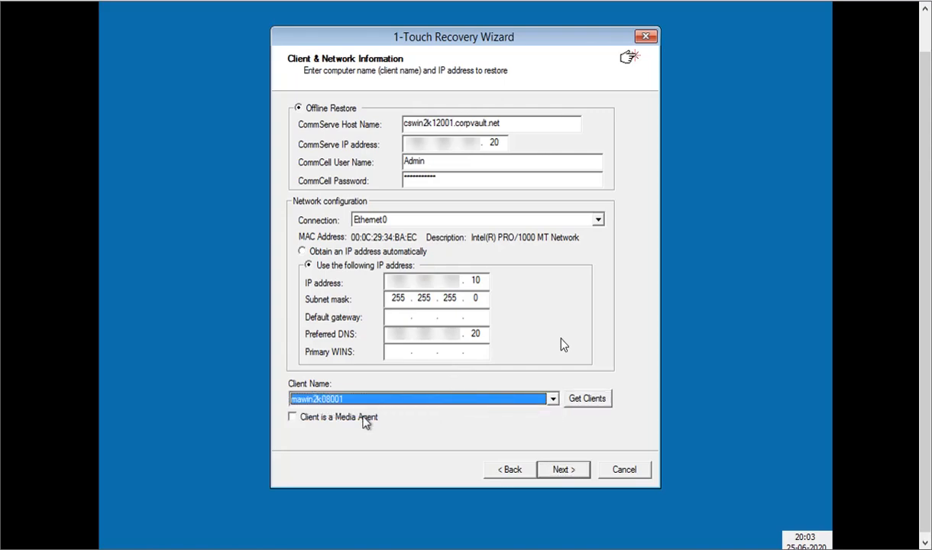
click(291, 417)
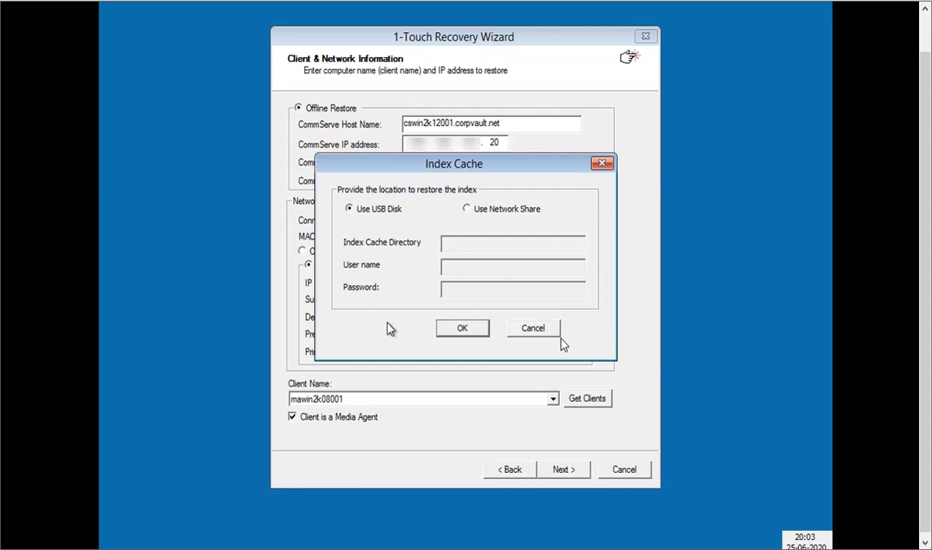
mouse_move(400, 217)
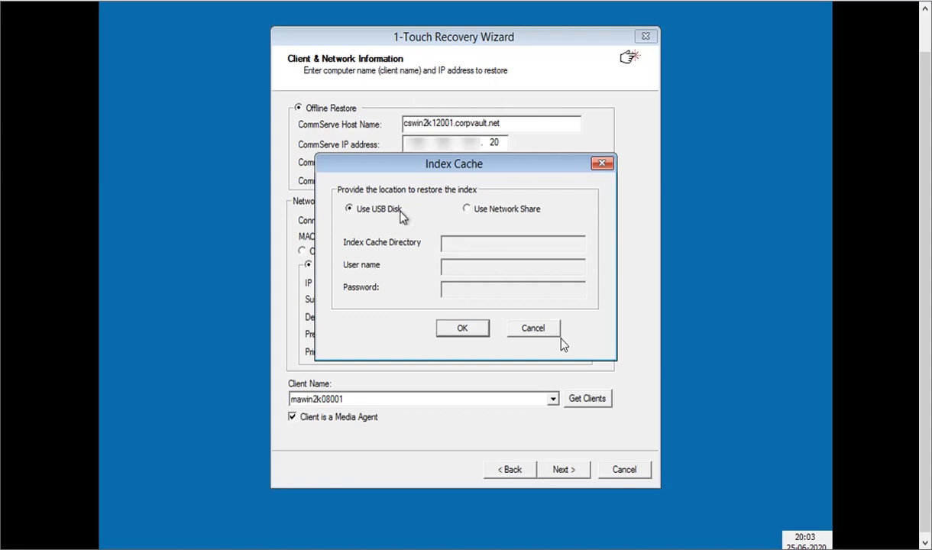
click(466, 208)
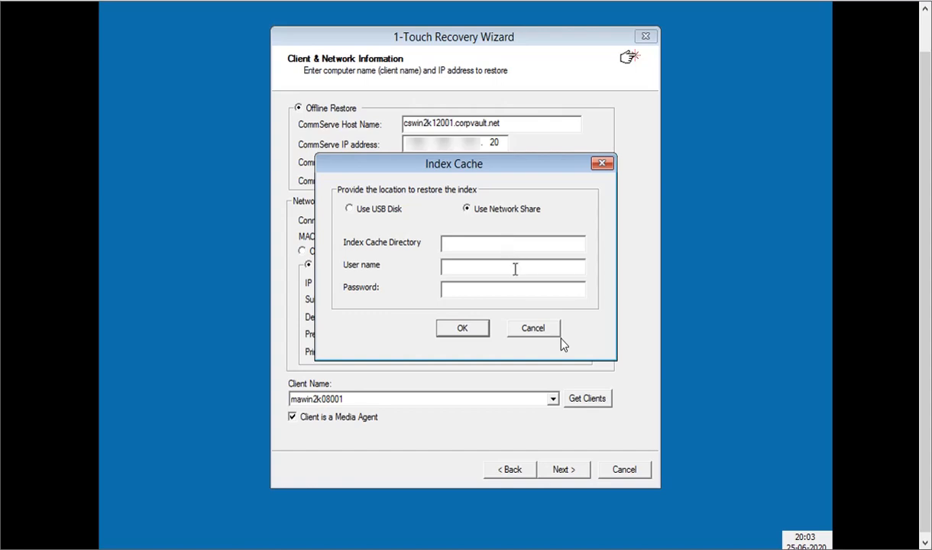
mouse_move(526, 321)
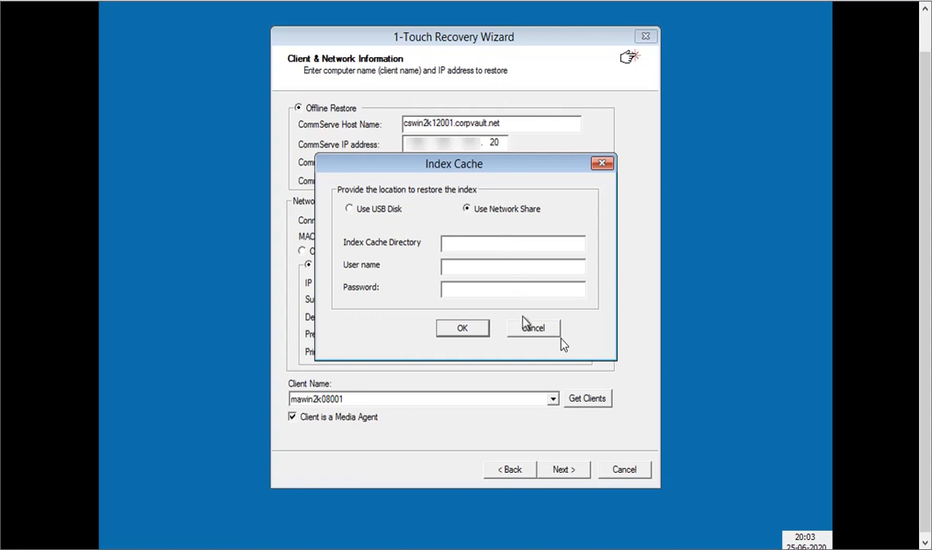
click(534, 328)
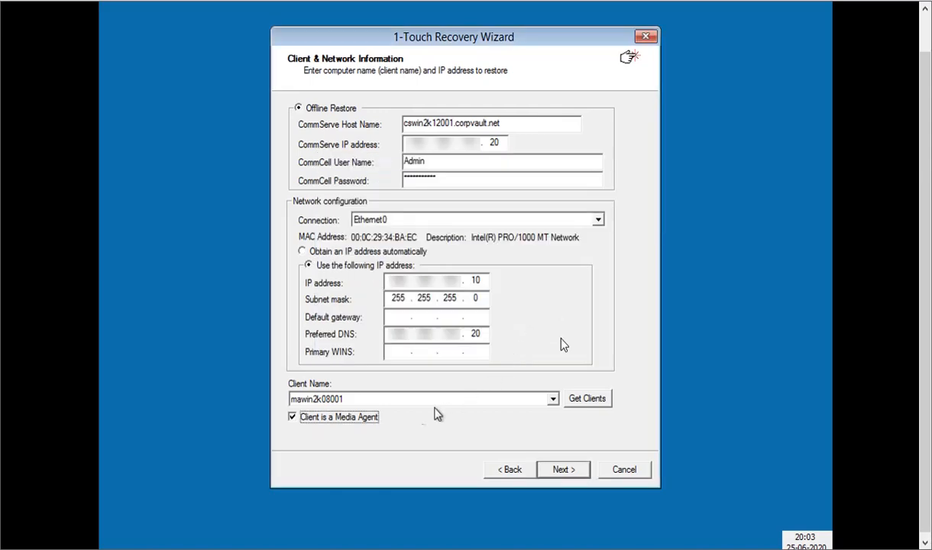
click(292, 417)
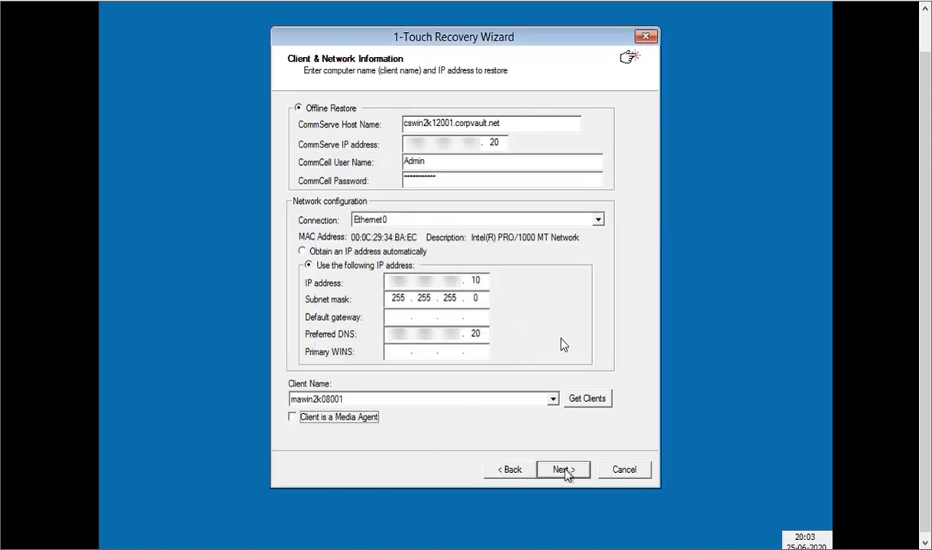
Accept the network summary for mawin2k08001 and continue to the restore options.
click(563, 469)
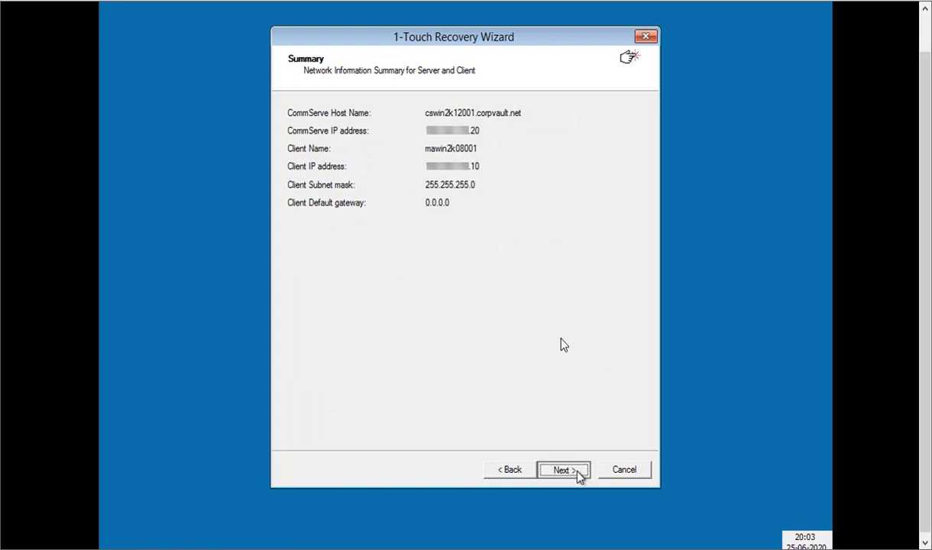
click(566, 469)
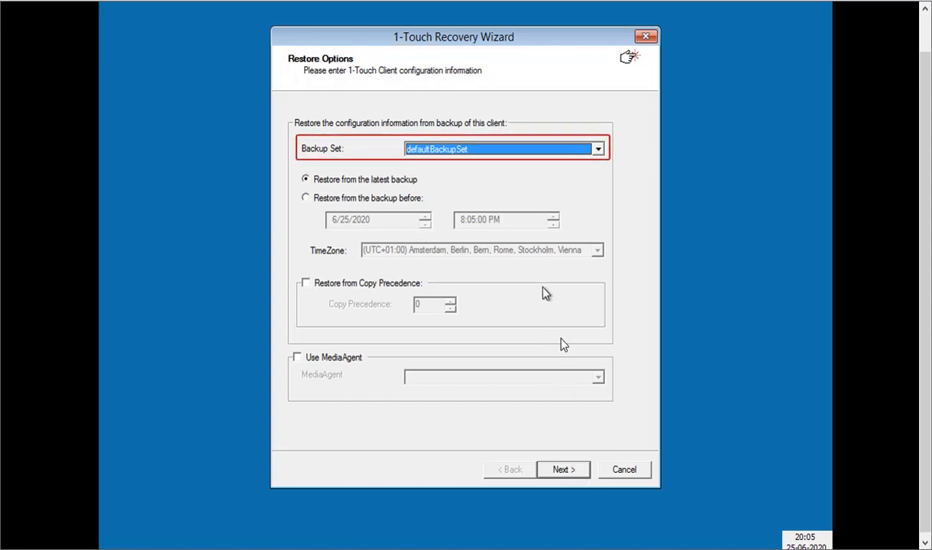
Choose defaultBackupSet, try a point-in-time restore, then keep restoring from the latest backup.
click(597, 148)
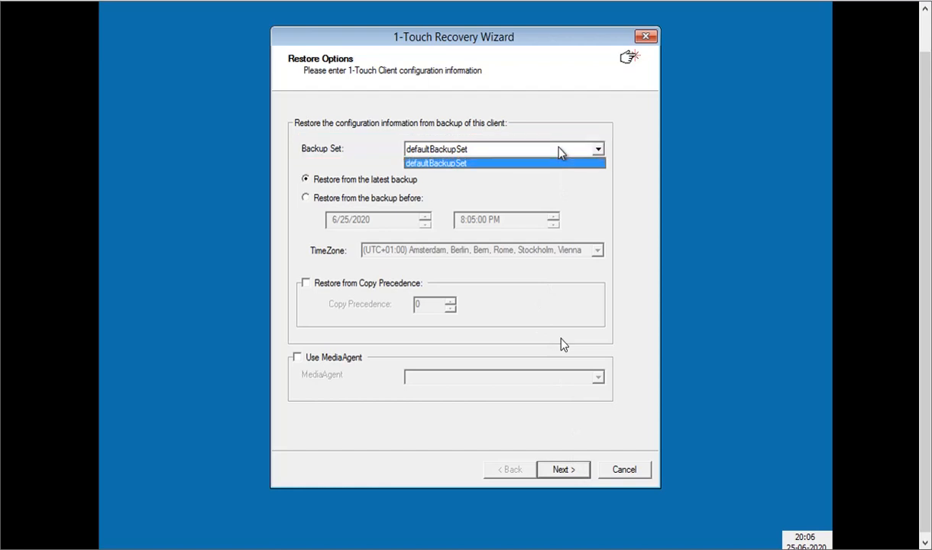
click(437, 163)
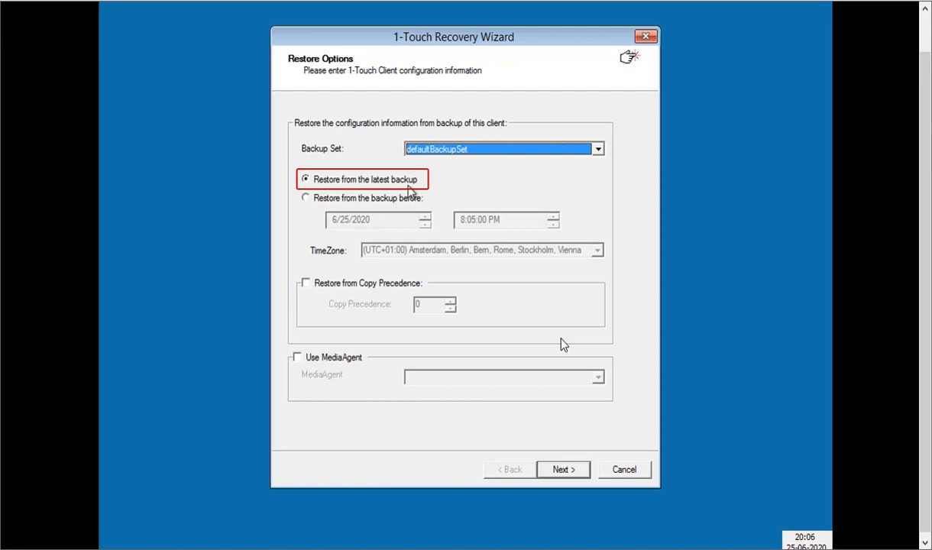
click(304, 198)
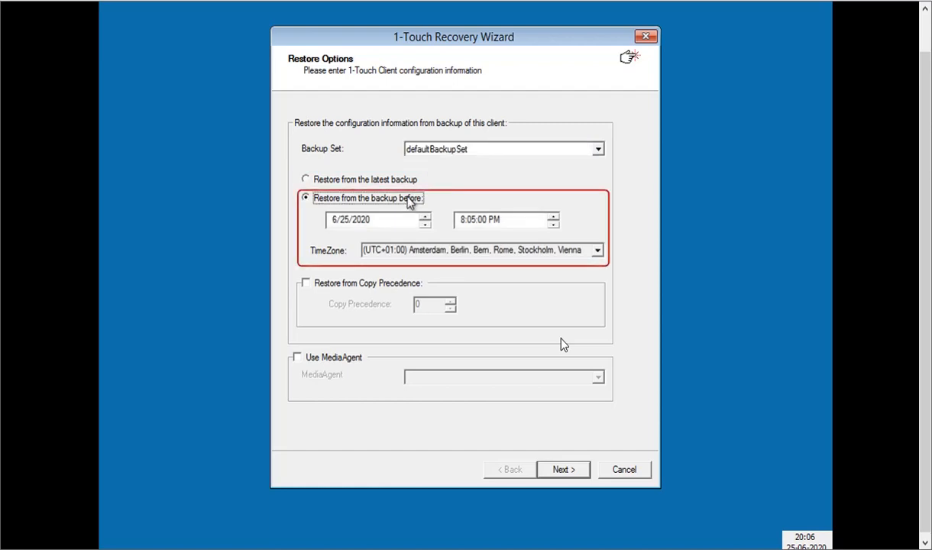
mouse_move(407, 203)
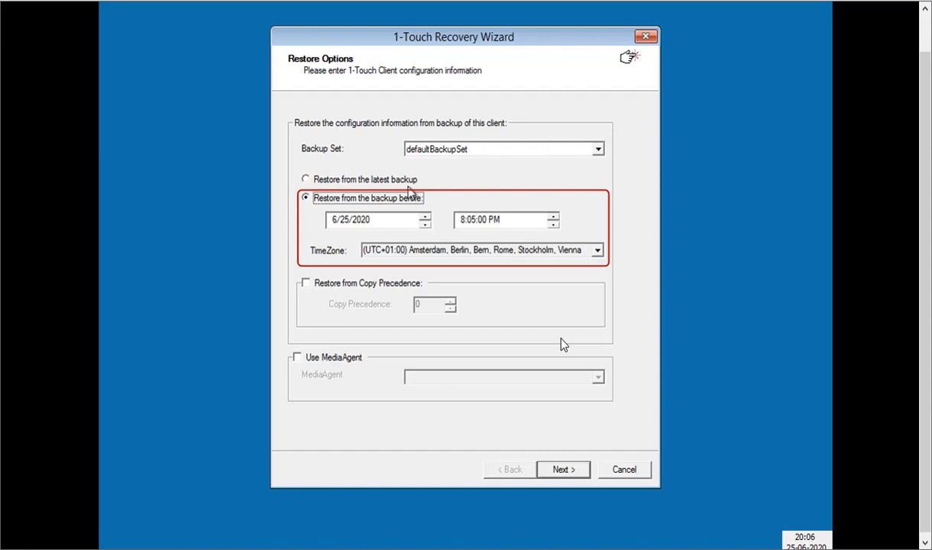
click(304, 179)
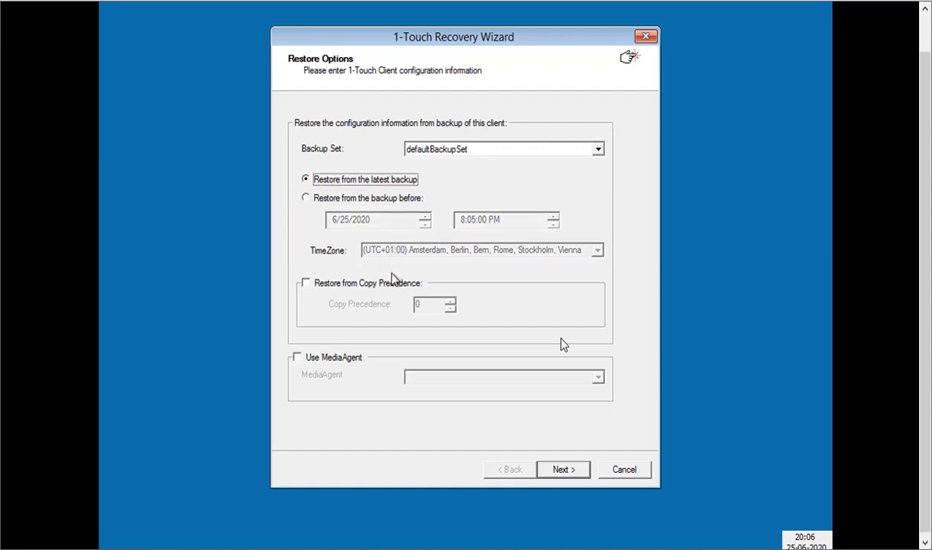
click(306, 283)
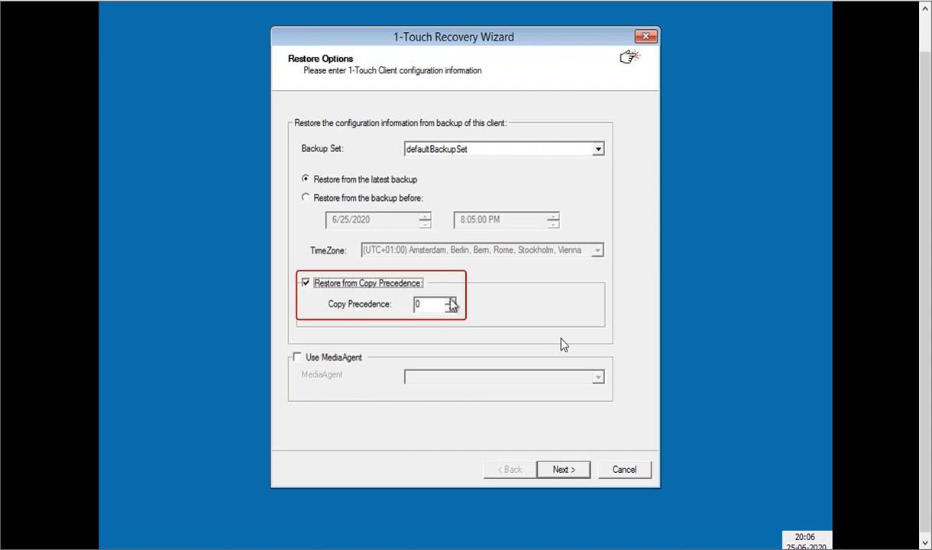
click(449, 300)
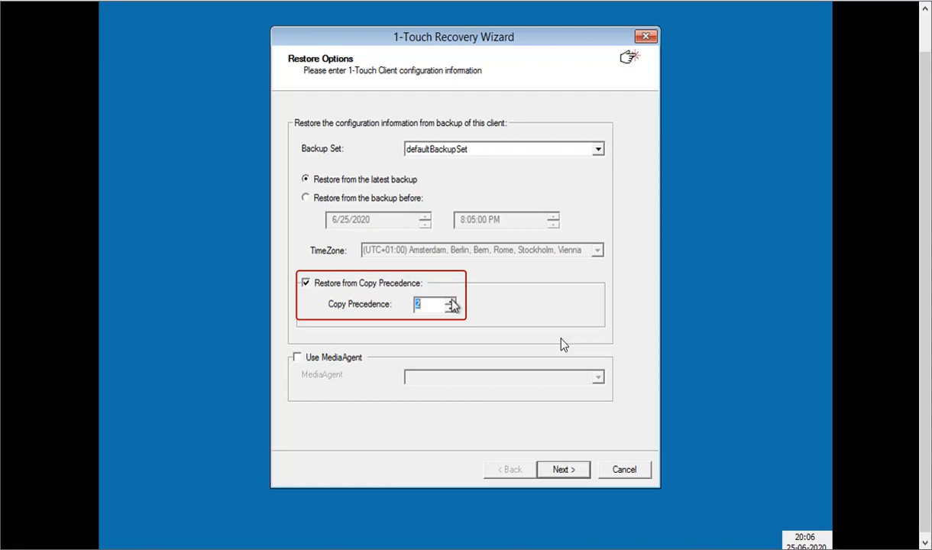
click(304, 283)
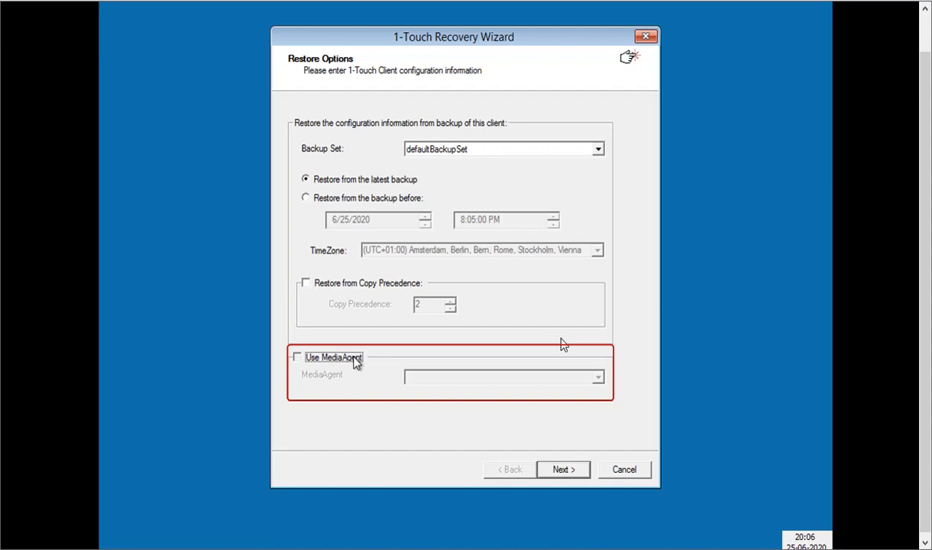
click(299, 357)
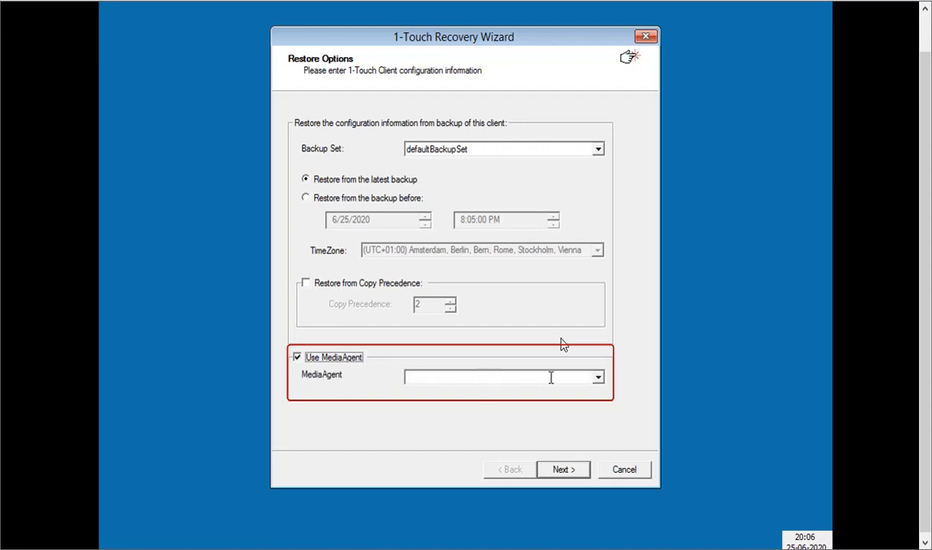
click(597, 378)
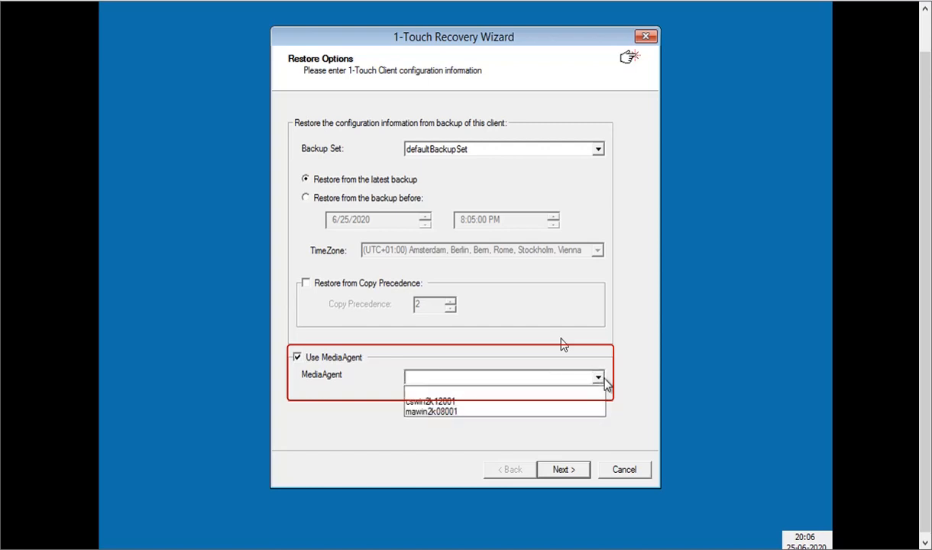
click(298, 357)
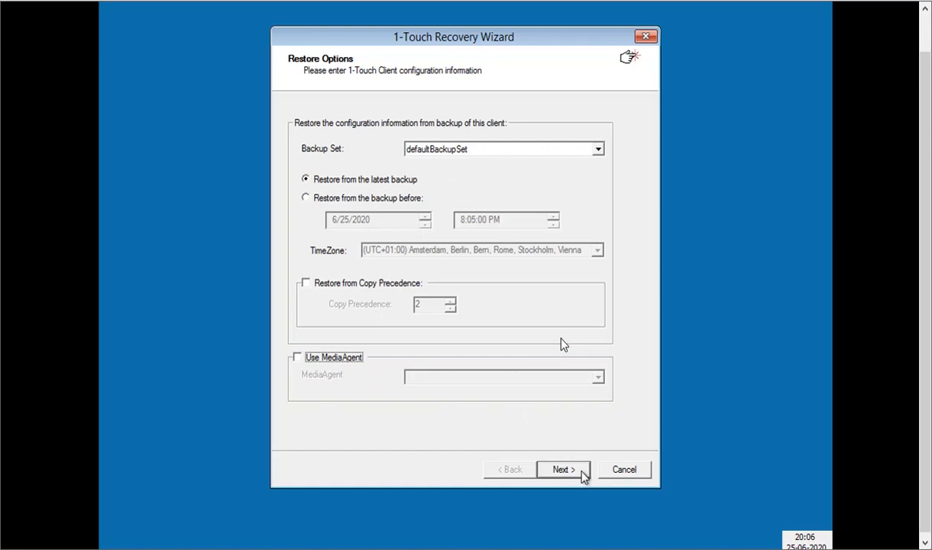
Continue to the recovery options and keep the SYSVOL restore set to Non-Authoritative.
click(563, 469)
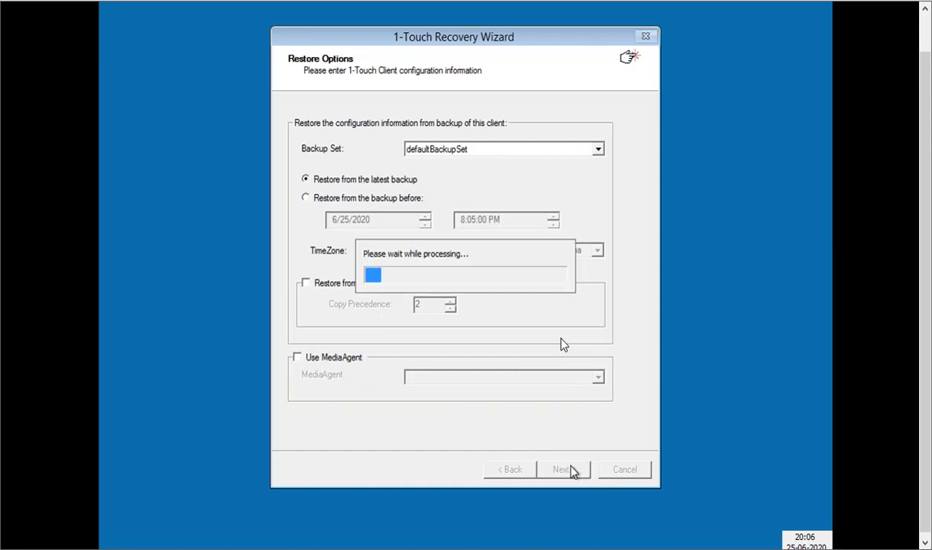
mouse_move(560, 394)
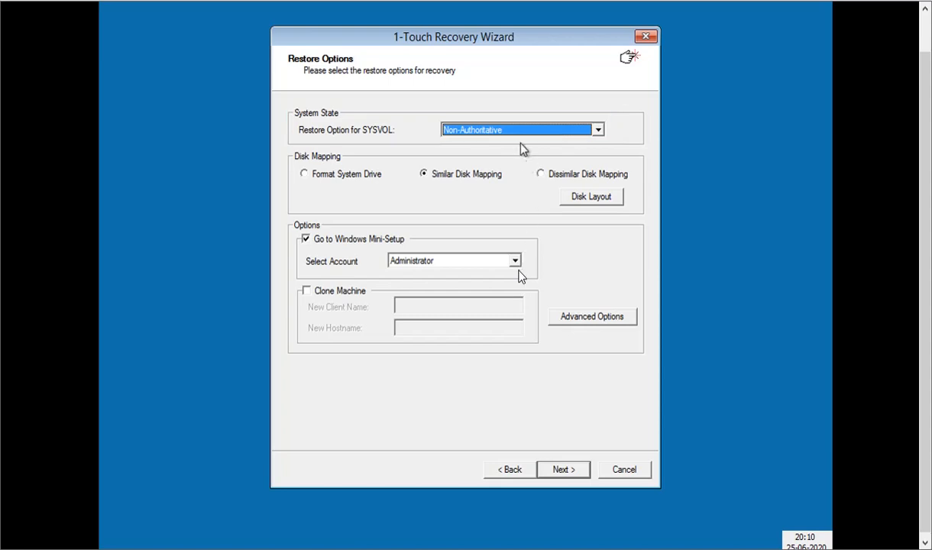
click(599, 130)
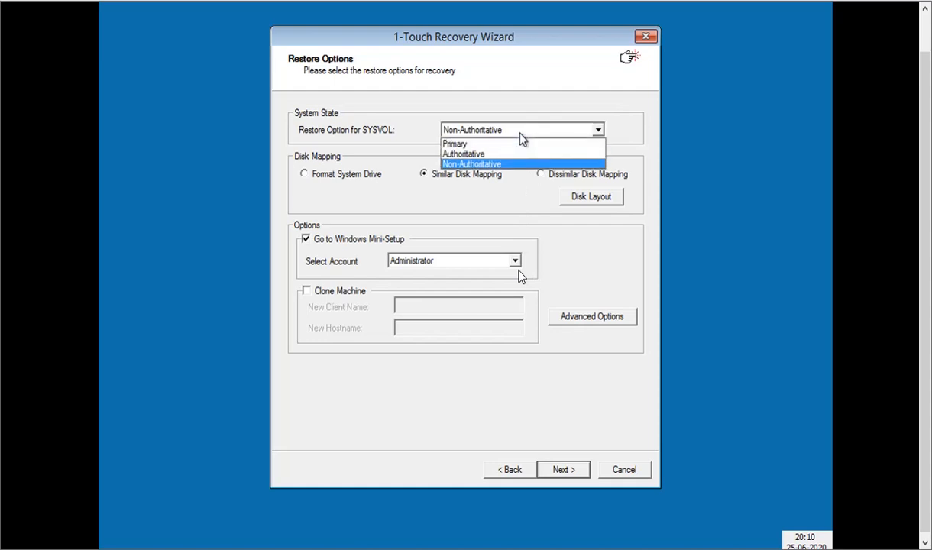
mouse_move(568, 99)
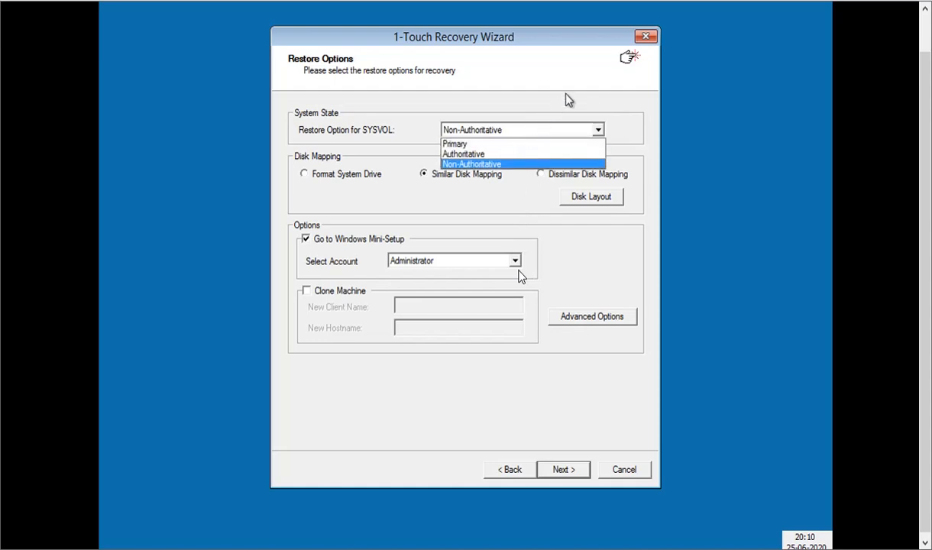
click(472, 164)
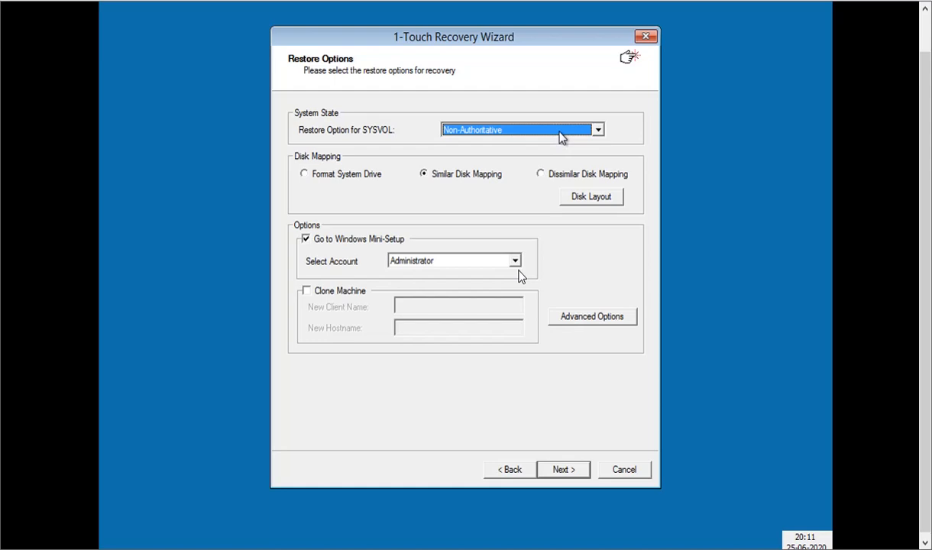
mouse_move(557, 181)
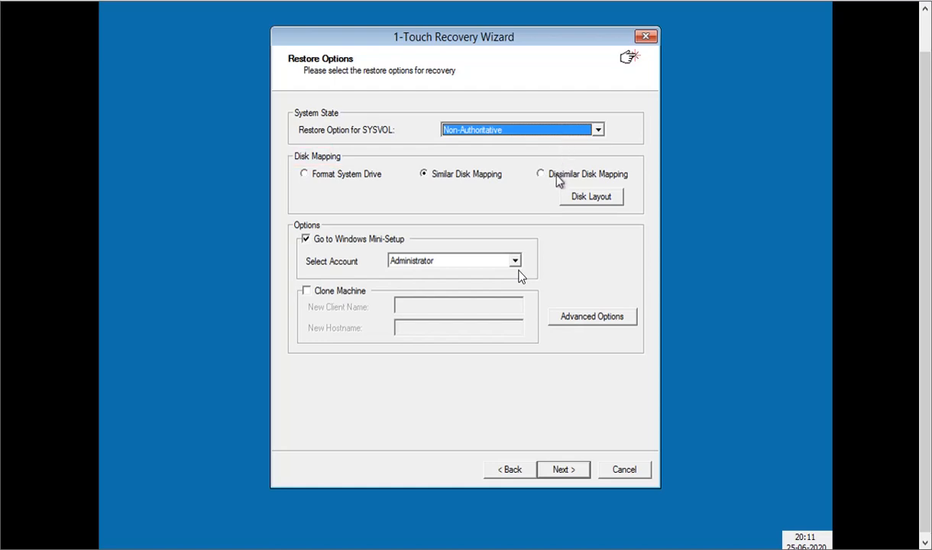
Try Format System Drive and Similar Disk Mapping, then settle on Dissimilar Disk Mapping.
click(303, 174)
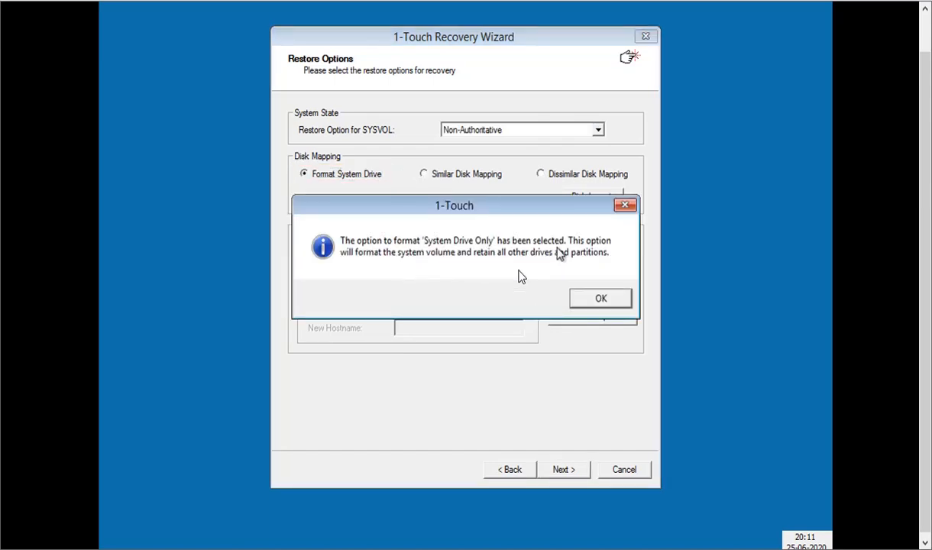
mouse_move(544, 266)
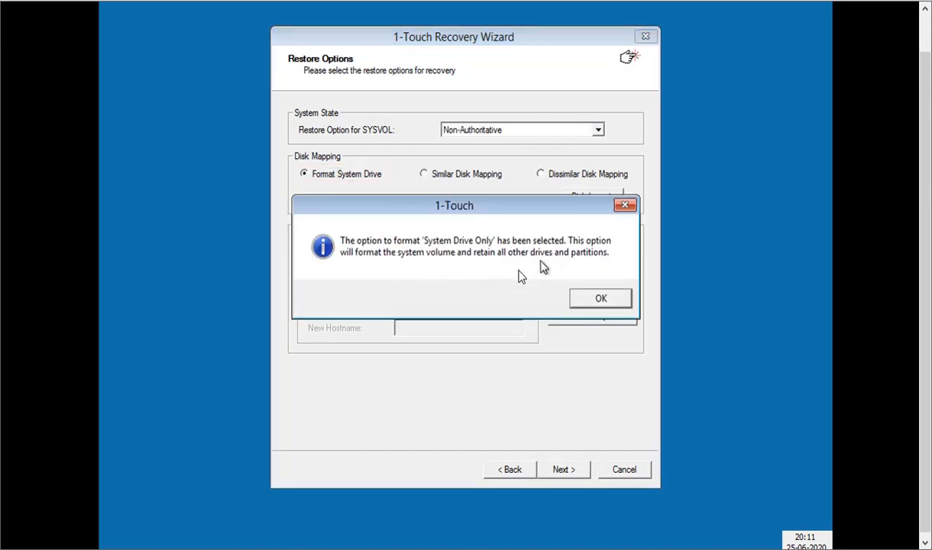
mouse_move(615, 300)
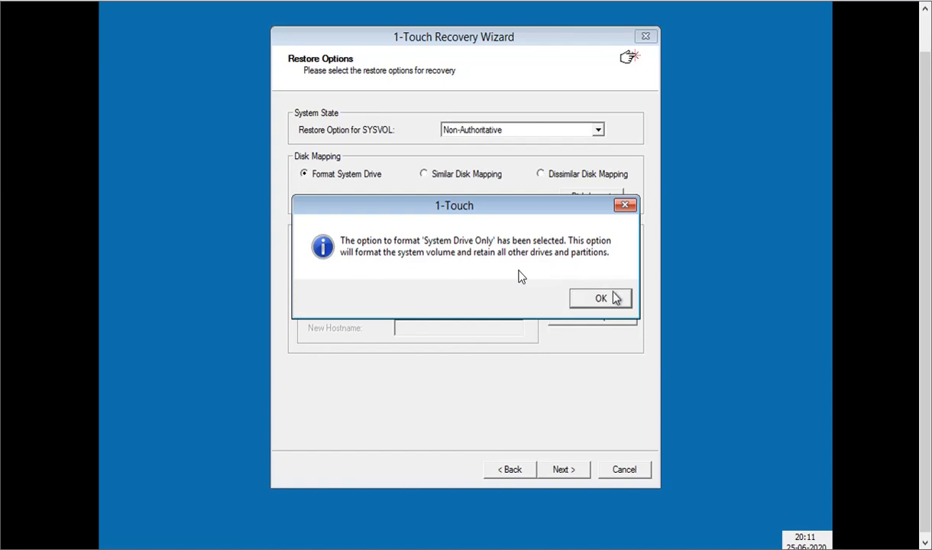
click(599, 298)
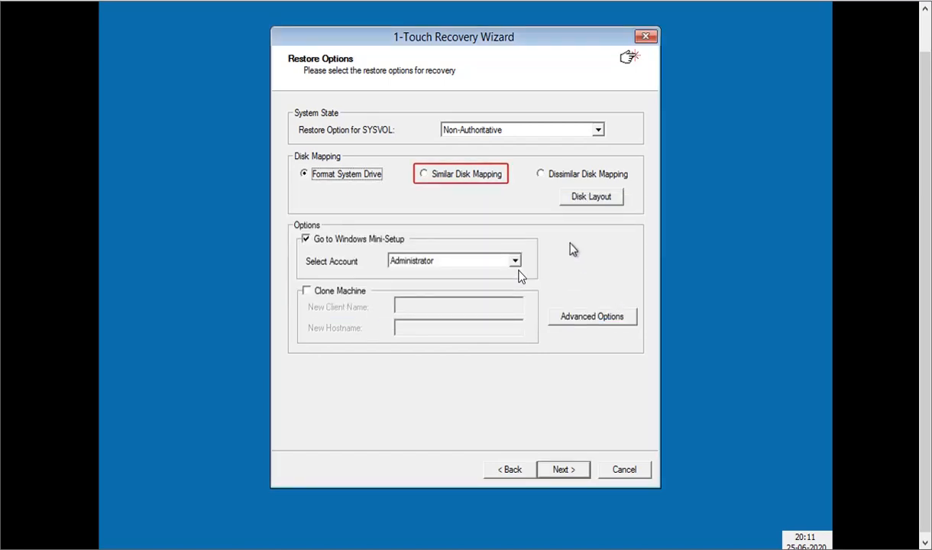
click(414, 174)
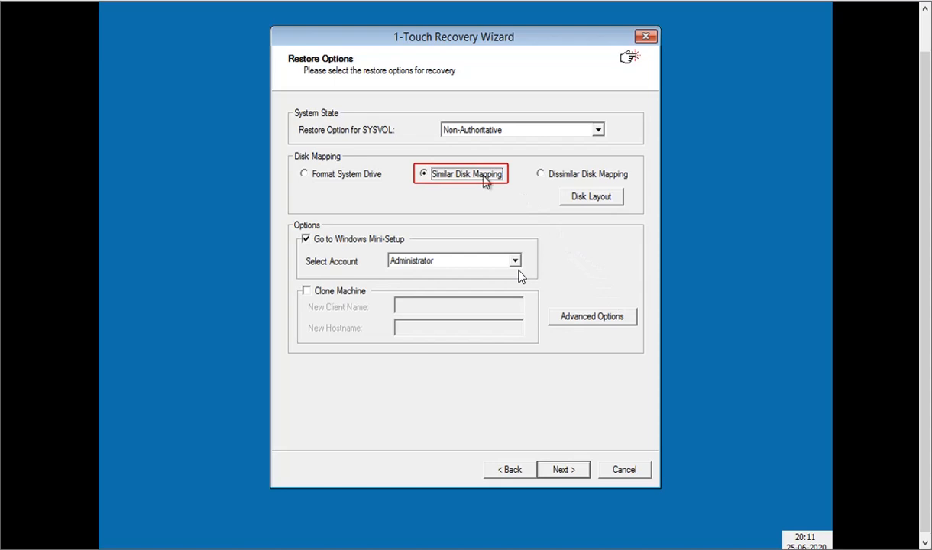
mouse_move(513, 181)
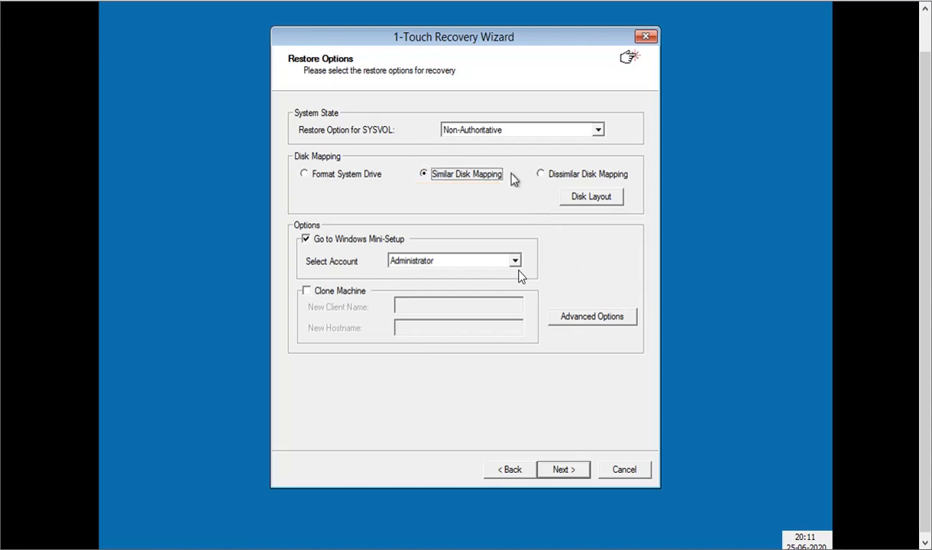
click(535, 173)
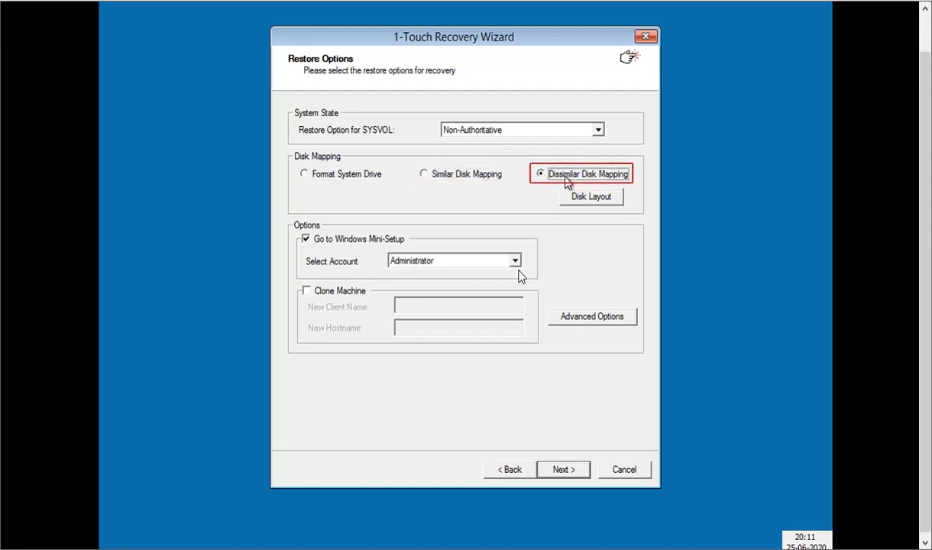
mouse_move(558, 200)
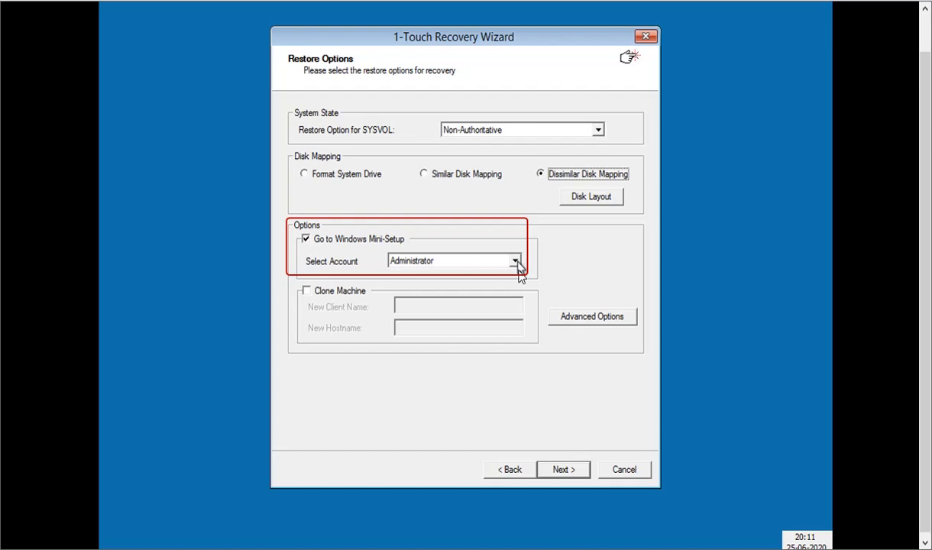
Keep Administrator as the Mini-Setup account and enable Clone Machine, exposing new client name and hostname fields.
click(515, 261)
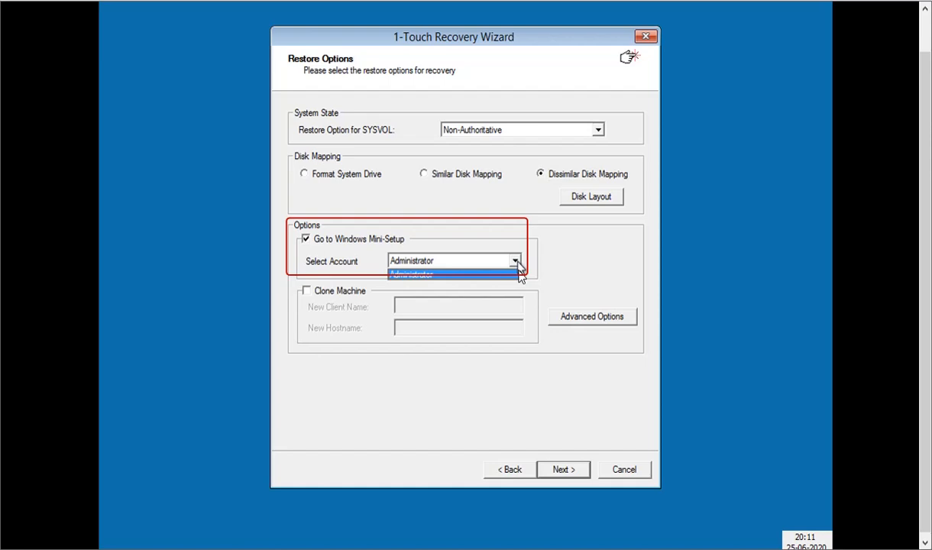
click(412, 274)
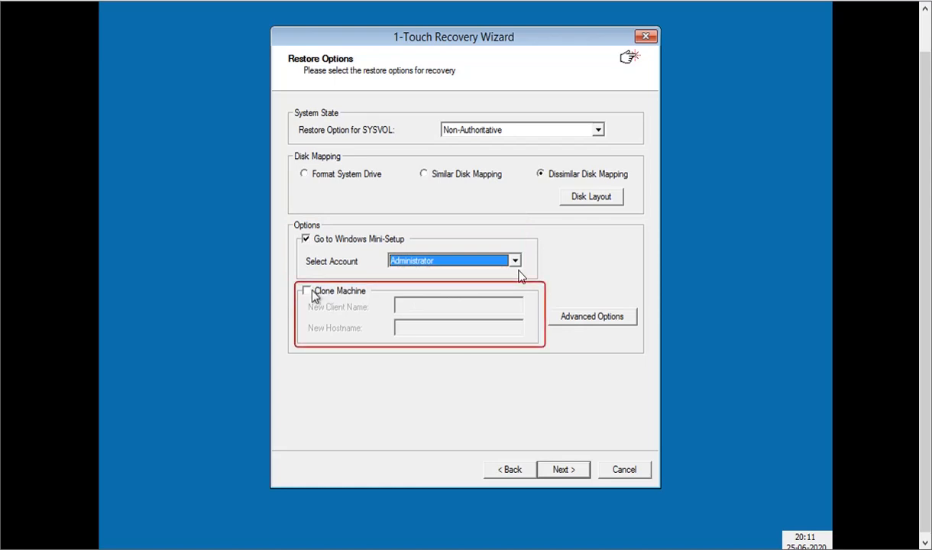
click(305, 290)
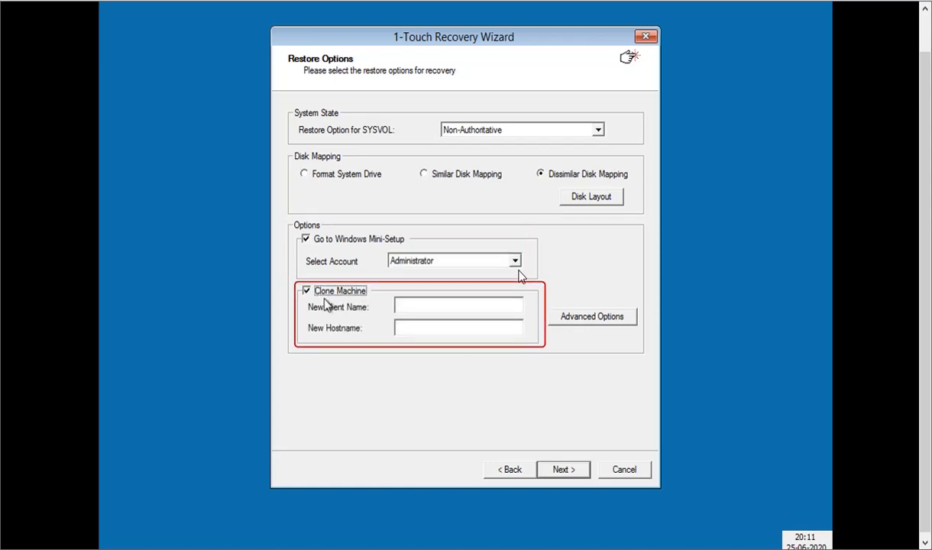
click(459, 307)
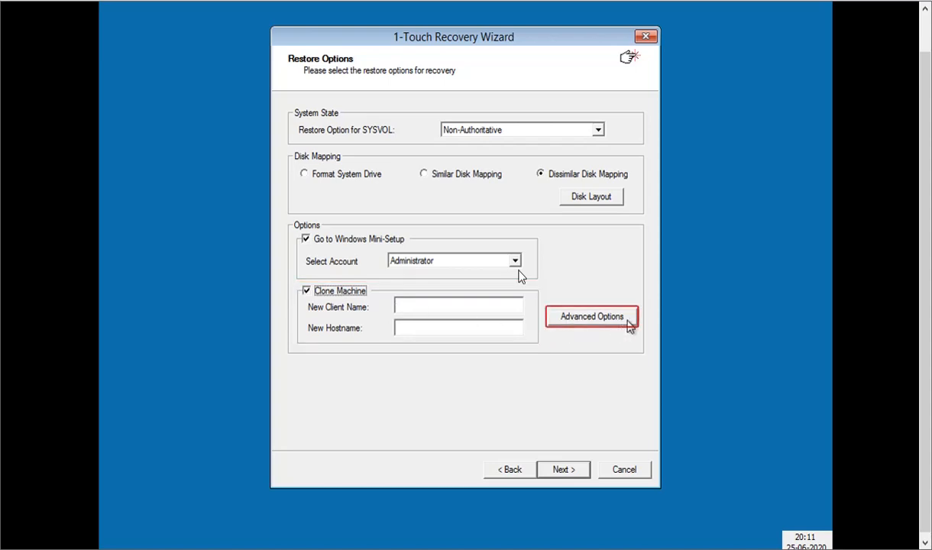
Review the advanced domain-credentials options, cancel them unchanged, and continue past Restore Options.
click(591, 316)
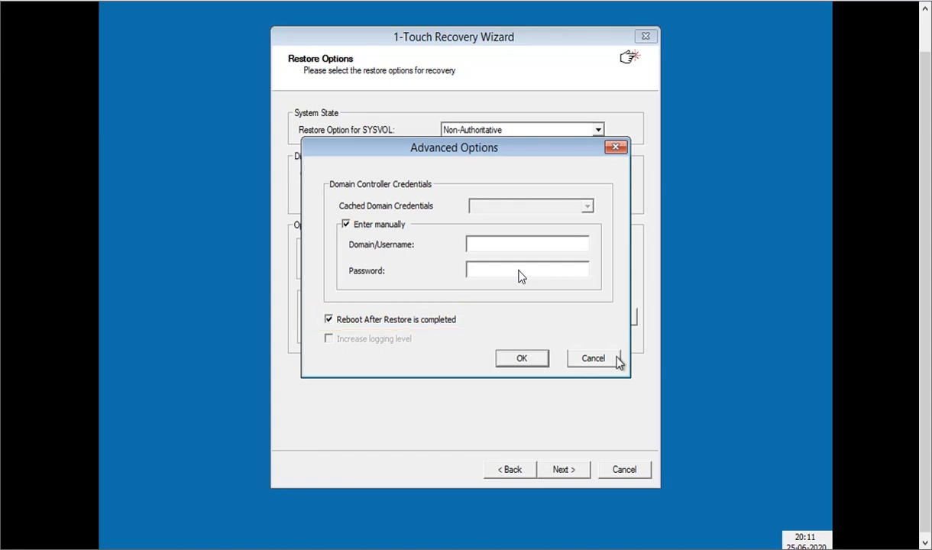
click(593, 358)
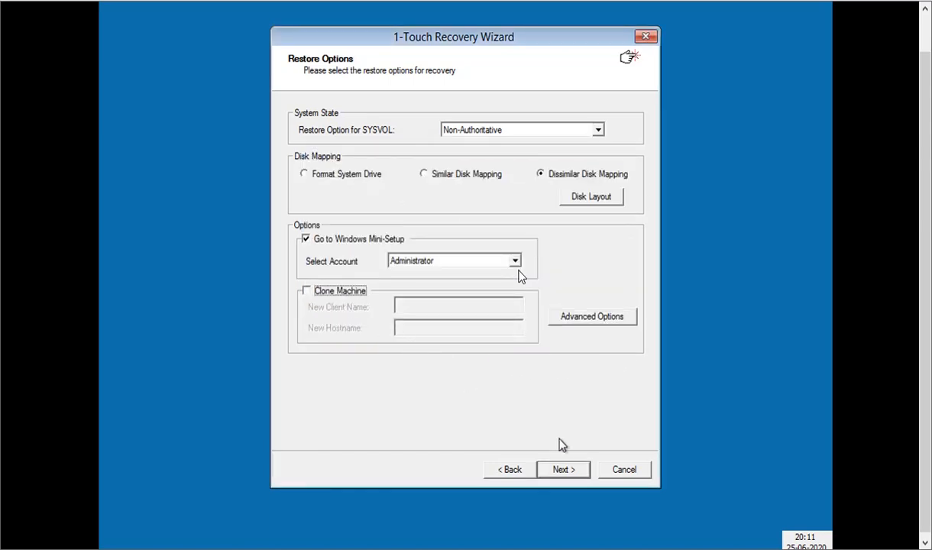
click(563, 470)
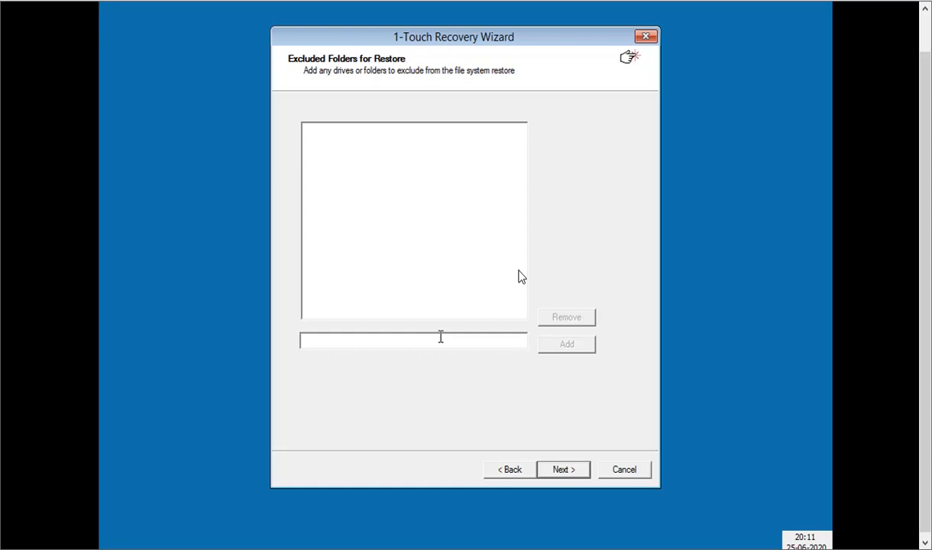
Leave the excluded-folders list empty and continue to the Restore Summary for client mawin2k08001.
text(F)
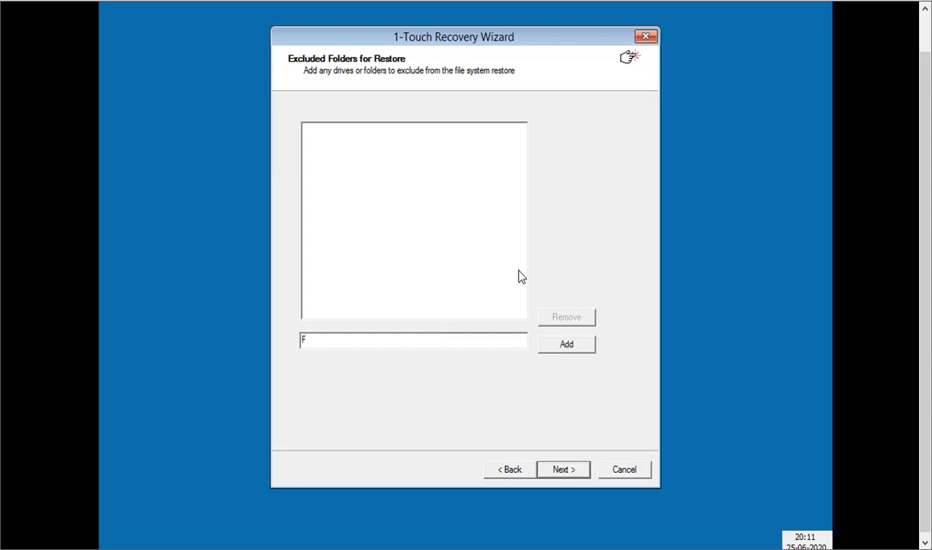
click(566, 344)
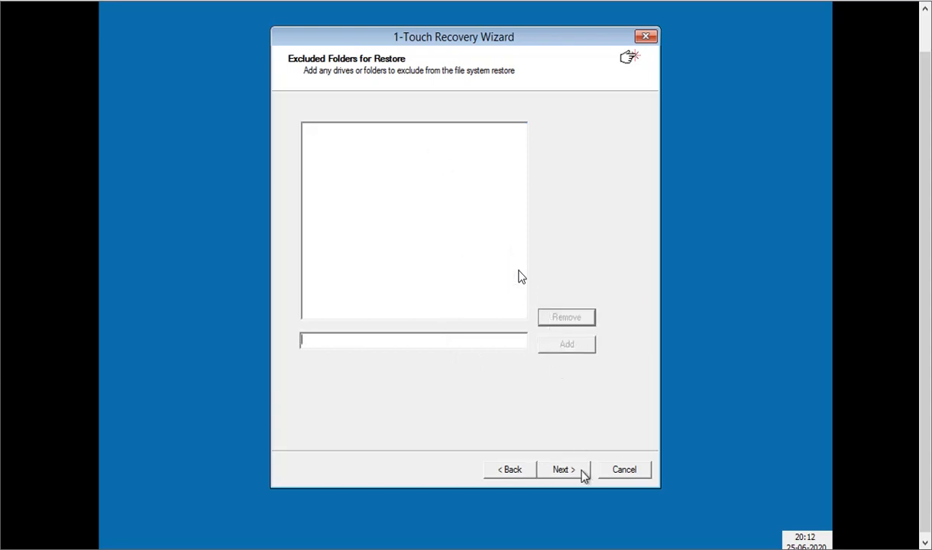
click(563, 469)
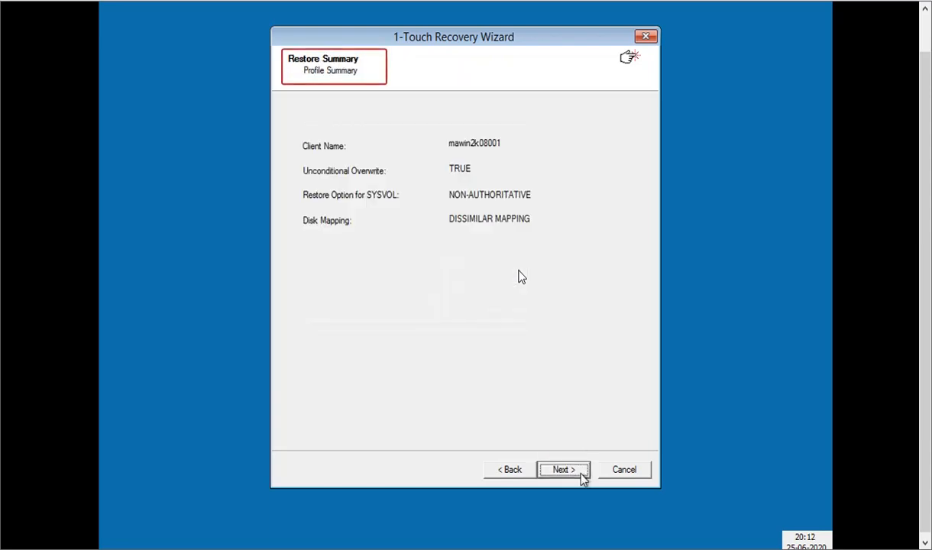
Accept the restore summary and confirm the client's static TCP/IP settings.
click(563, 469)
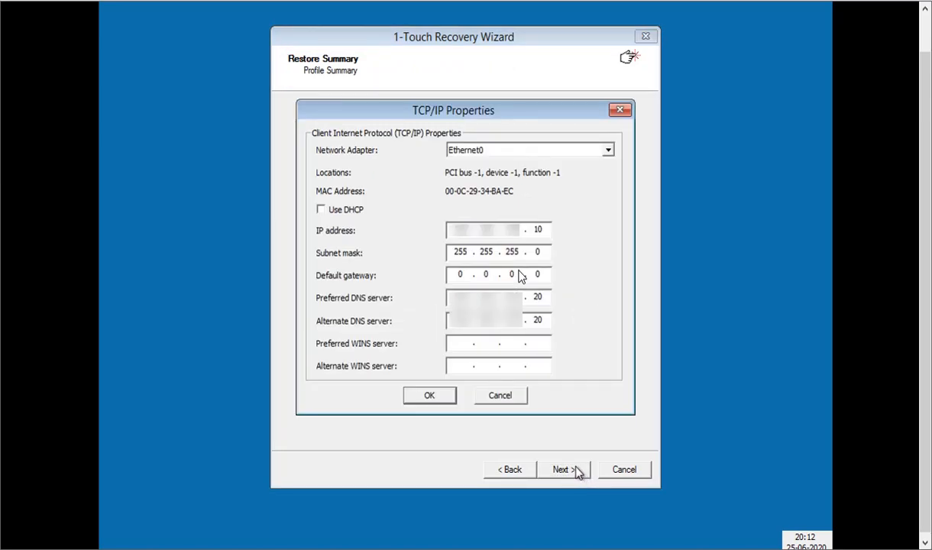
mouse_move(484, 440)
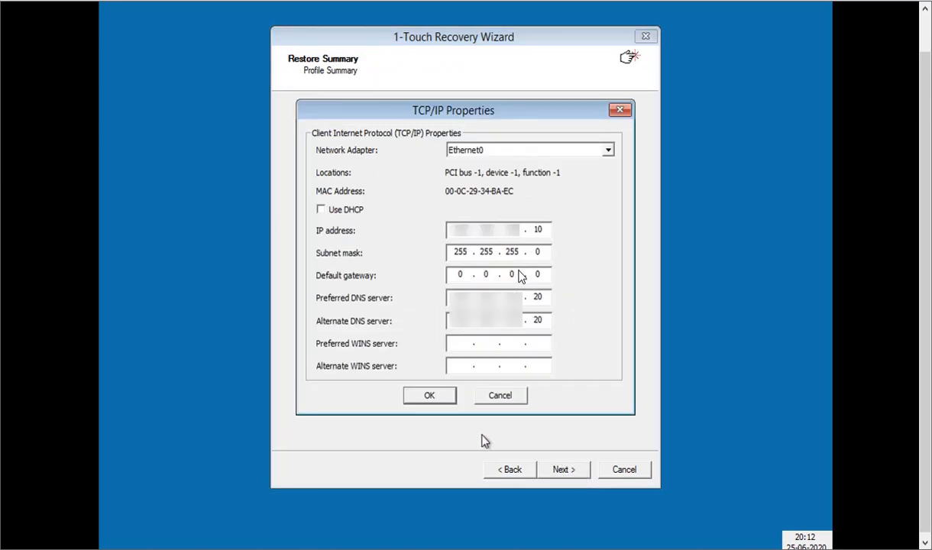
mouse_move(436, 413)
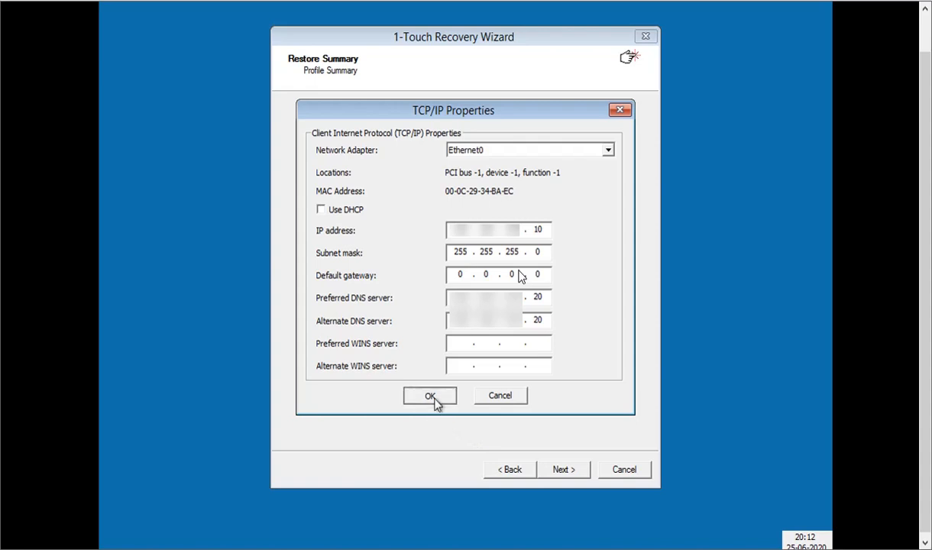
click(430, 396)
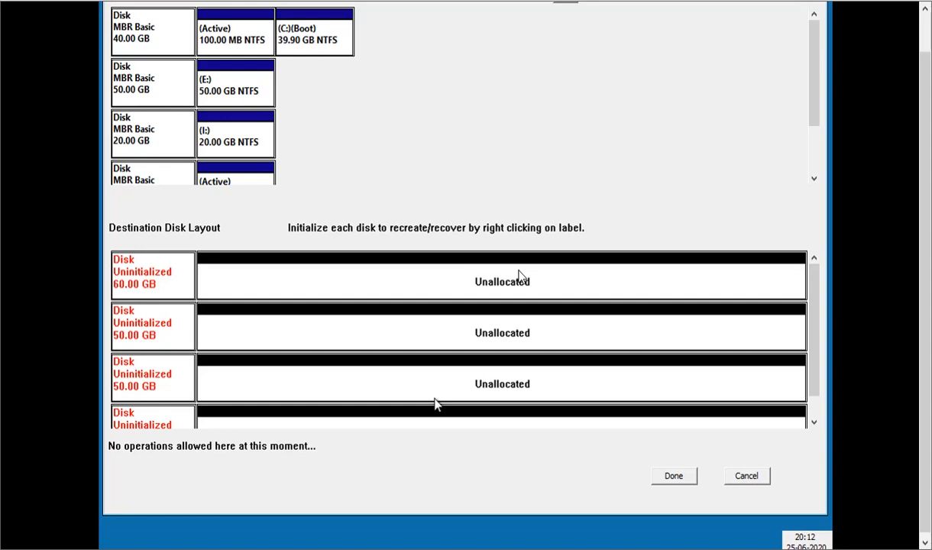
mouse_move(204, 292)
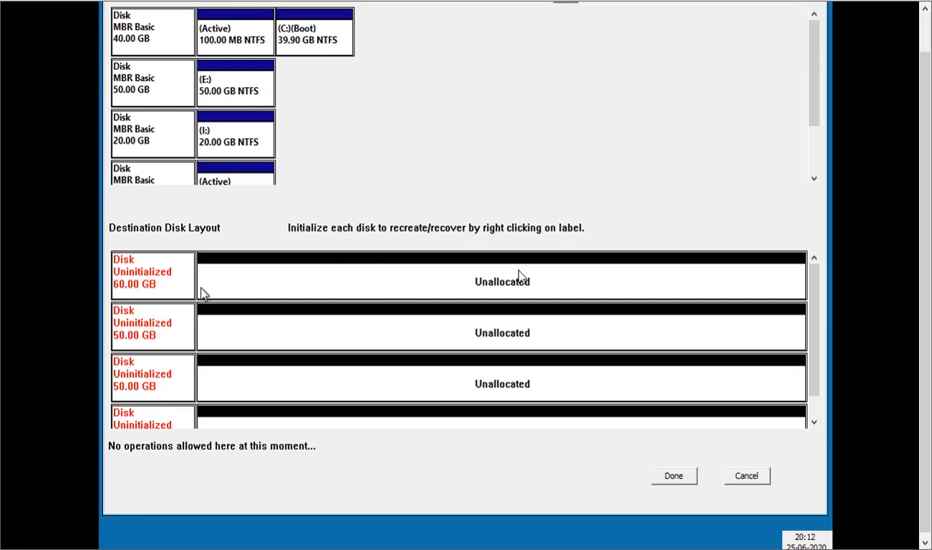
Initialize the 60 GB disk and the remaining destination disks as MBR basic, confirming the wipe warnings.
right_click(153, 284)
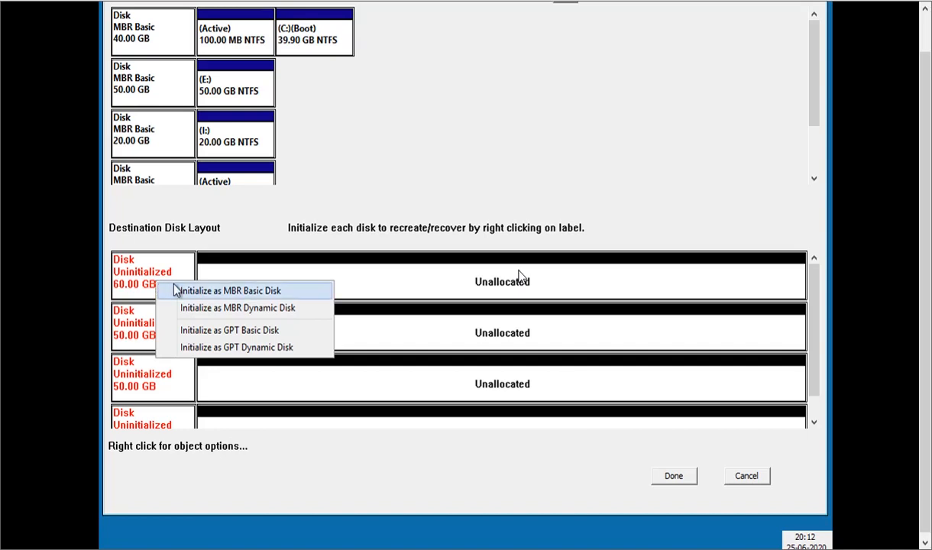
click(232, 290)
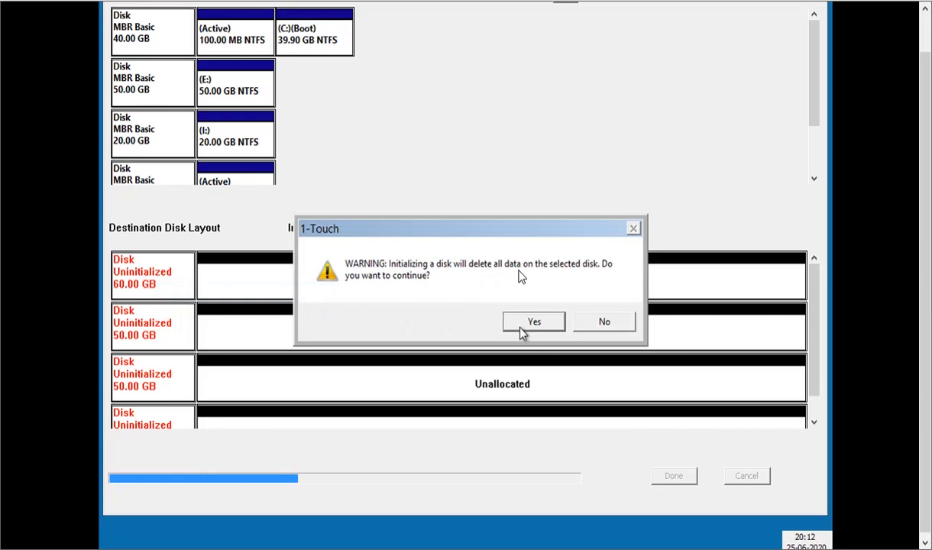
click(532, 321)
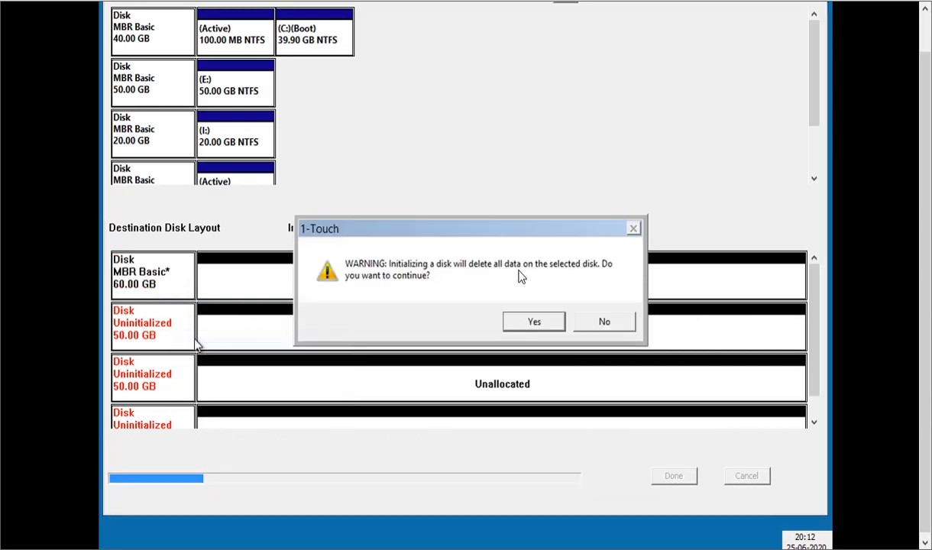
click(534, 321)
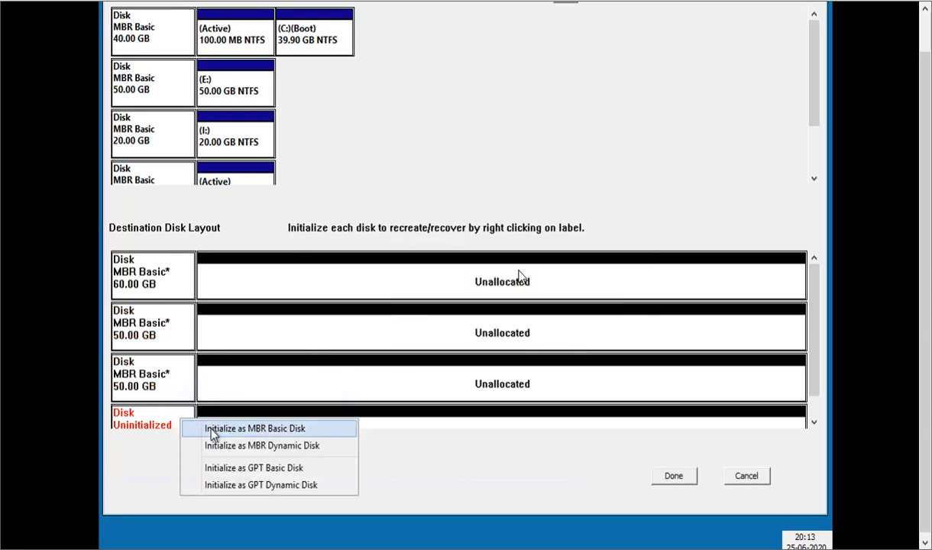
click(254, 428)
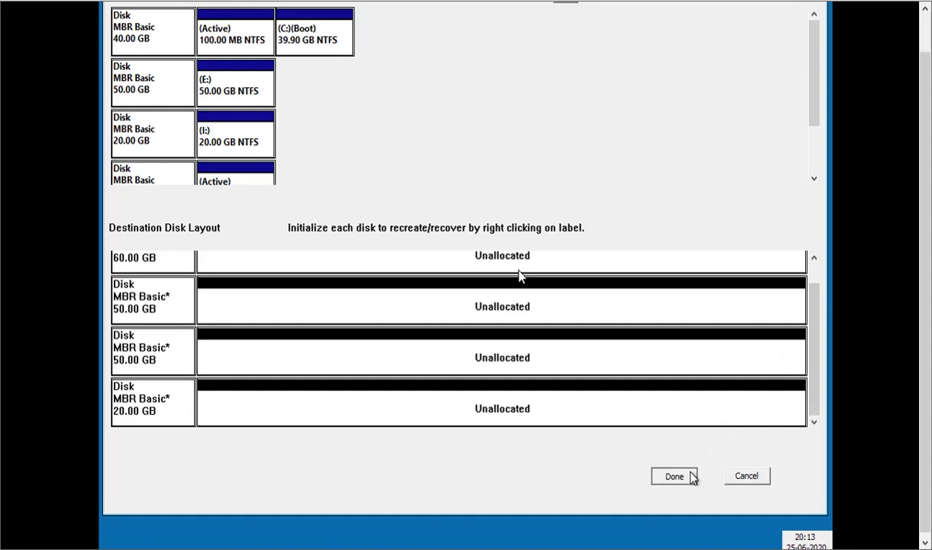
Finish disk initialization and place the boot volume on the 60 GB destination disk.
click(673, 476)
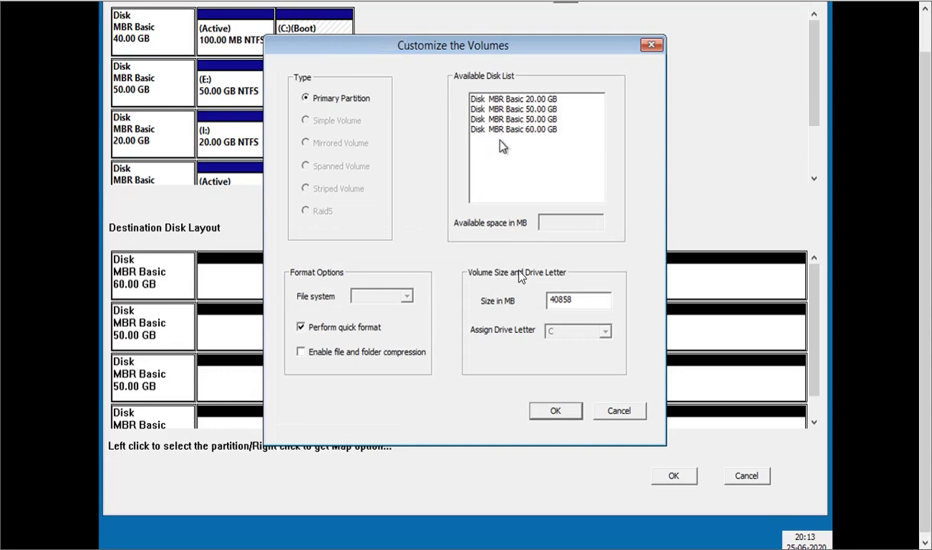
click(513, 129)
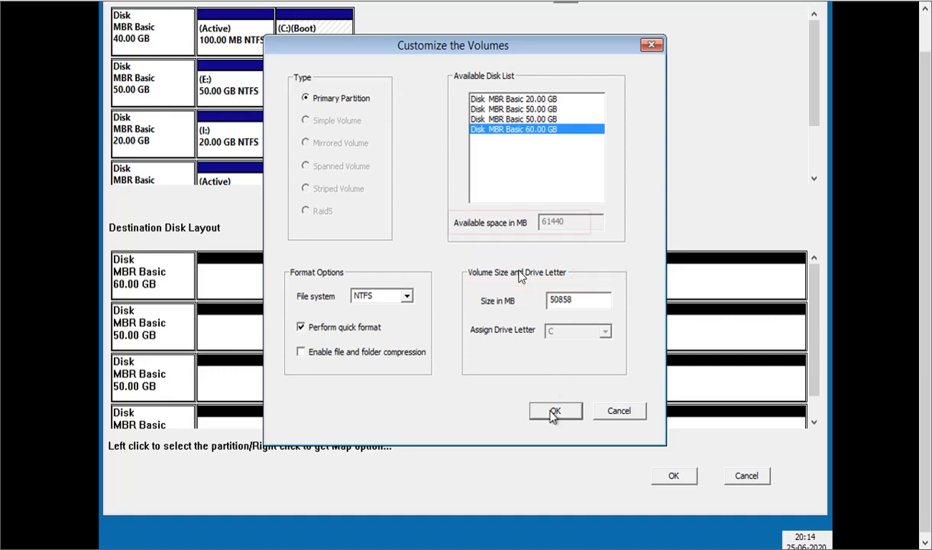
text(60440)
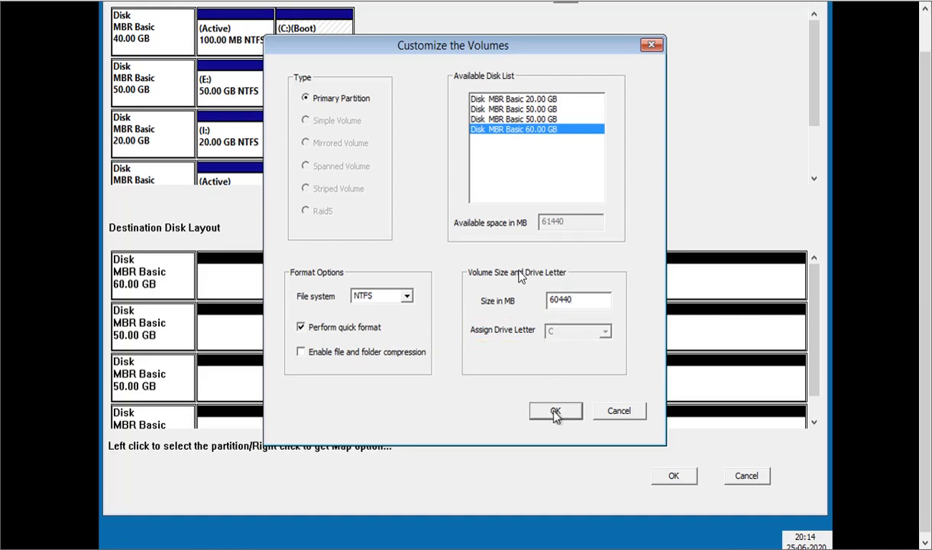
click(555, 411)
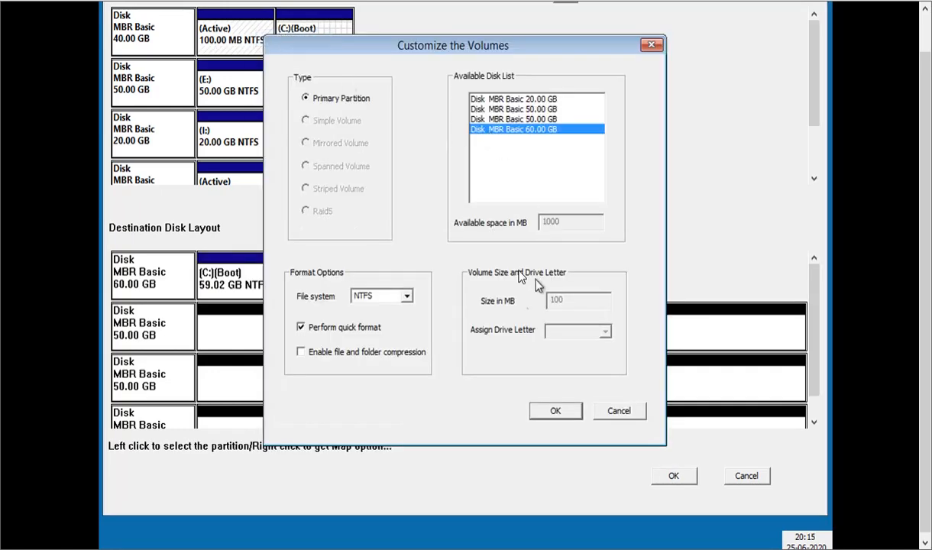
Confirm the boot volume size and map F: onto a 50 GB disk.
click(556, 410)
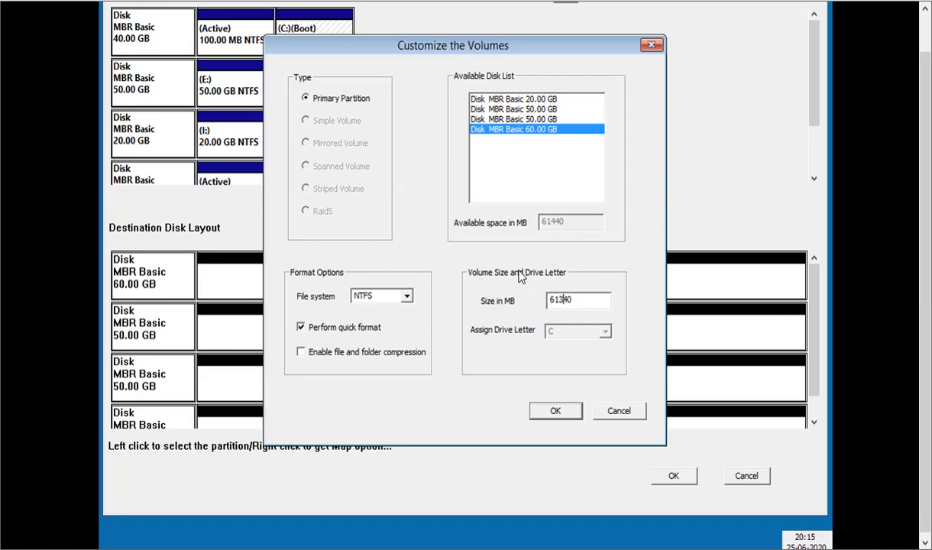
click(556, 410)
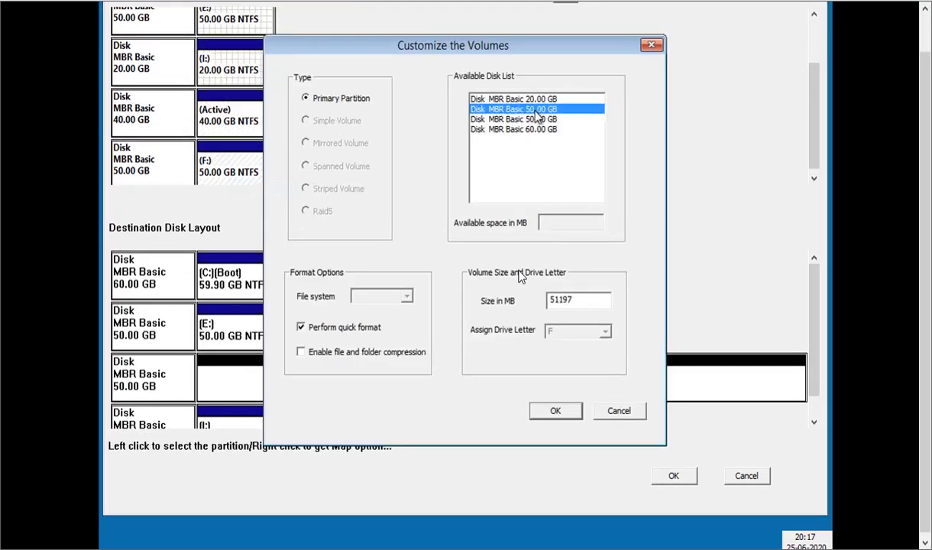
click(555, 411)
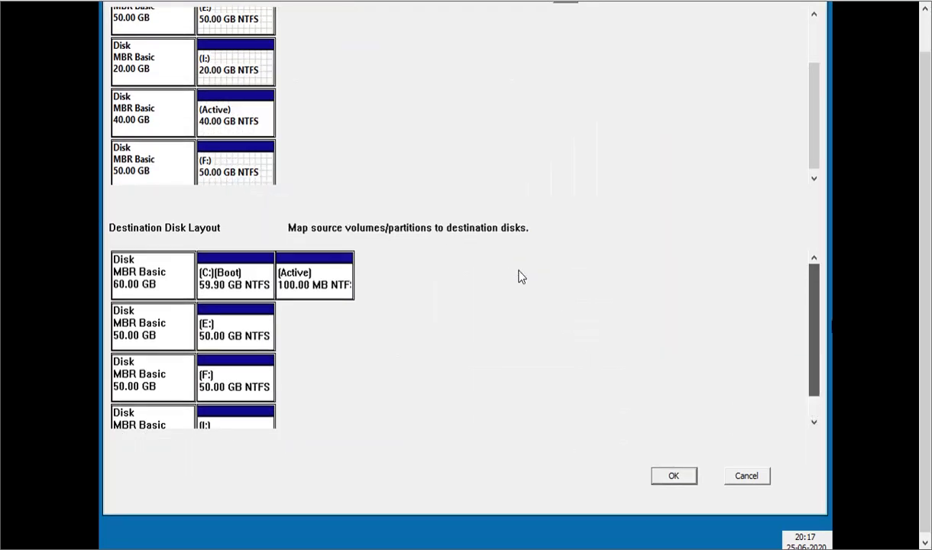
Accept the disk mapping so the wizard creates the primary partitions and starts the restore job.
click(673, 476)
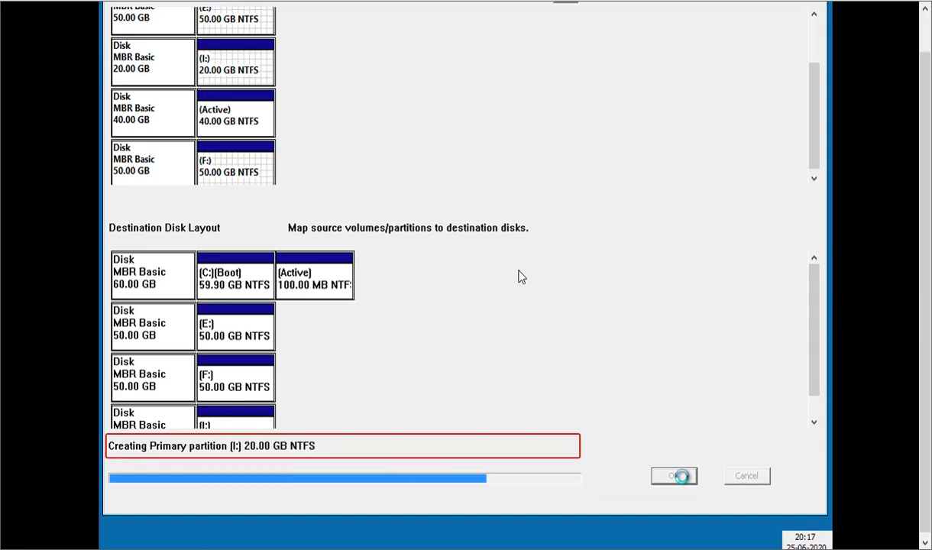
click(675, 476)
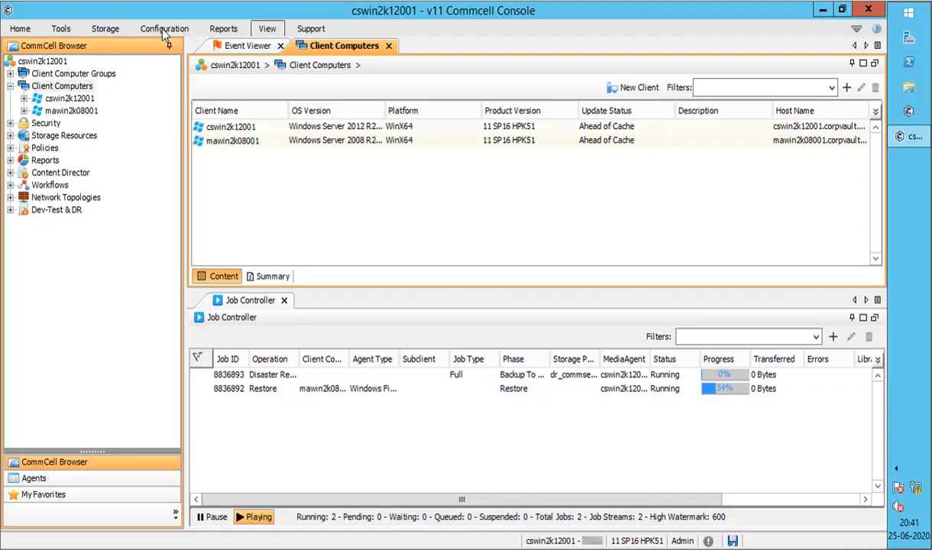
mouse_move(355, 397)
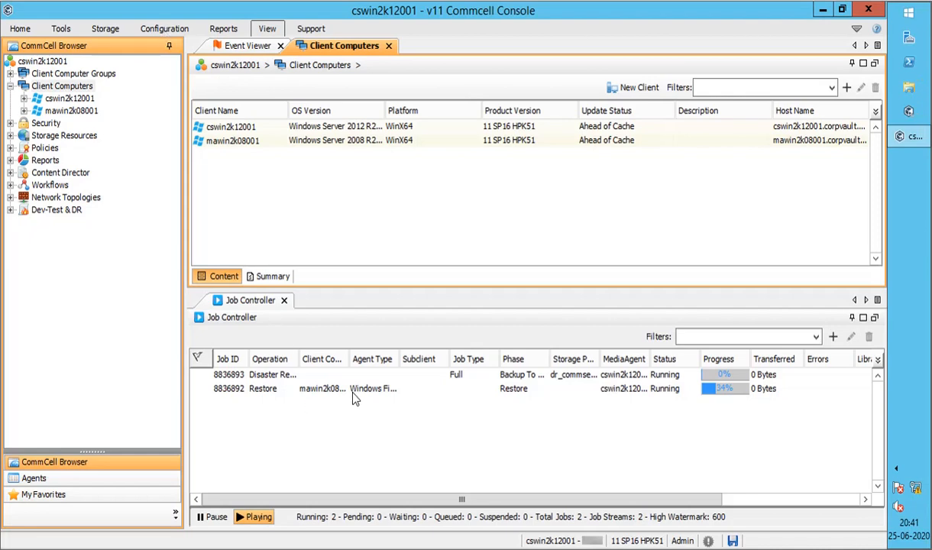
mouse_move(361, 397)
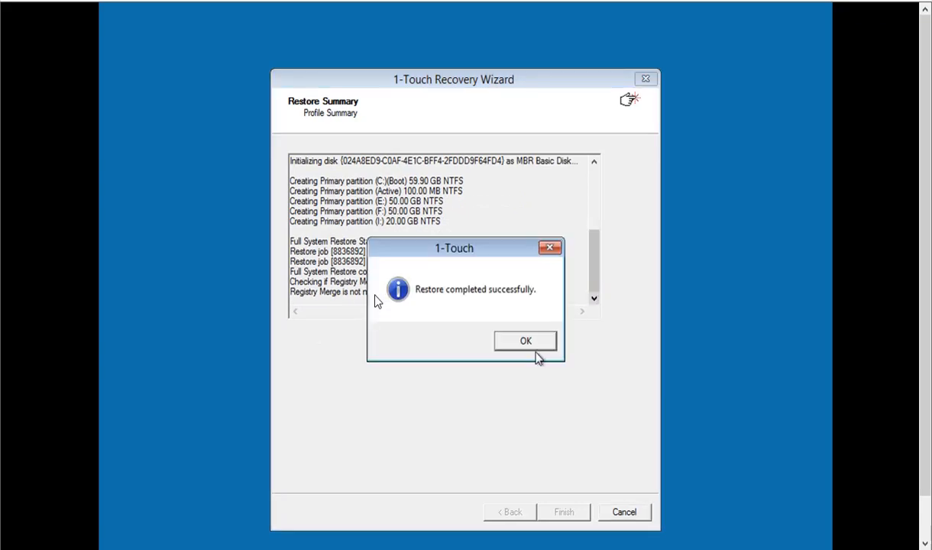
Acknowledge the 'Restore completed successfully' message.
click(525, 341)
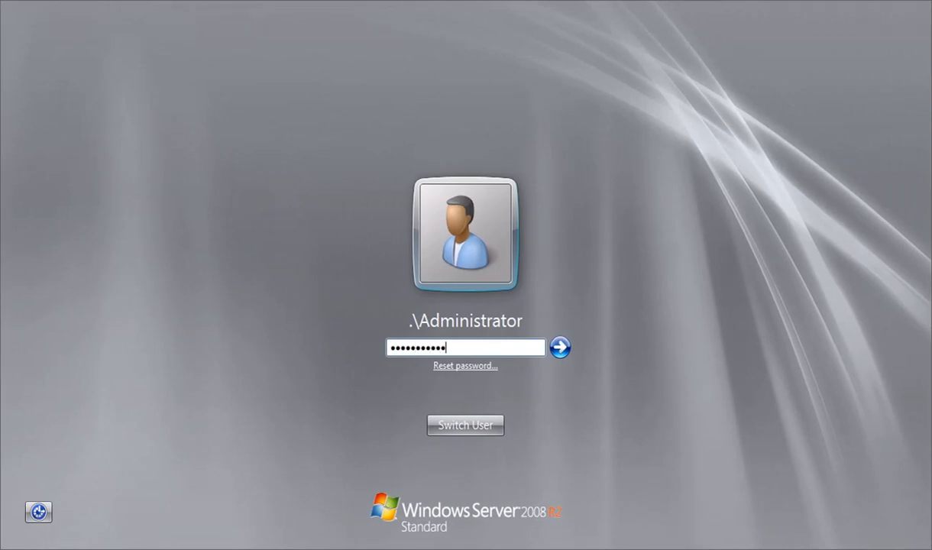
Submit the Administrator password to sign in to the restored Windows Server 2008 R2.
click(568, 347)
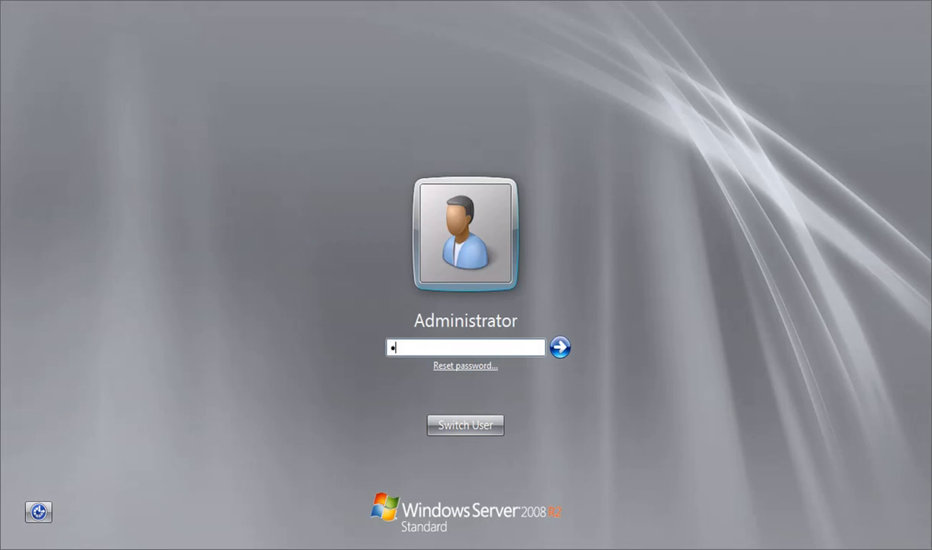
click(559, 347)
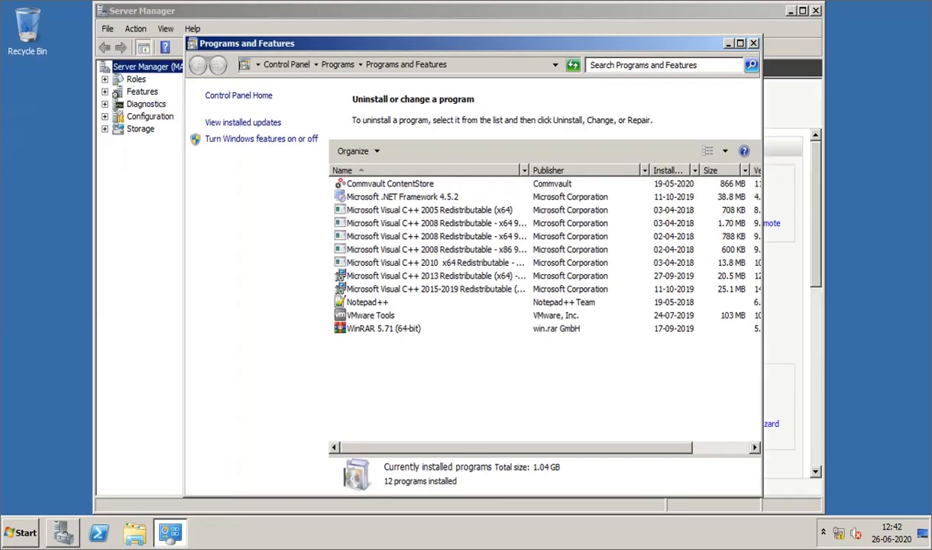
Bring up Programs and Features from Server Manager to review the installed programs list.
click(20, 533)
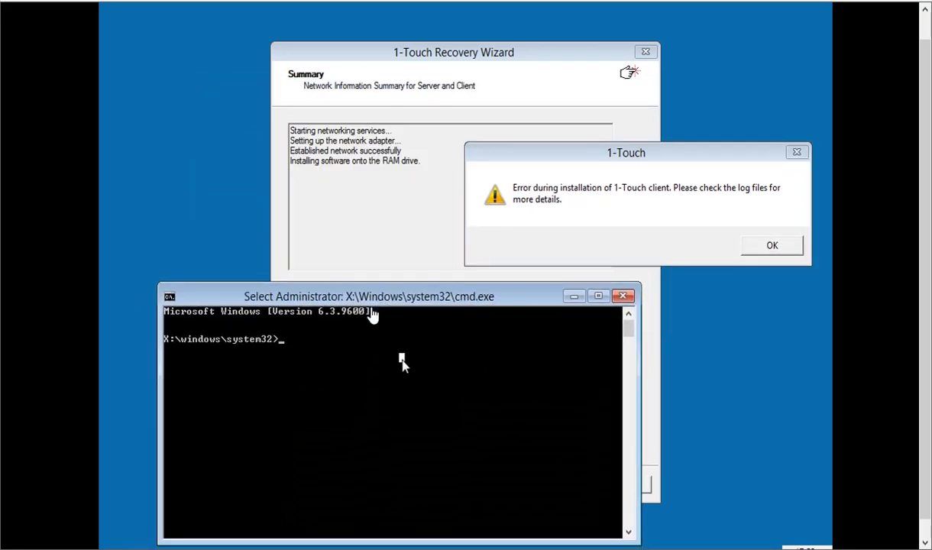
Navigate the command prompt into the CVBMR\OneTouch\Log Files folder.
text(cd\)
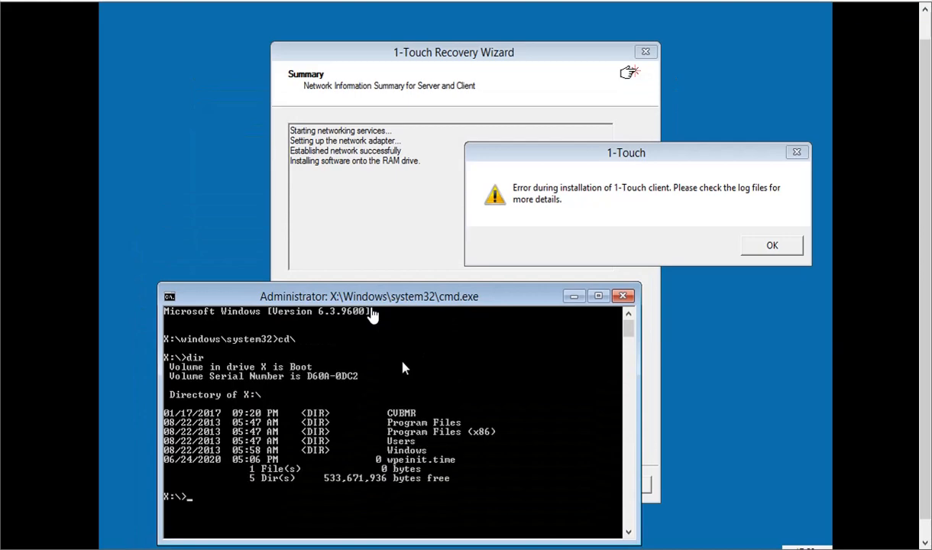
text(cd CVBMR\Workarea)
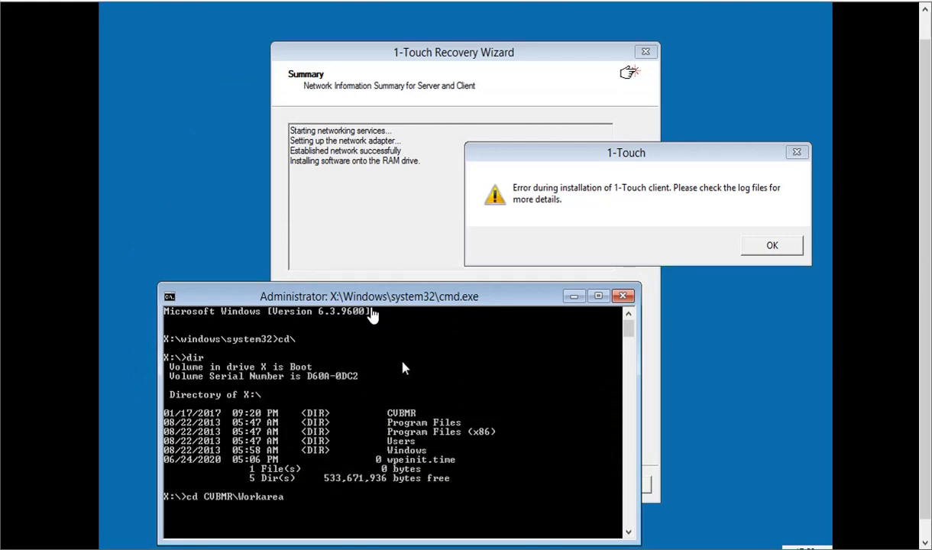
text(cd "CUBMR\OneTouch\Log Files")
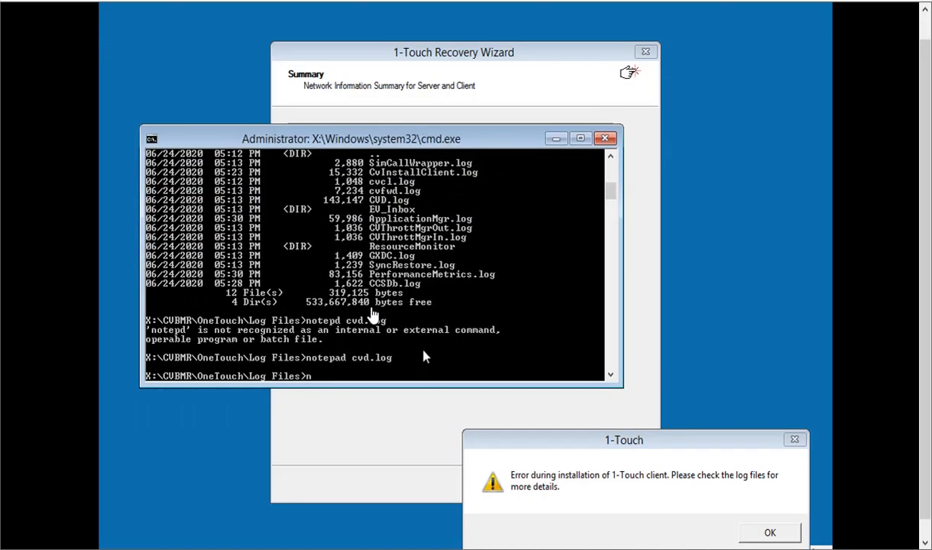
Map drive Z: to the \\cswin2k12001 BMRRestoreLogs share with net use.
text(et use z: \\cswin2k12001)
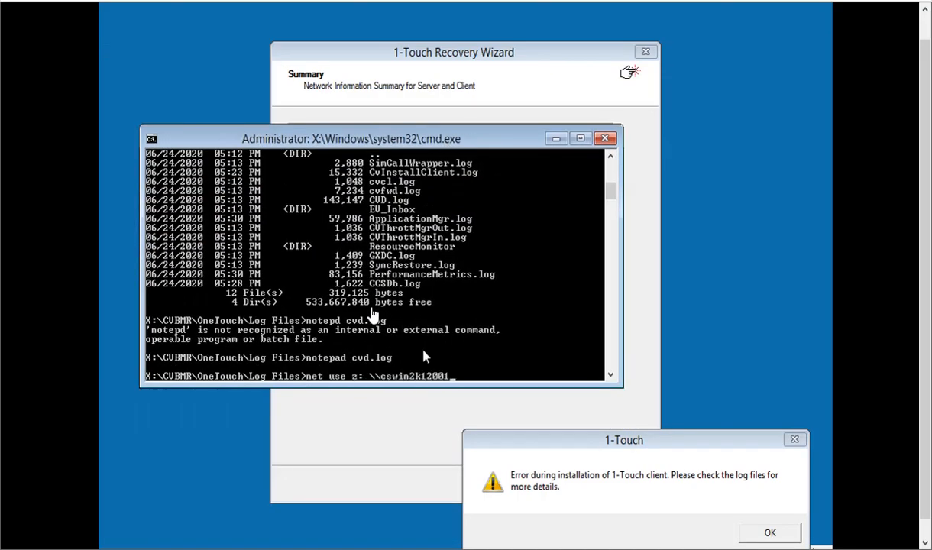
text(BMRRestoreLogs)
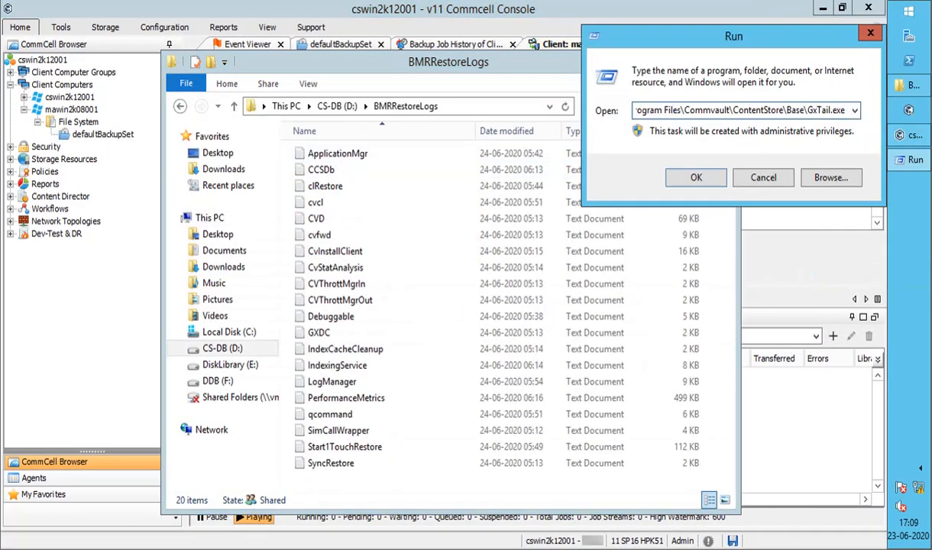
click(696, 177)
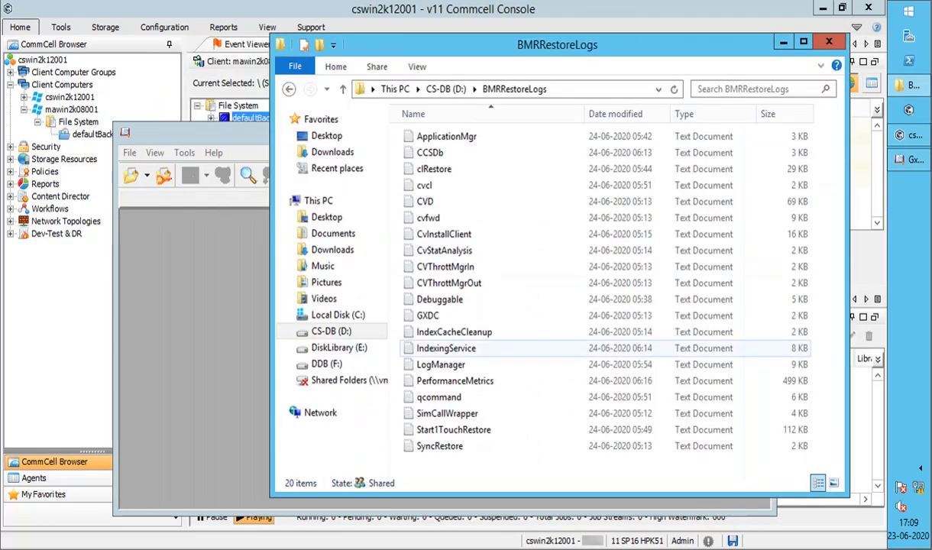
click(434, 169)
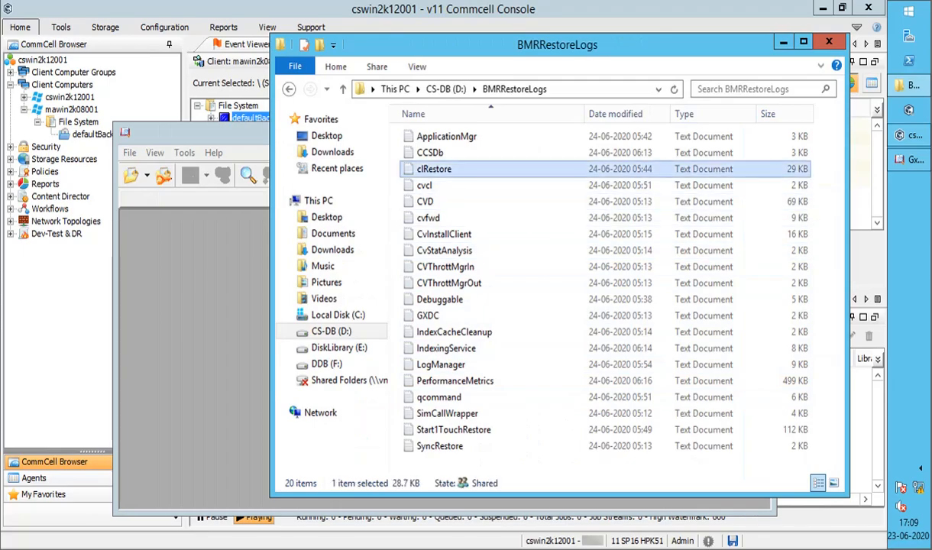
double_click(434, 168)
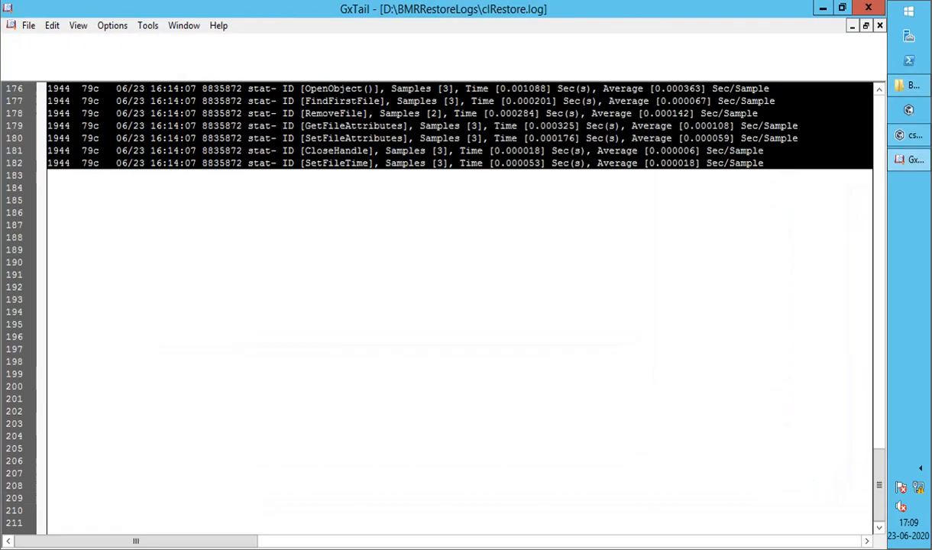
click(533, 170)
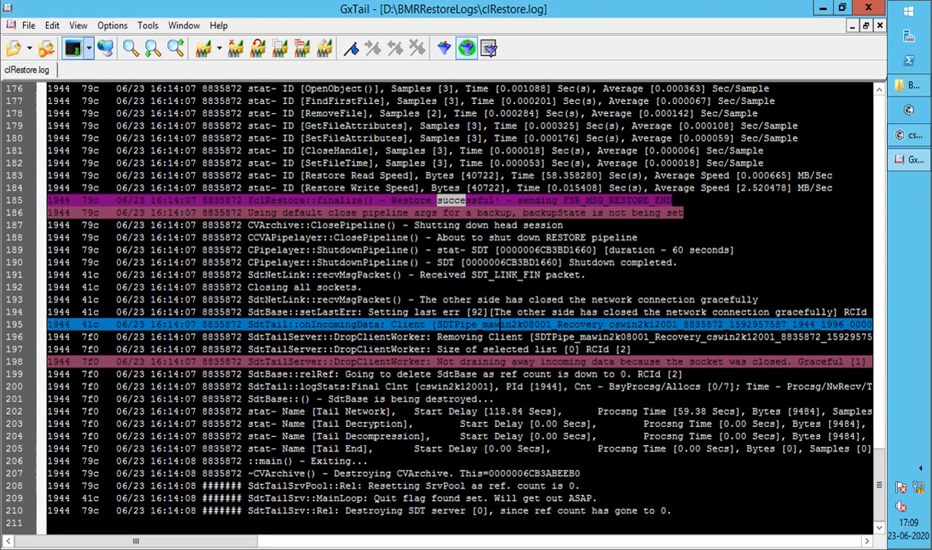
double_click(451, 324)
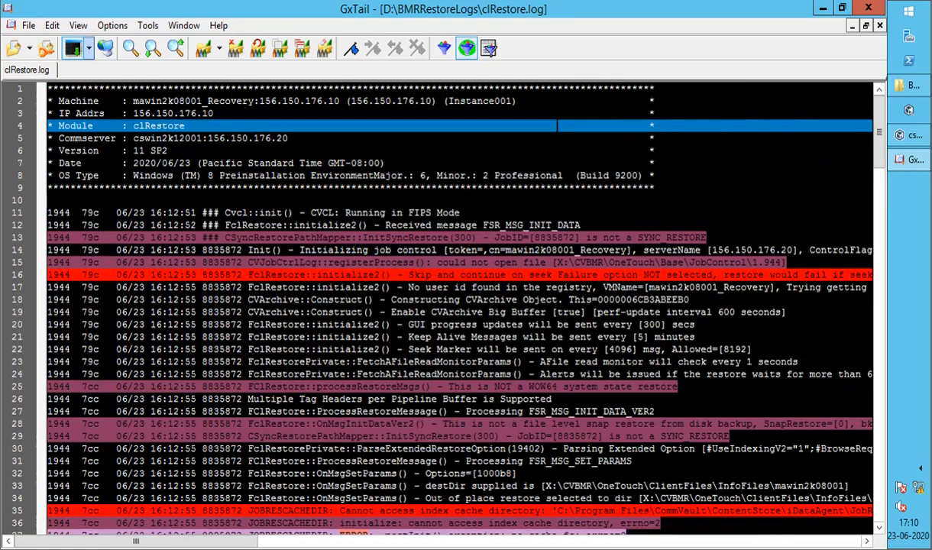
scroll(down, 3)
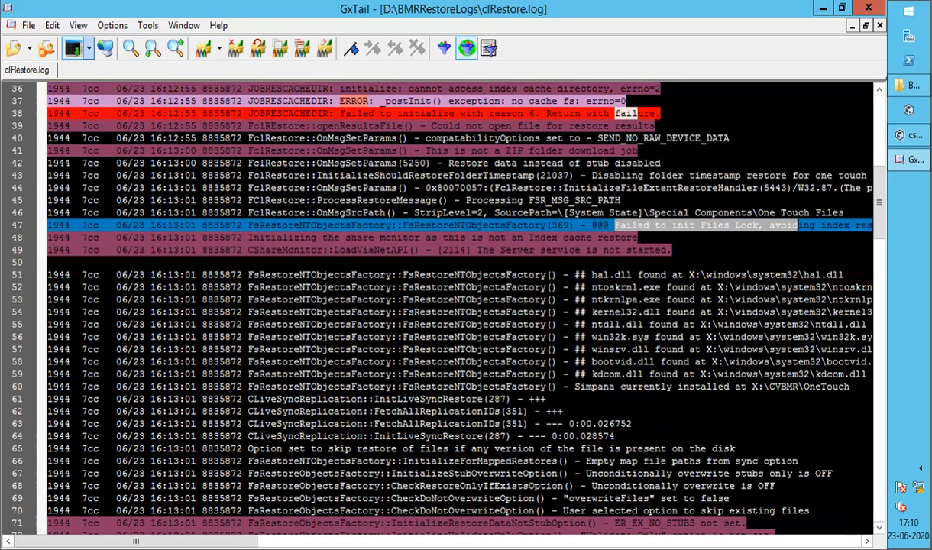
scroll(down, 3)
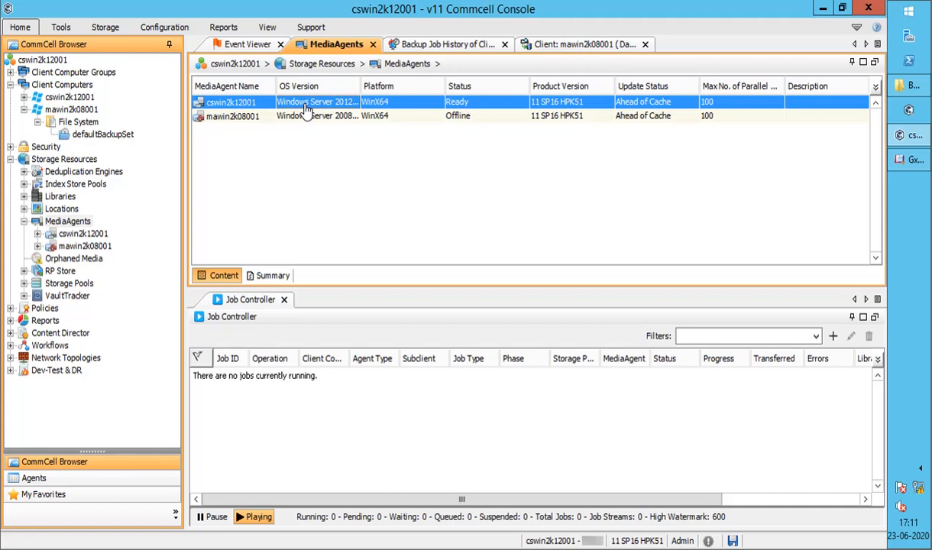
In cswin2k12001 MediaAgent properties, disable 'Optimize for concurrent LAN backups', confirm the 25 transfer limit, and save.
right_click(230, 101)
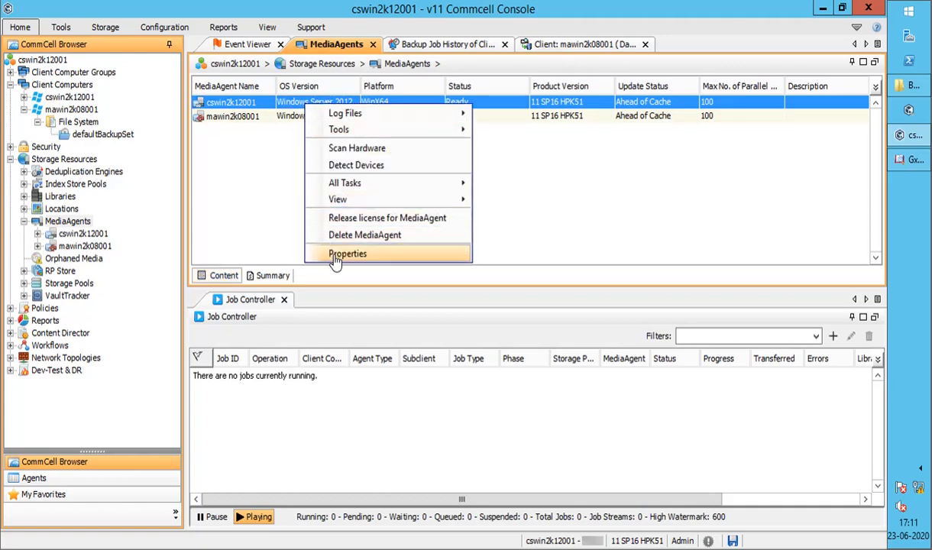
click(347, 253)
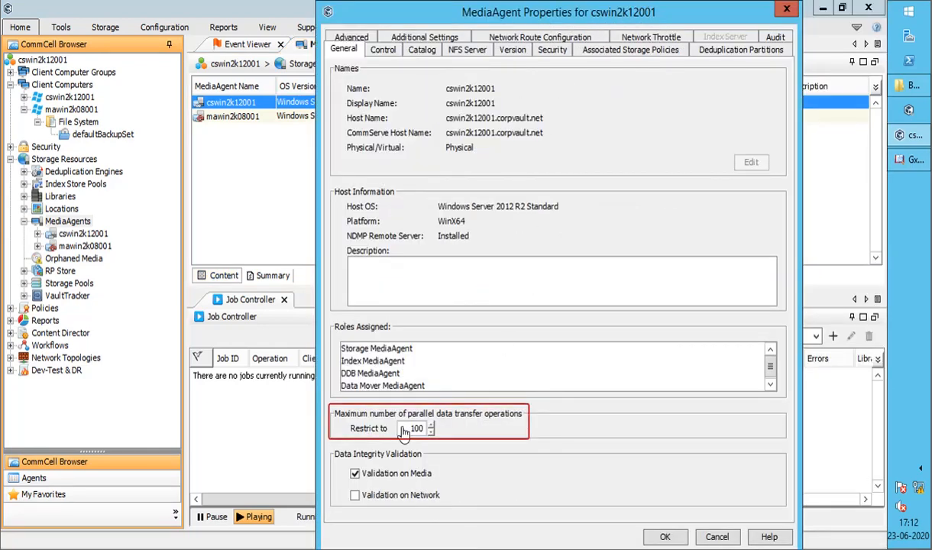
click(383, 49)
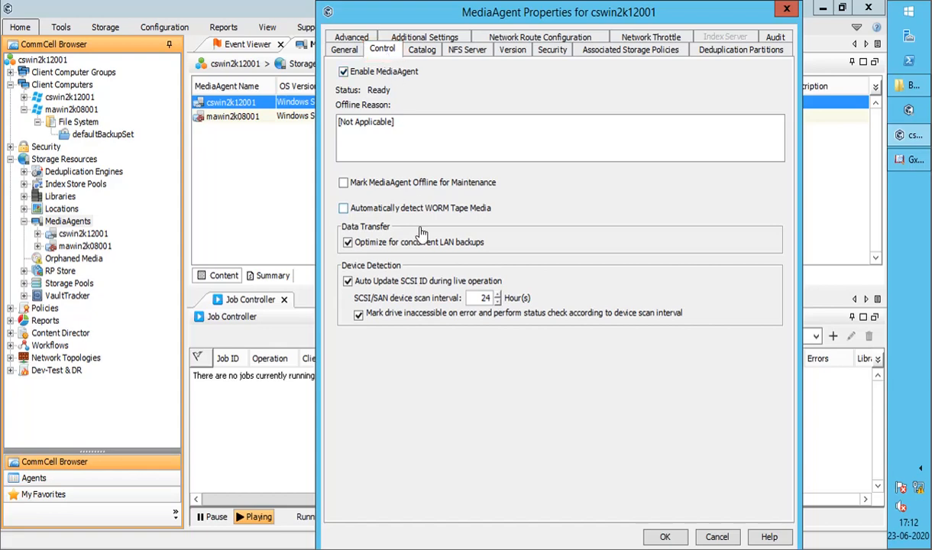
click(347, 242)
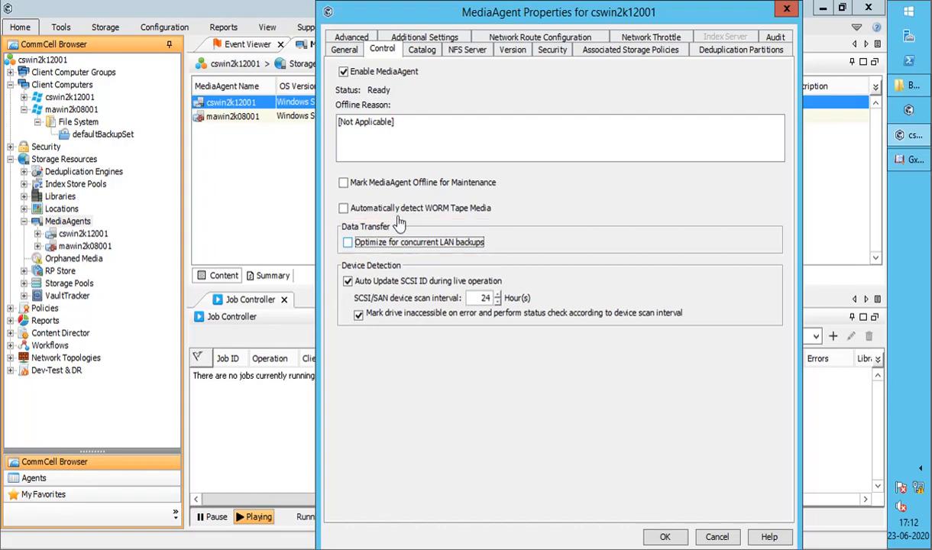
click(344, 49)
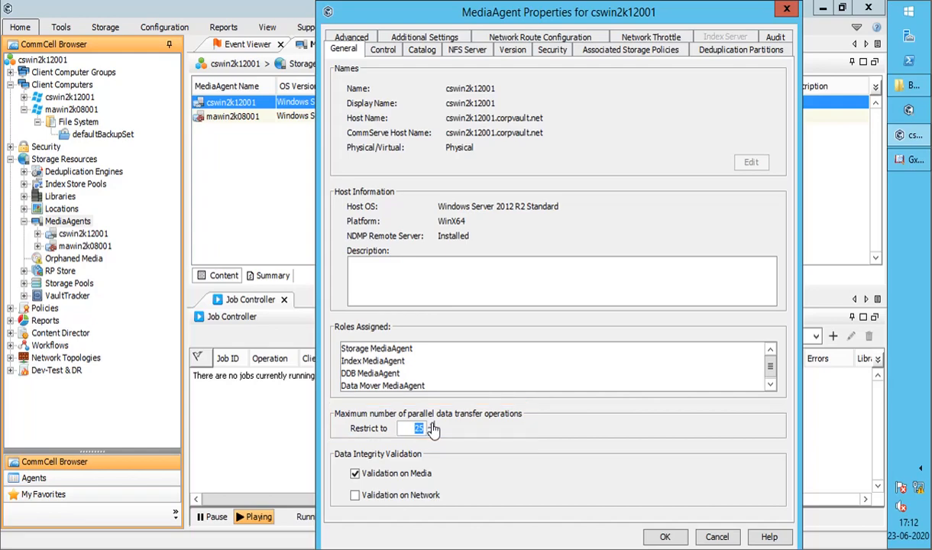
click(384, 49)
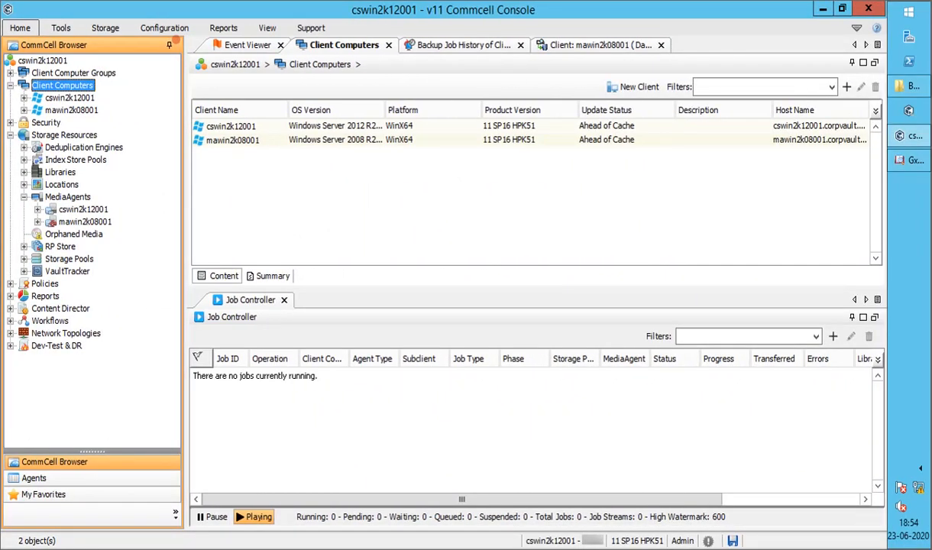
Refresh Client Computers and release the license of the mawin2k08001_Recovery client.
click(267, 28)
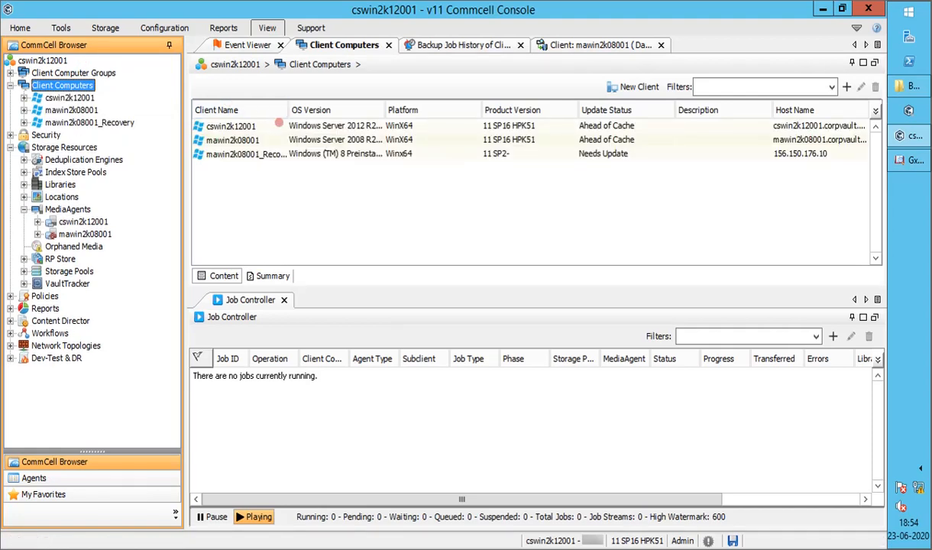
click(244, 154)
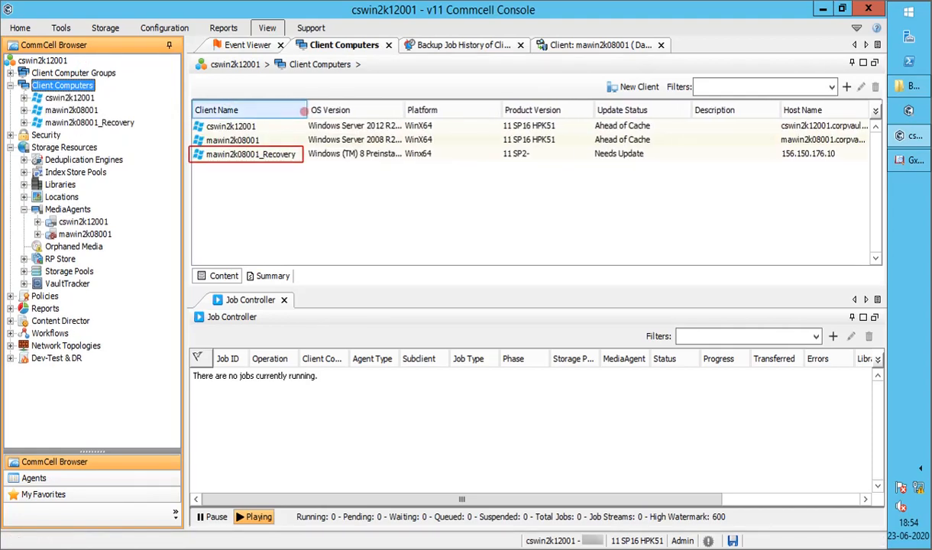
click(250, 154)
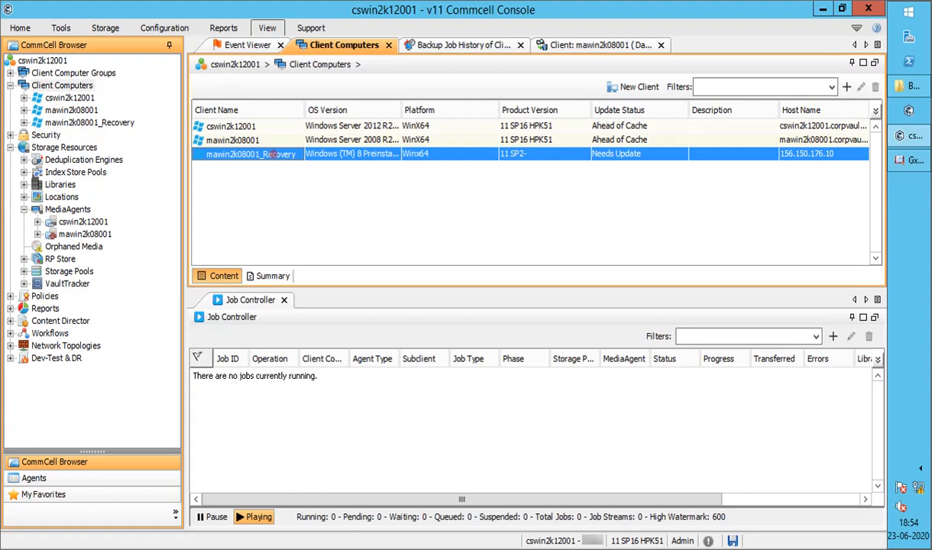
right_click(250, 153)
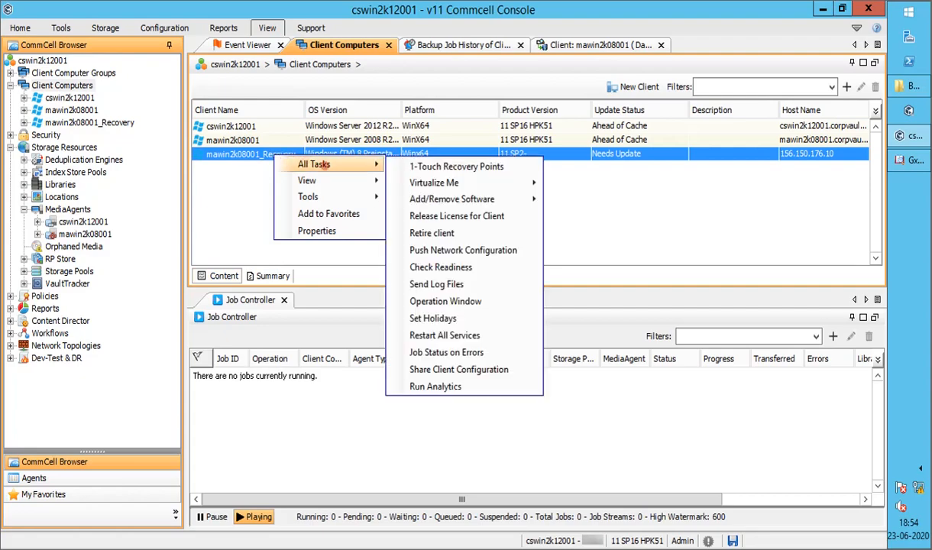
mouse_move(456, 216)
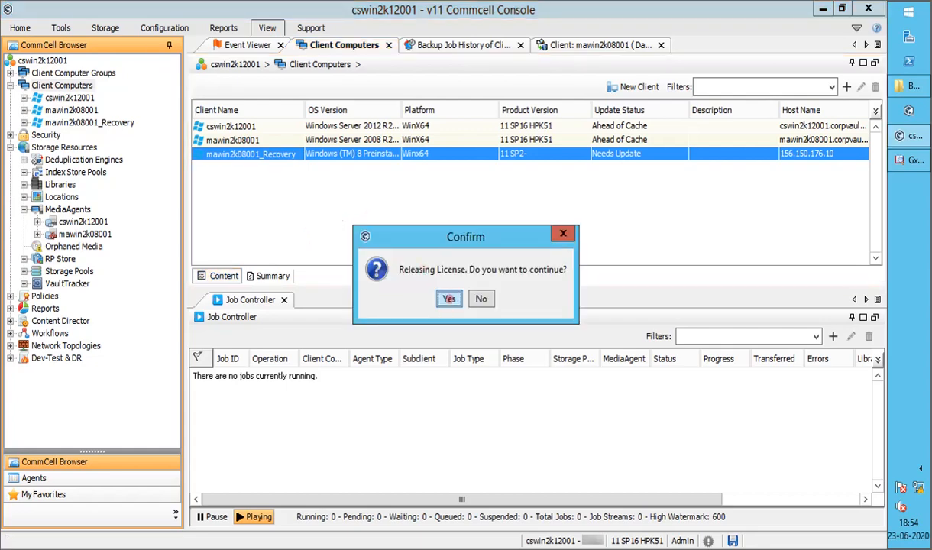
click(449, 299)
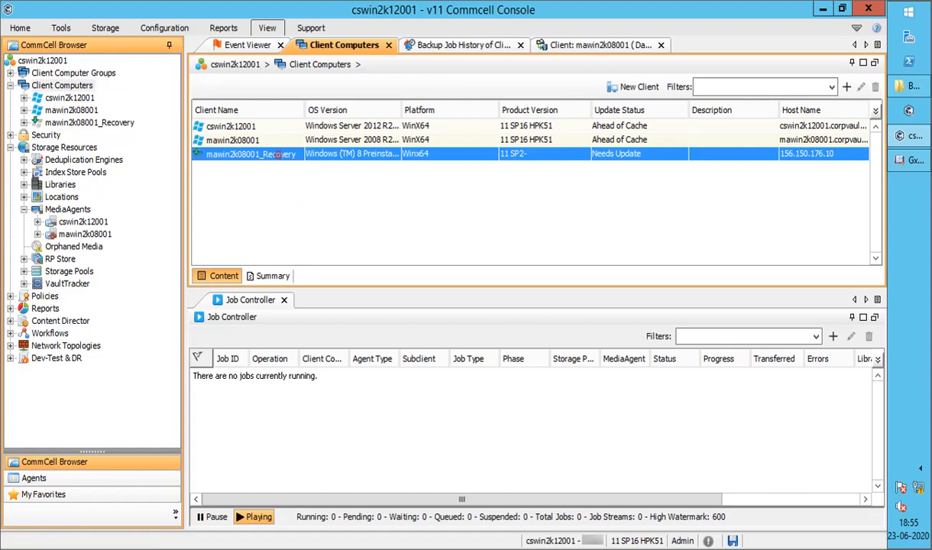
Delete the mawin2k08001_Recovery client, accepting the warning and entering the 'erase and reuse media' confirmation.
right_click(251, 153)
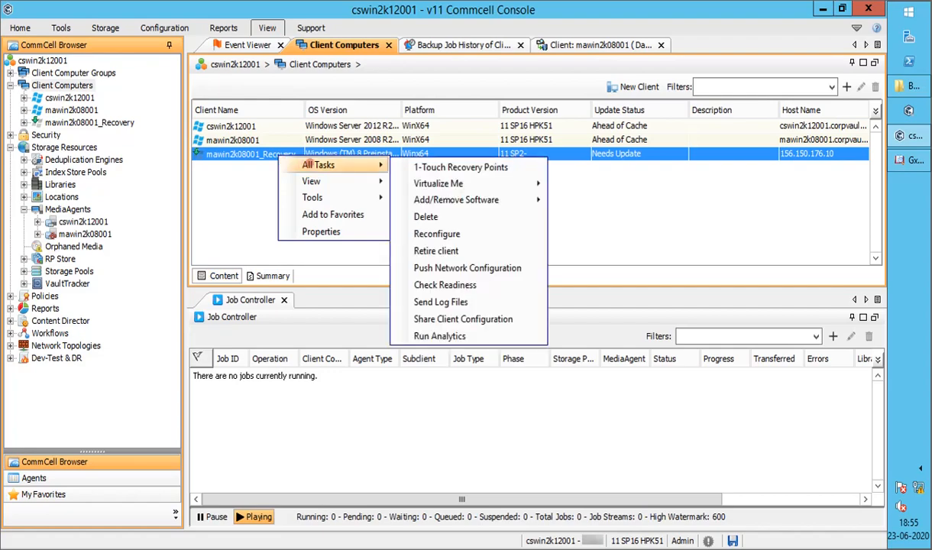
mouse_move(426, 216)
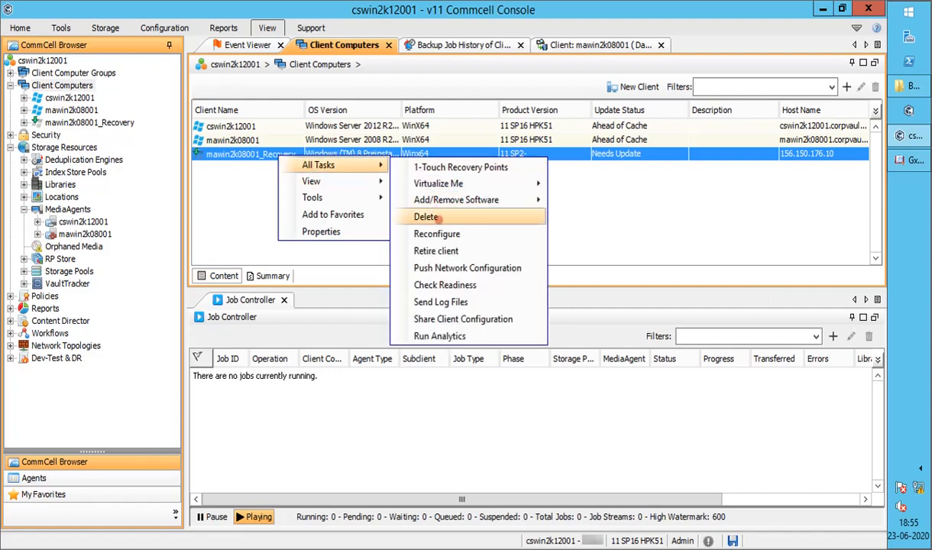
click(425, 216)
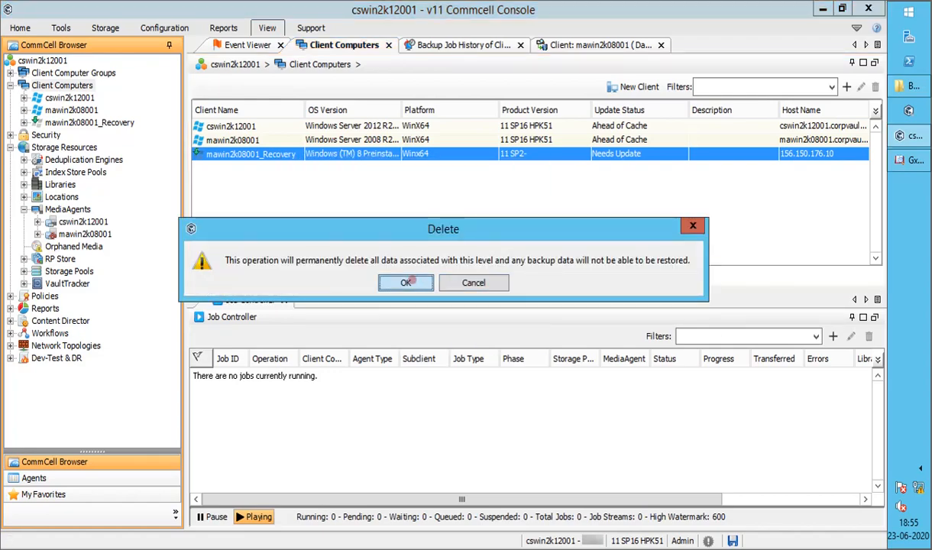
click(406, 283)
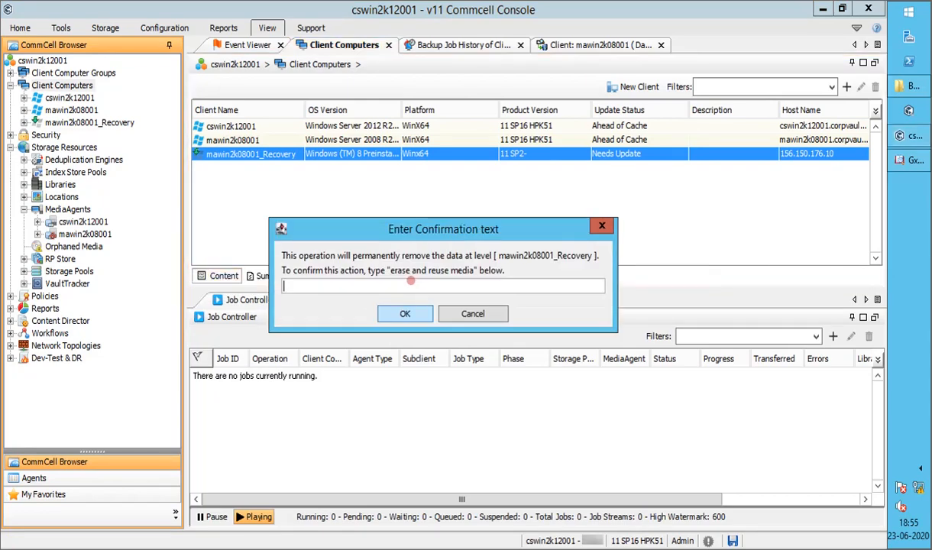
text(erase)
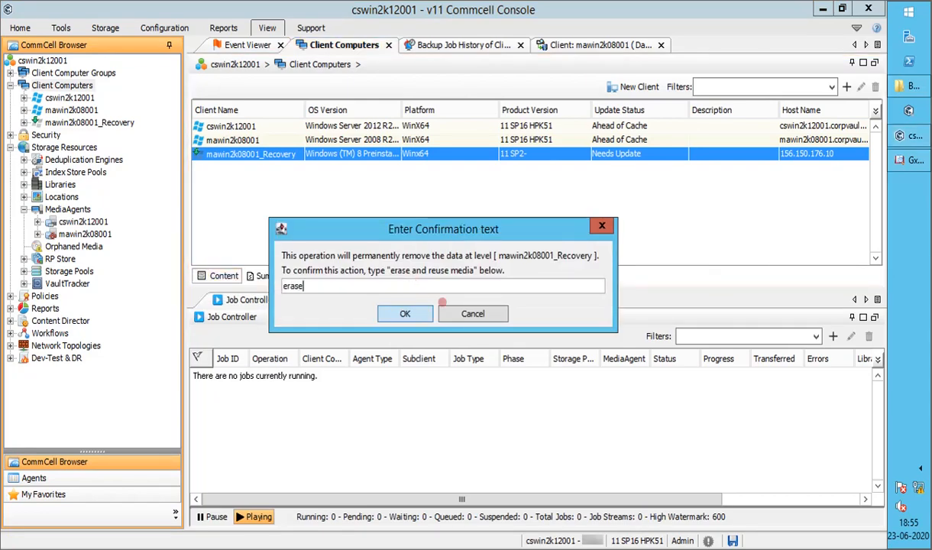
text(and reuse)
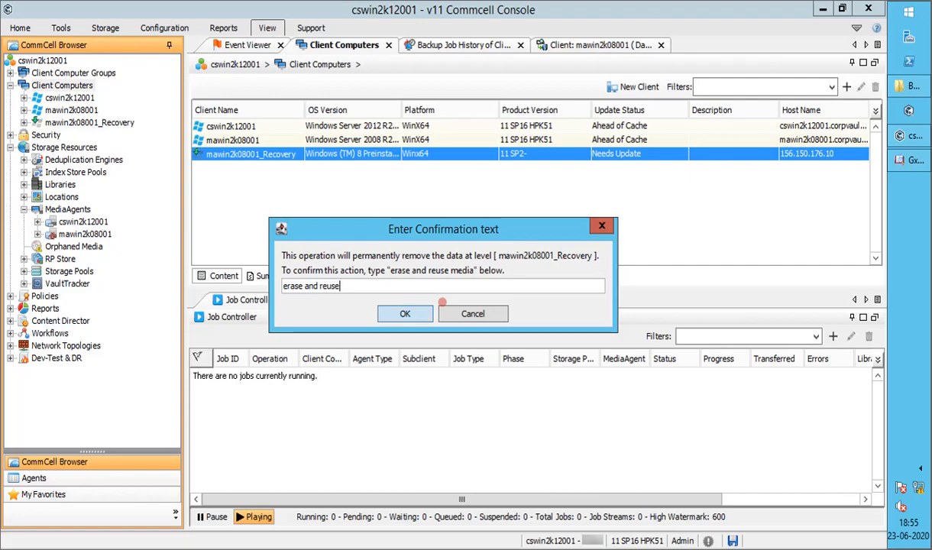
text(me)
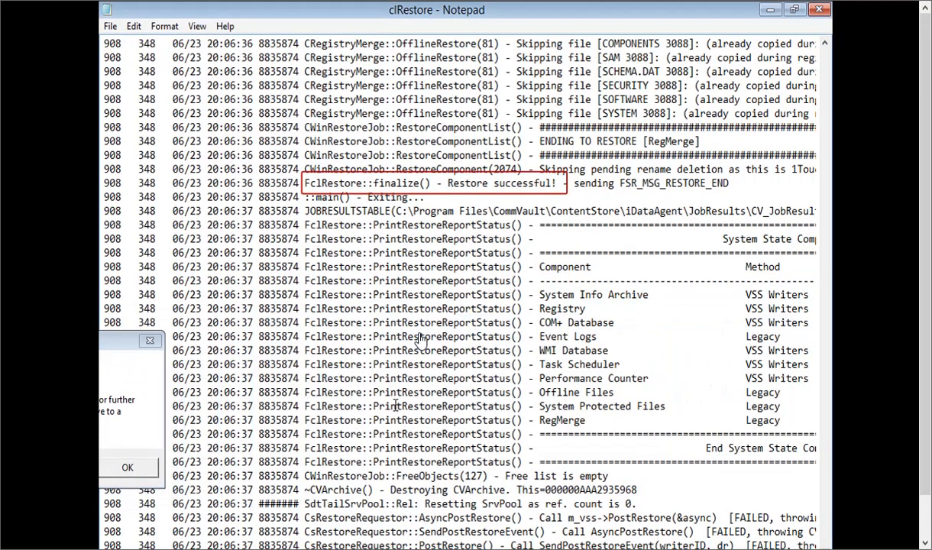
double_click(495, 183)
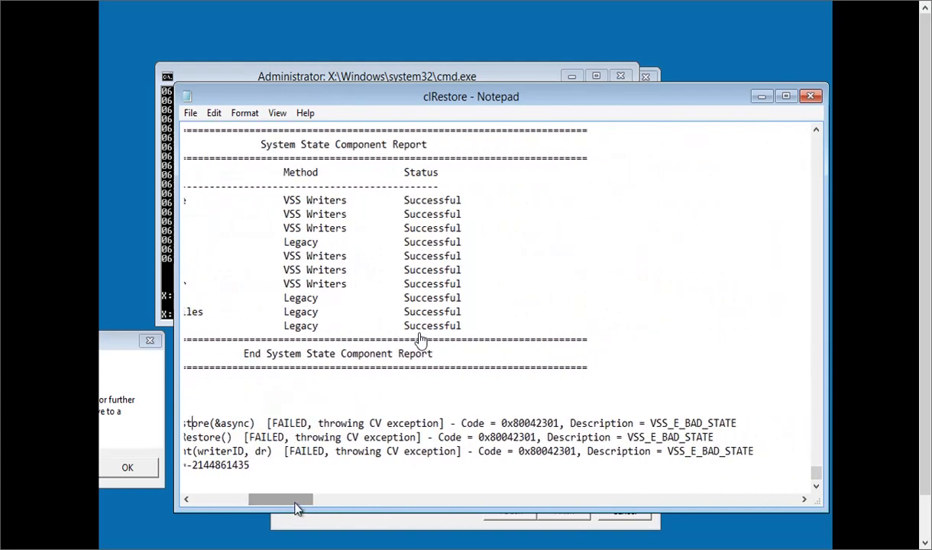
drag(588, 416, 776, 462)
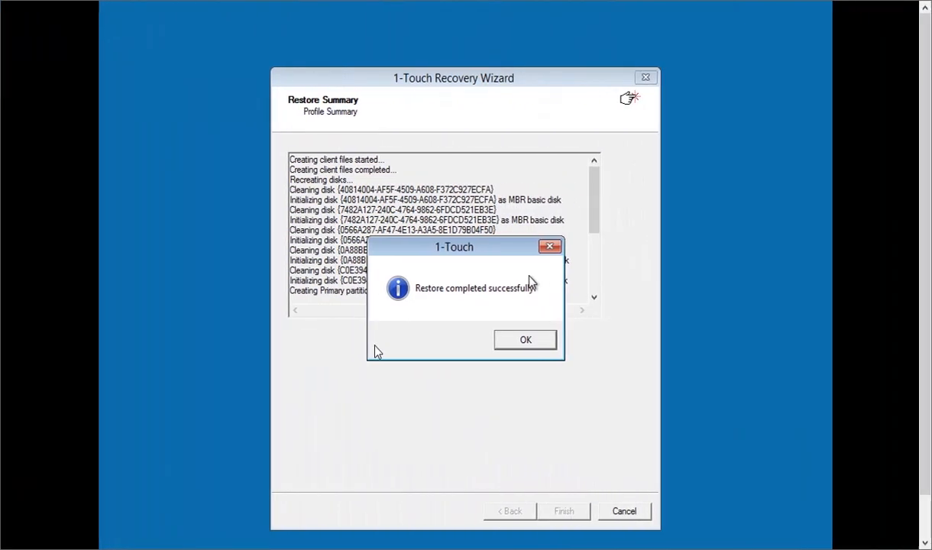
mouse_move(462, 322)
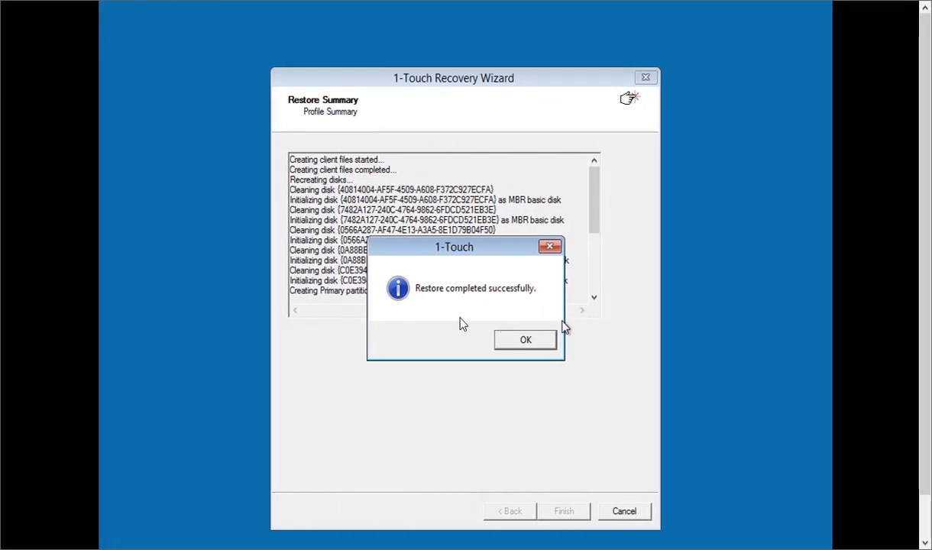
Acknowledge the 'Restore completed successfully' message, leaving the restore summary visible.
click(525, 339)
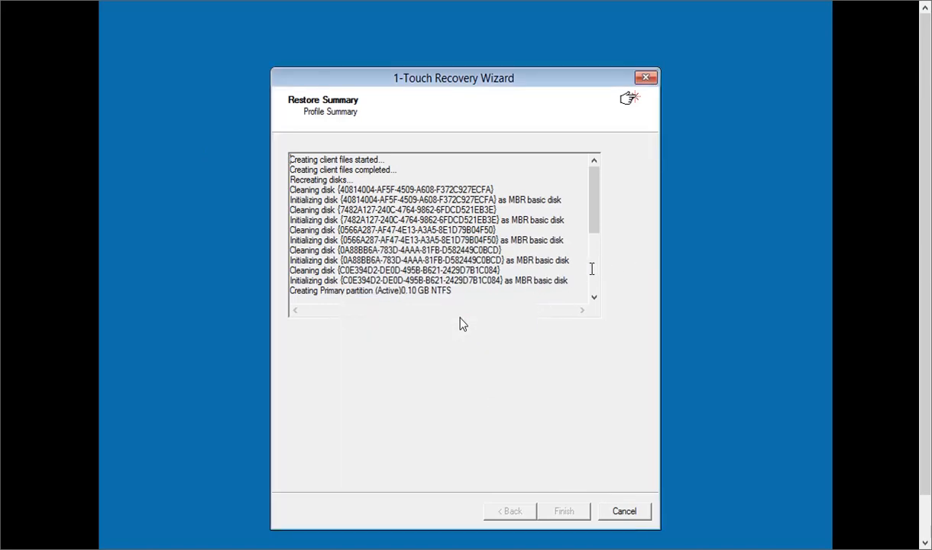